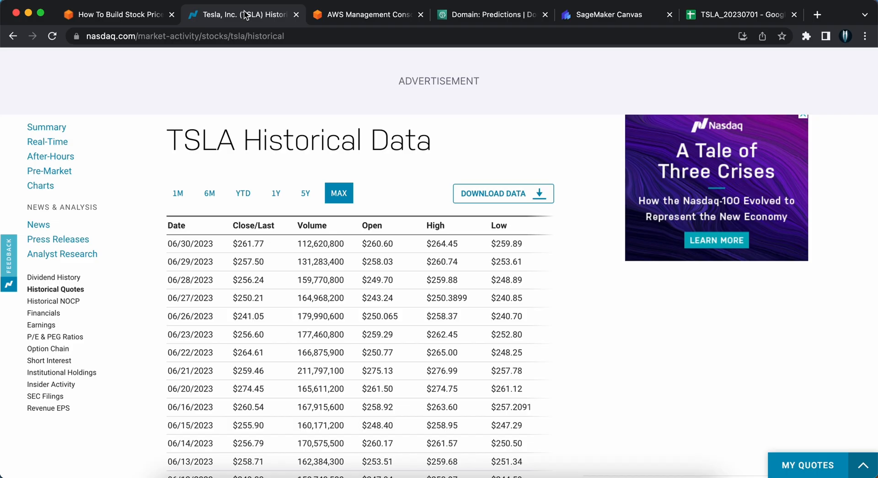
pyautogui.moveTo(240, 17)
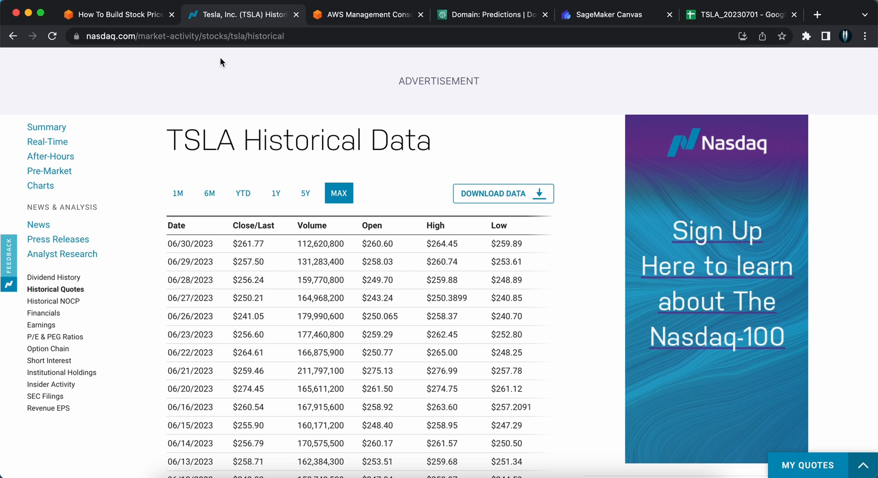
pyautogui.moveTo(235, 127)
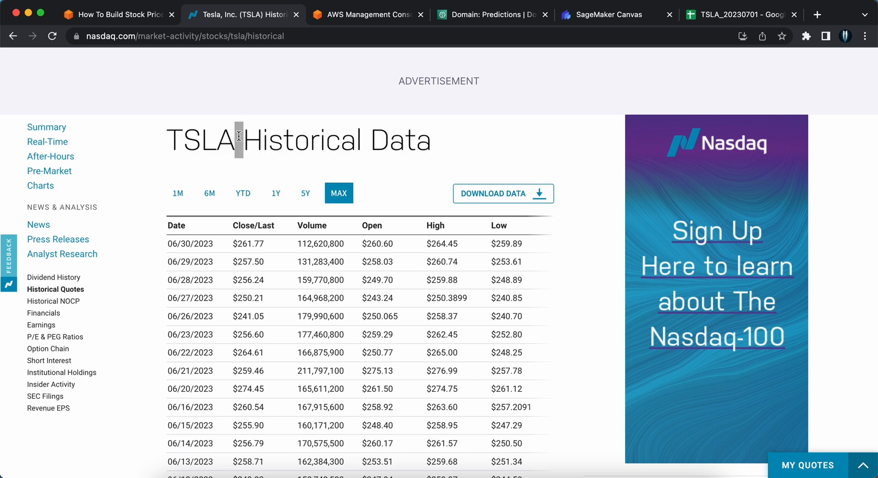
pyautogui.moveTo(277, 59)
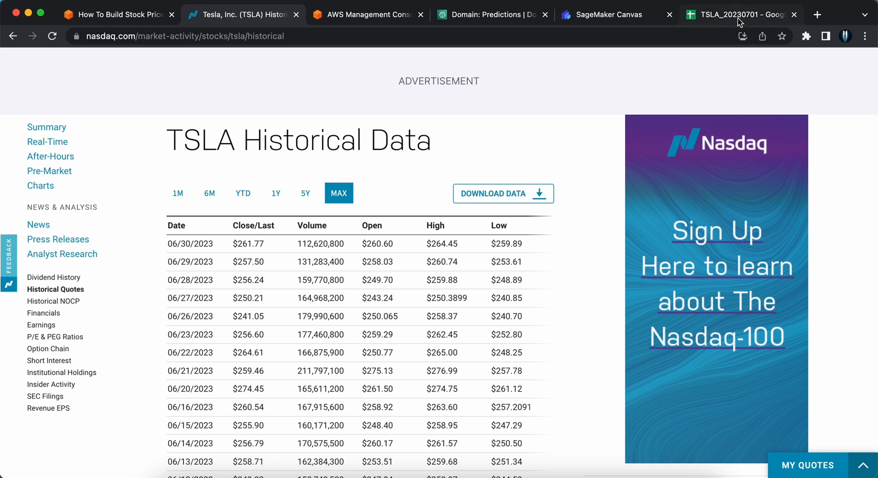
# Switch to the TSLA_20230701 Google Sheets spreadsheet with Tesla's daily price data.
pyautogui.click(739, 14)
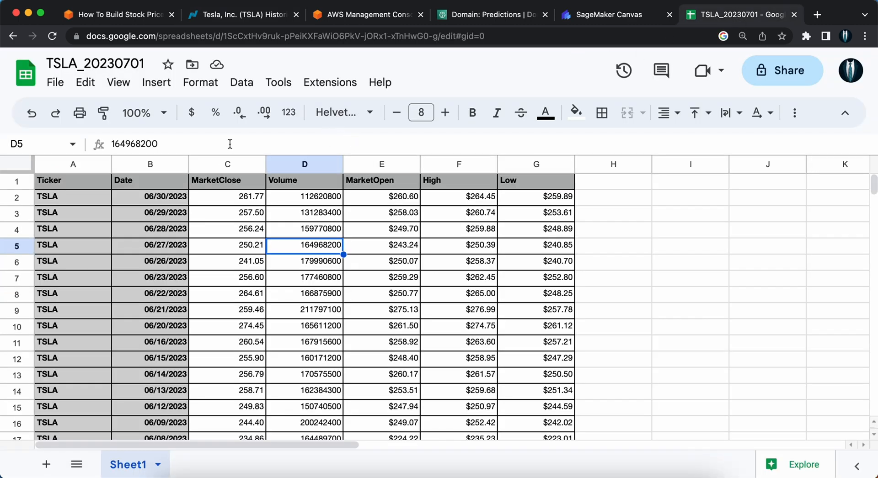
pyautogui.moveTo(610, 284)
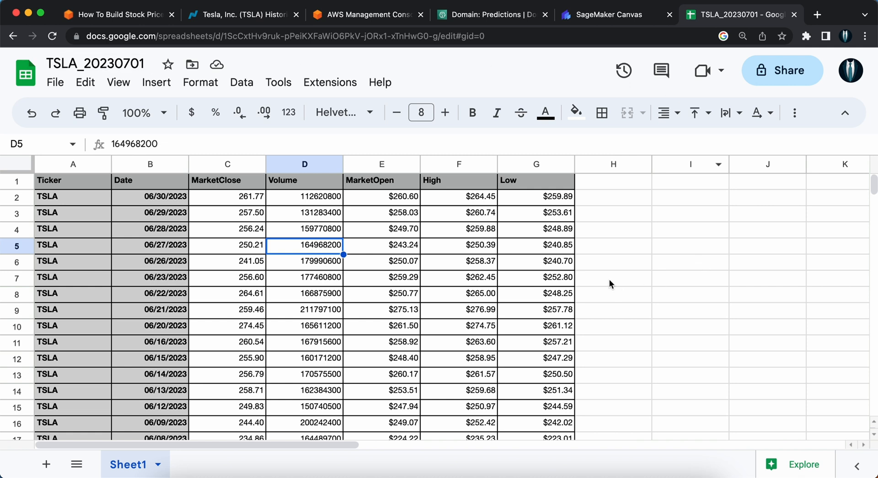
pyautogui.moveTo(608, 282)
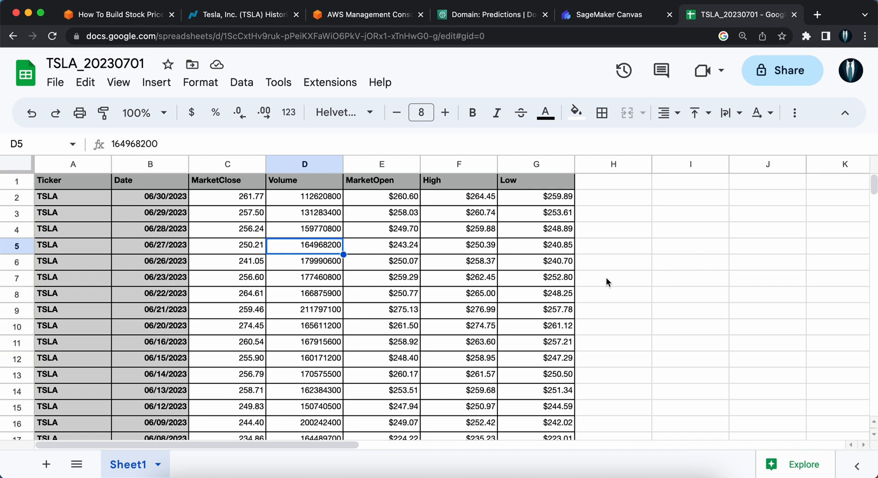
pyautogui.moveTo(445, 194)
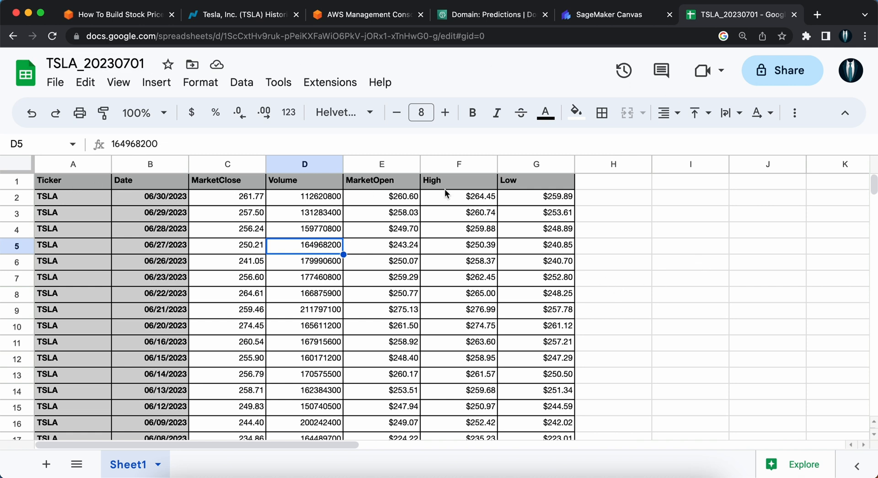
pyautogui.moveTo(324, 181)
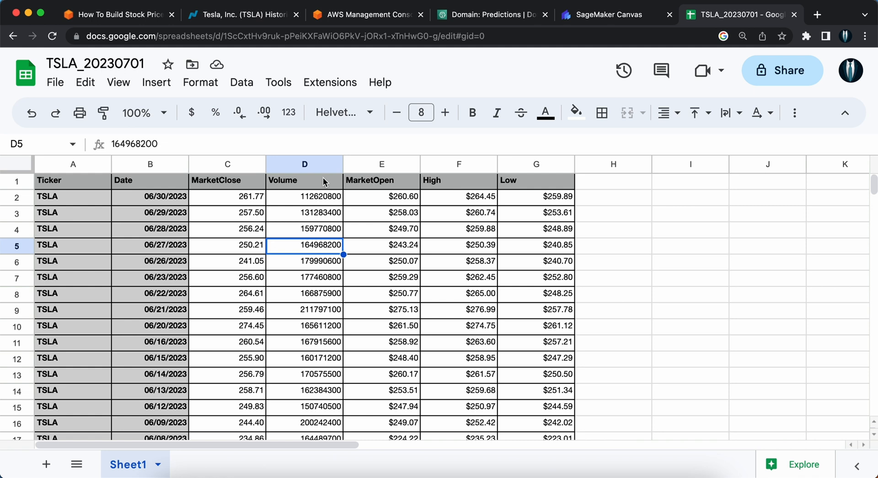
pyautogui.moveTo(261, 180)
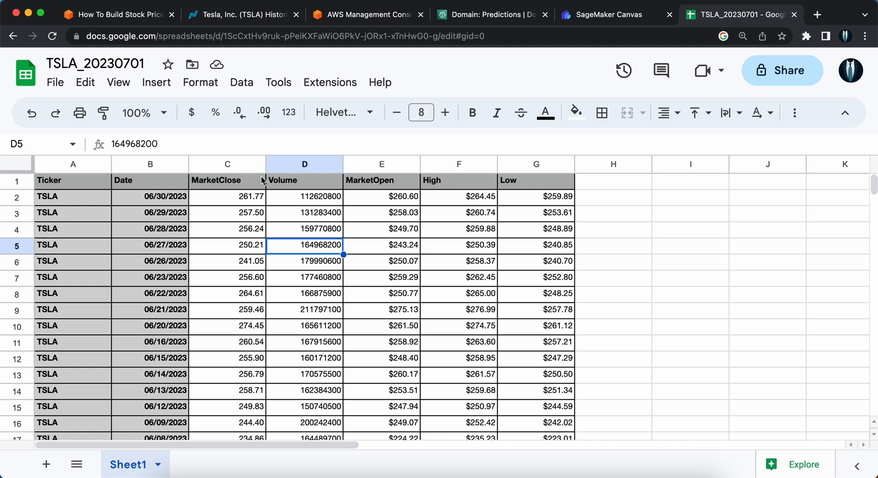
pyautogui.moveTo(259, 199)
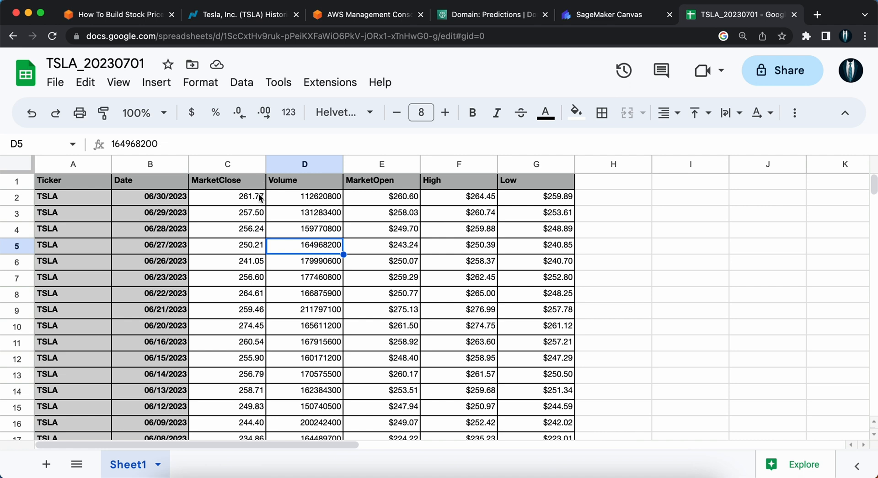
pyautogui.moveTo(188, 209)
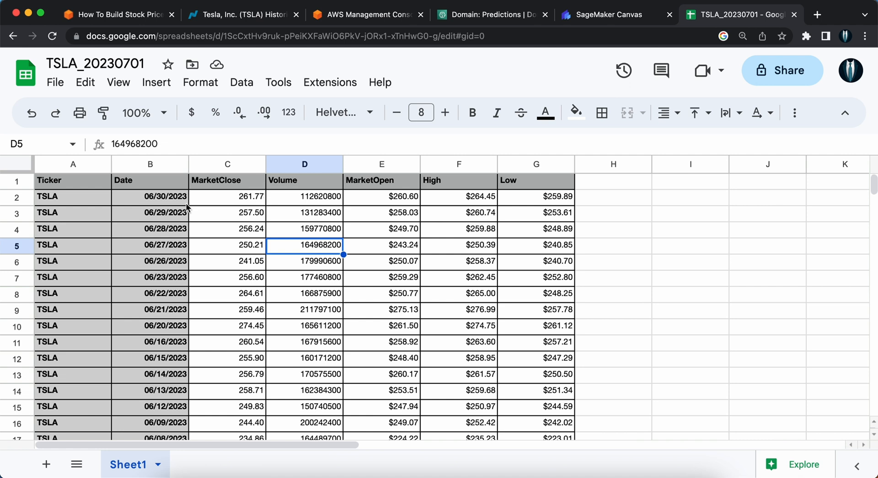
pyautogui.click(72, 180)
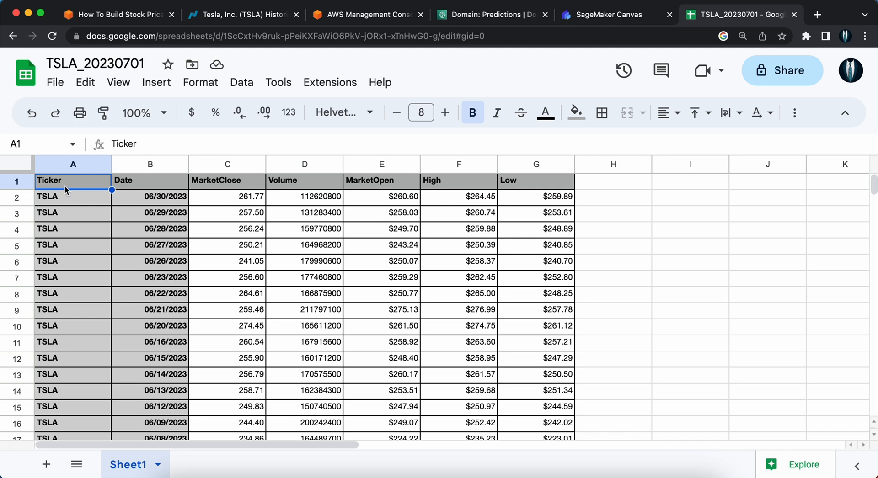
pyautogui.moveTo(55, 200)
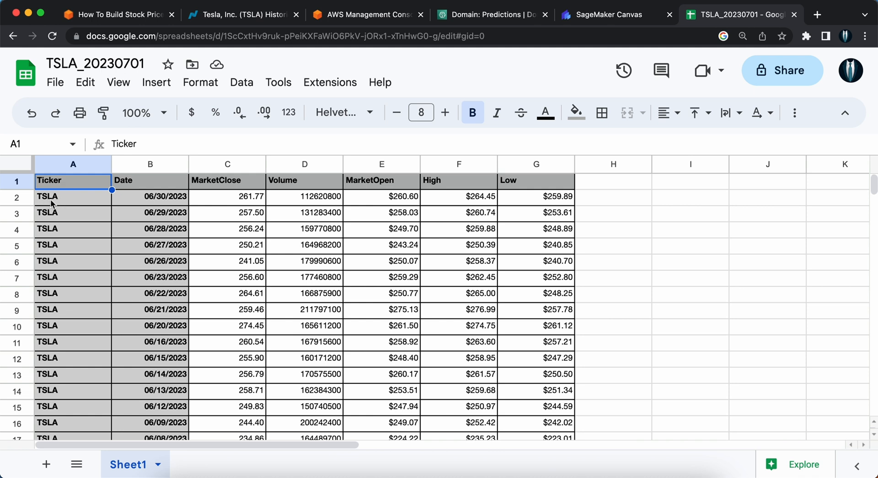
pyautogui.moveTo(91, 185)
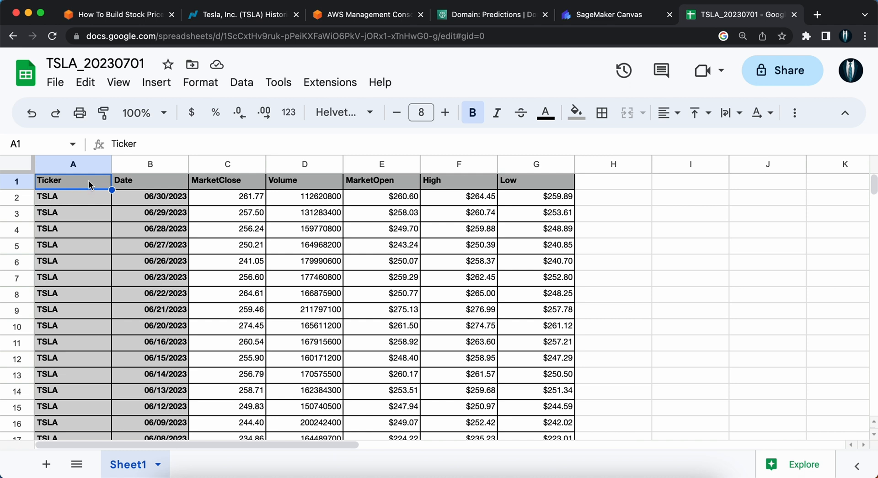
pyautogui.moveTo(132, 182)
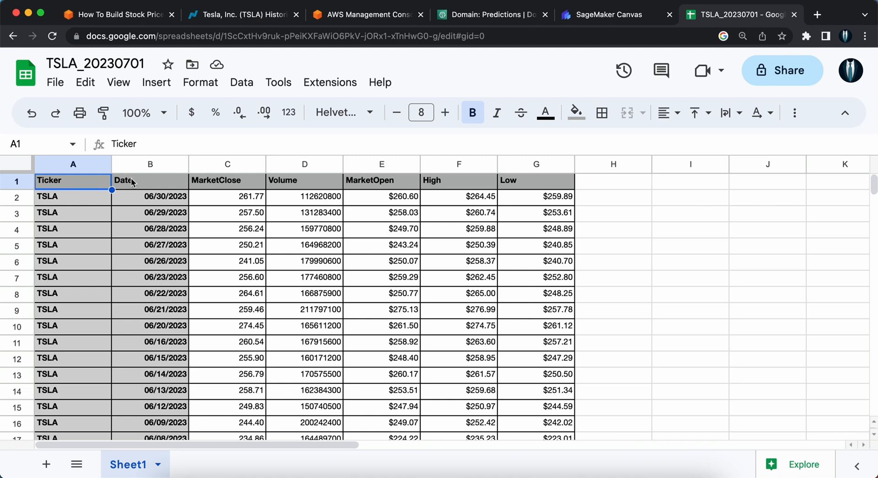
pyautogui.moveTo(218, 188)
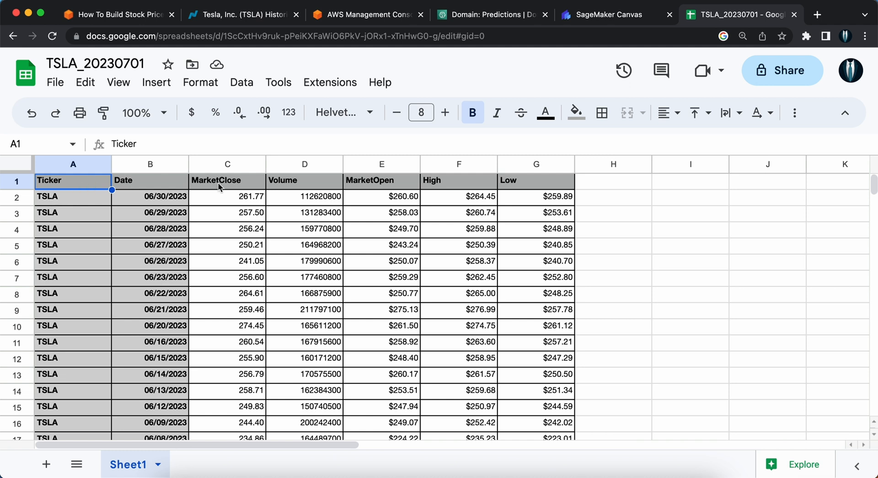
pyautogui.moveTo(228, 187)
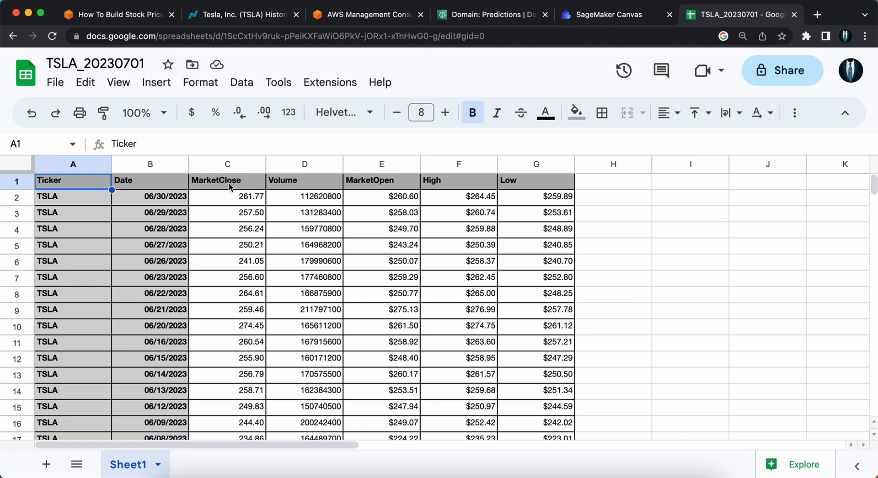
pyautogui.moveTo(206, 185)
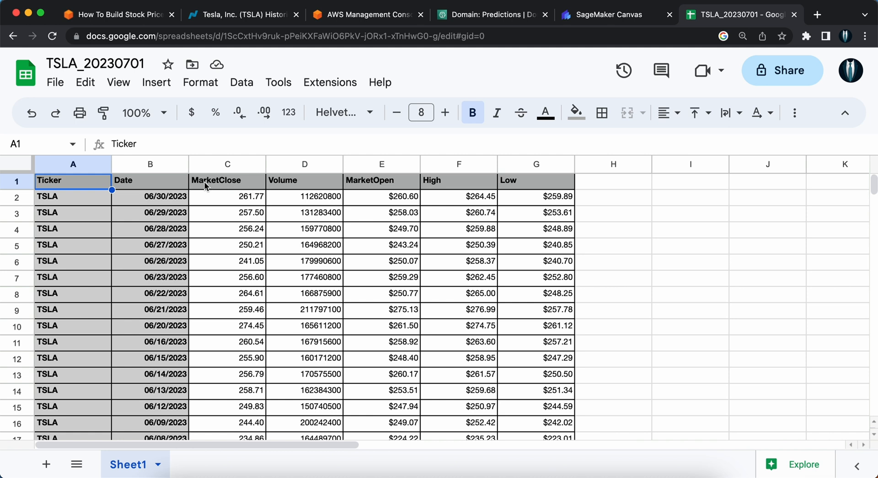
pyautogui.moveTo(226, 187)
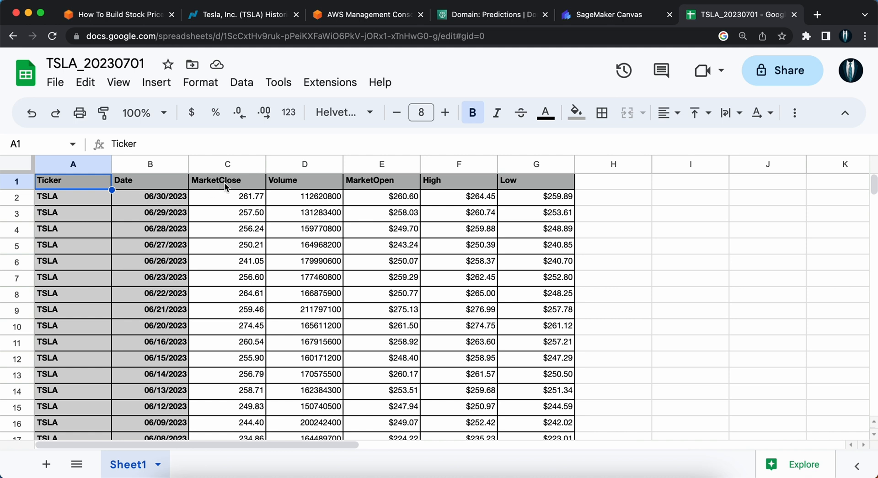
pyautogui.moveTo(298, 189)
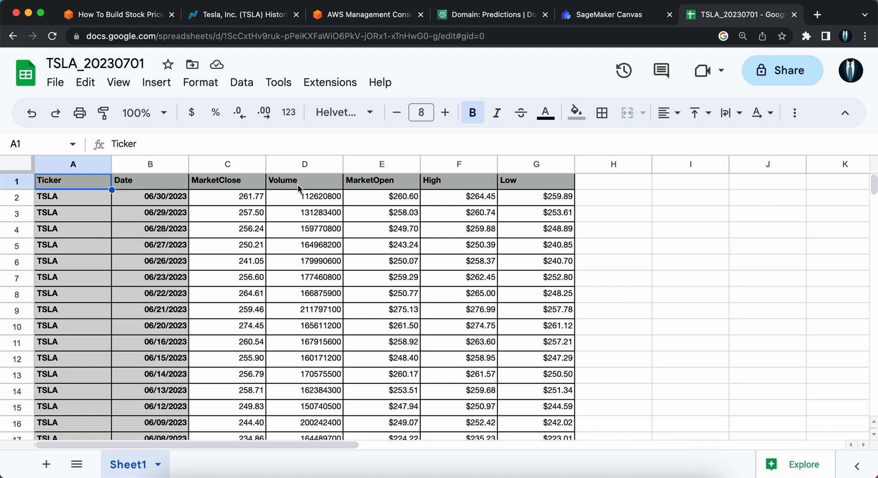
pyautogui.moveTo(381, 185)
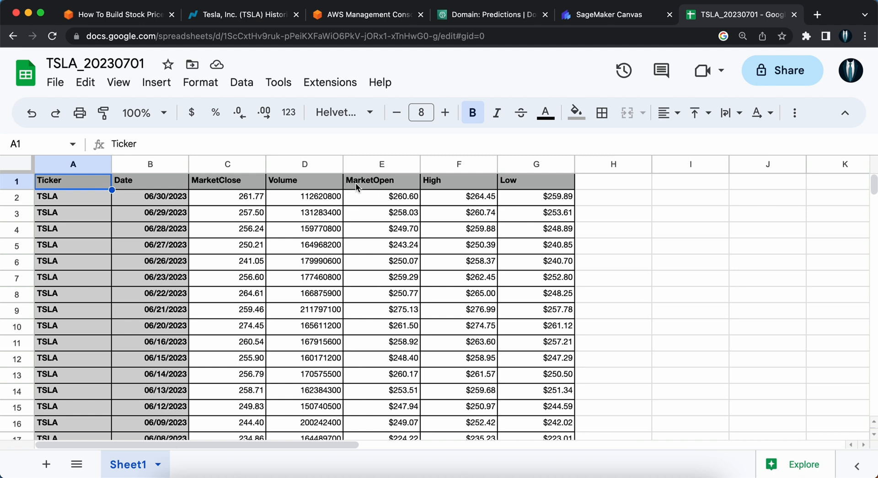
pyautogui.moveTo(525, 189)
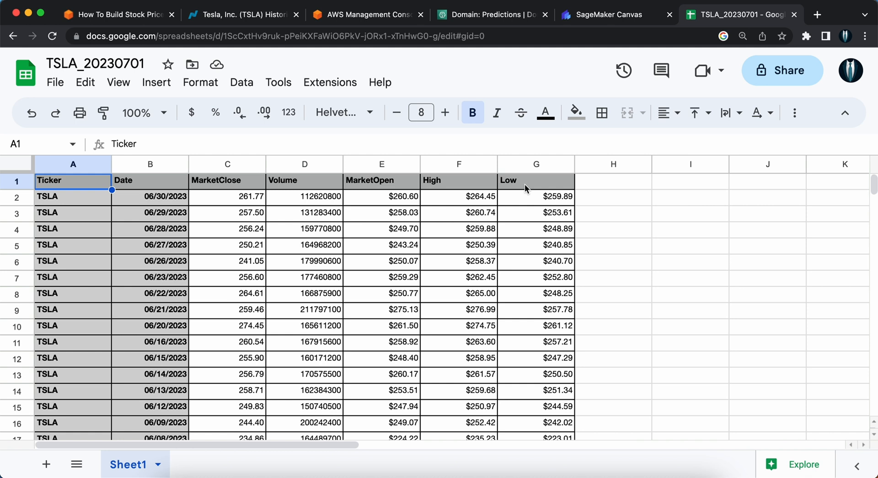
pyautogui.moveTo(439, 191)
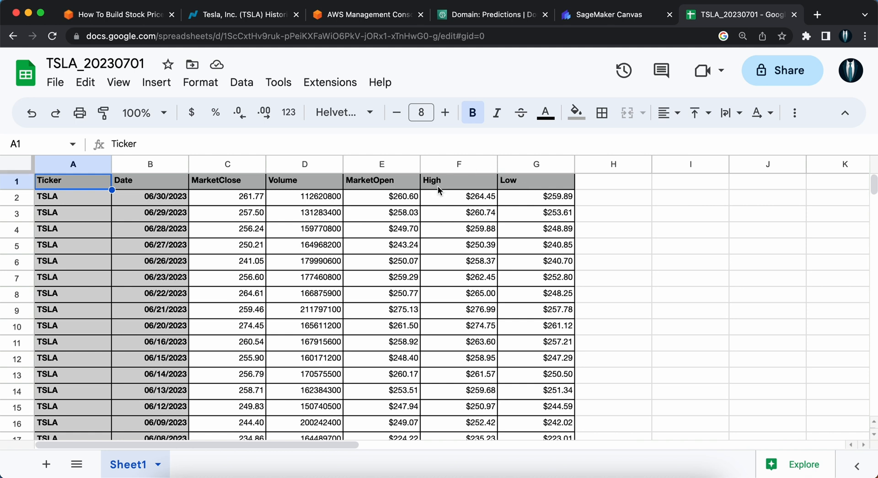
pyautogui.moveTo(260, 202)
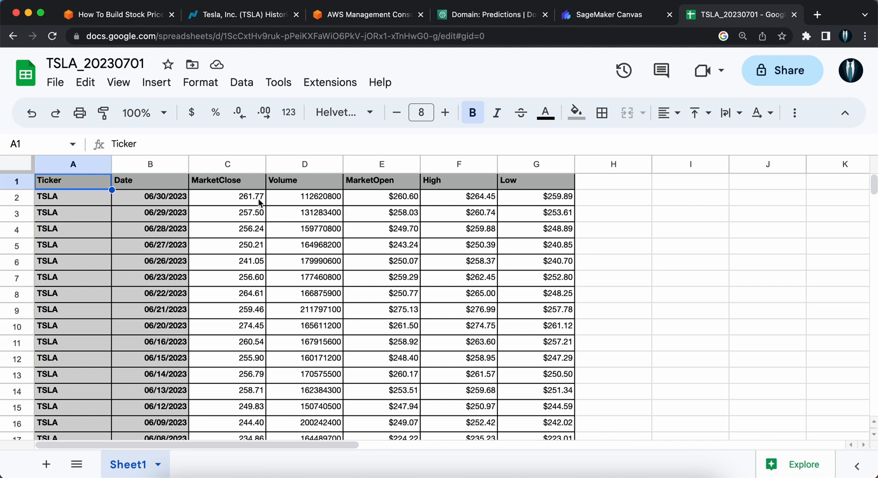
pyautogui.moveTo(408, 193)
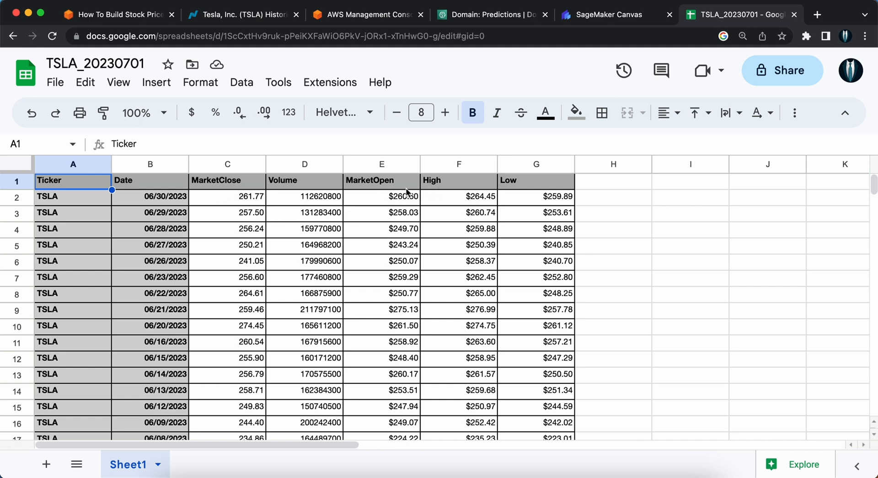
pyautogui.moveTo(563, 196)
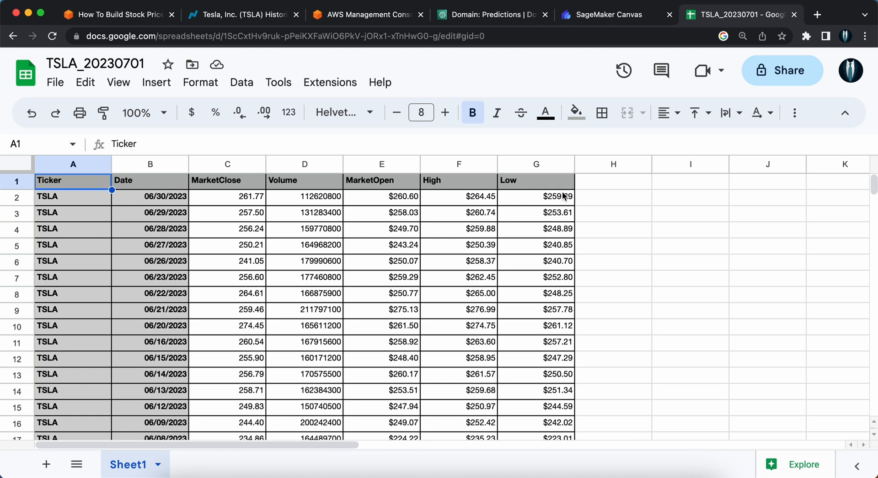
# Switch to the AWS SageMaker console and reach the Configure SageMaker Domain section.
pyautogui.click(367, 14)
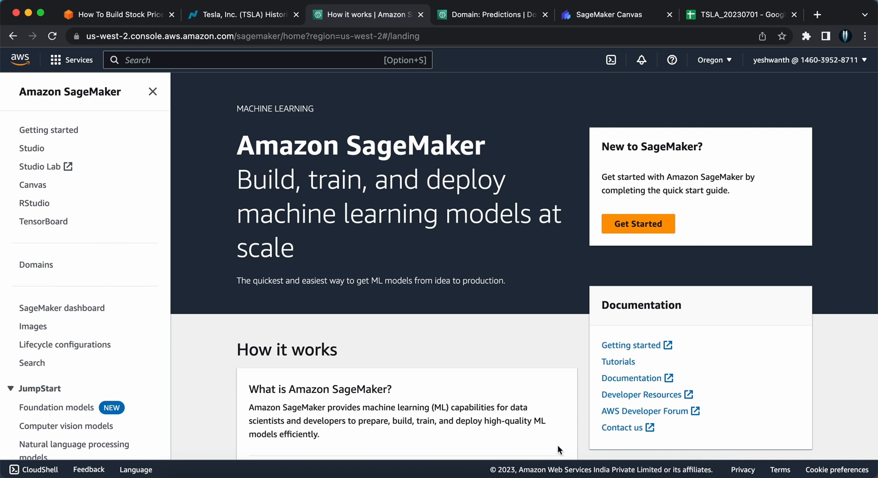
pyautogui.moveTo(236, 231)
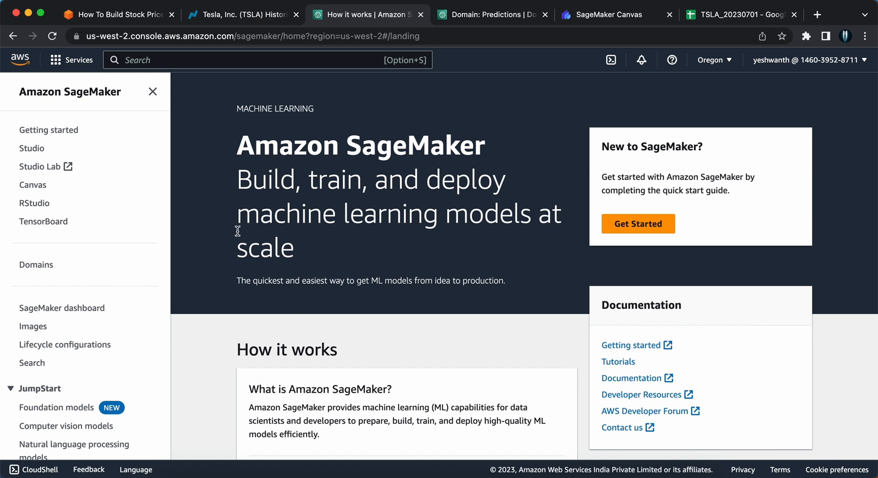
pyautogui.moveTo(33, 91)
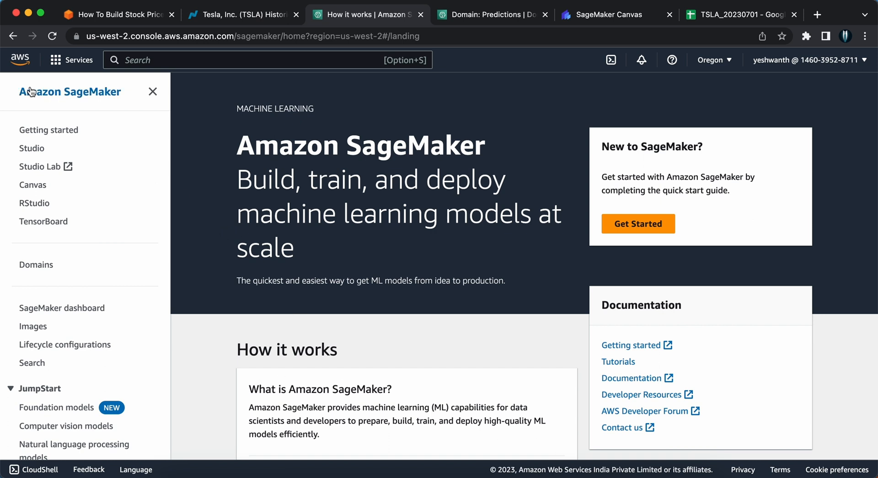
pyautogui.moveTo(80, 99)
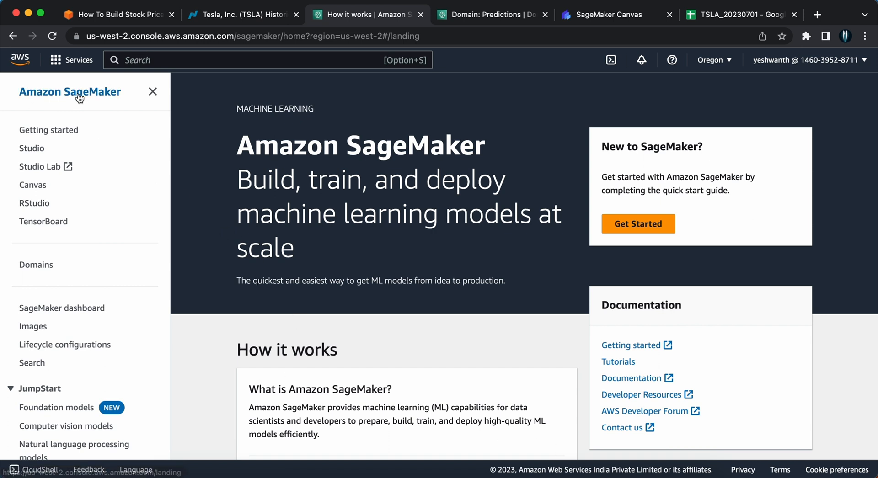
pyautogui.moveTo(140, 60)
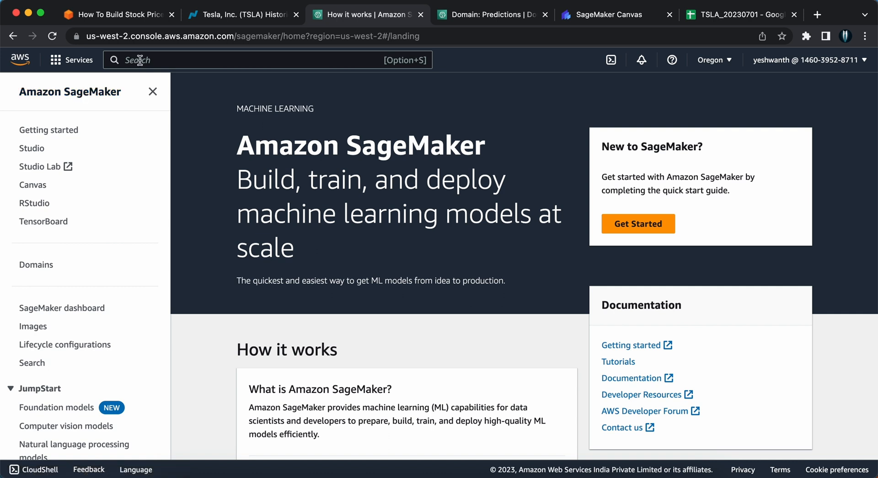
pyautogui.moveTo(846, 207)
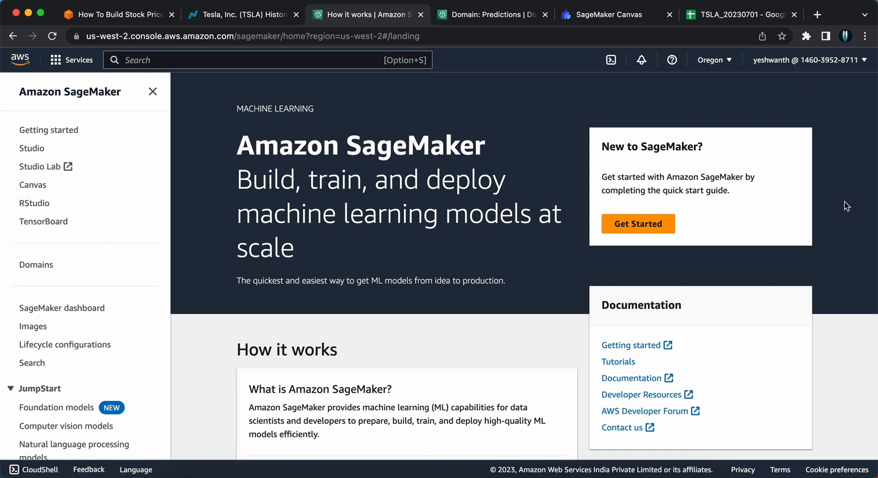
pyautogui.moveTo(501, 375)
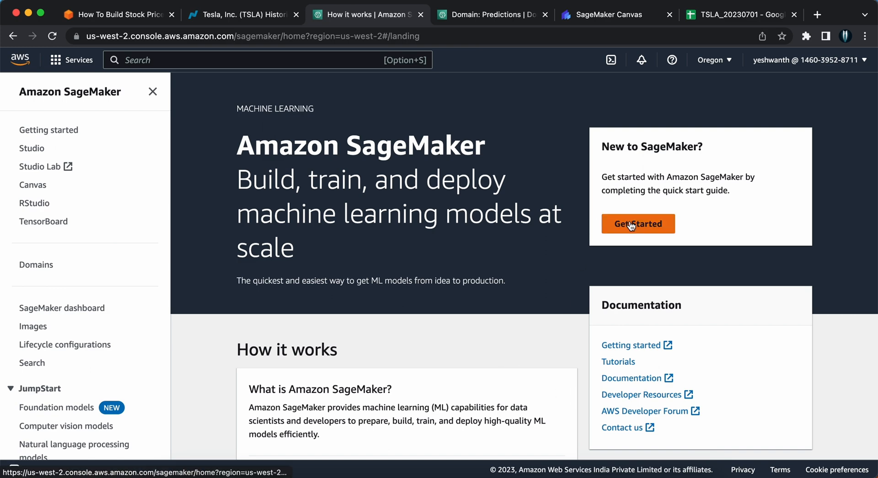
pyautogui.click(637, 224)
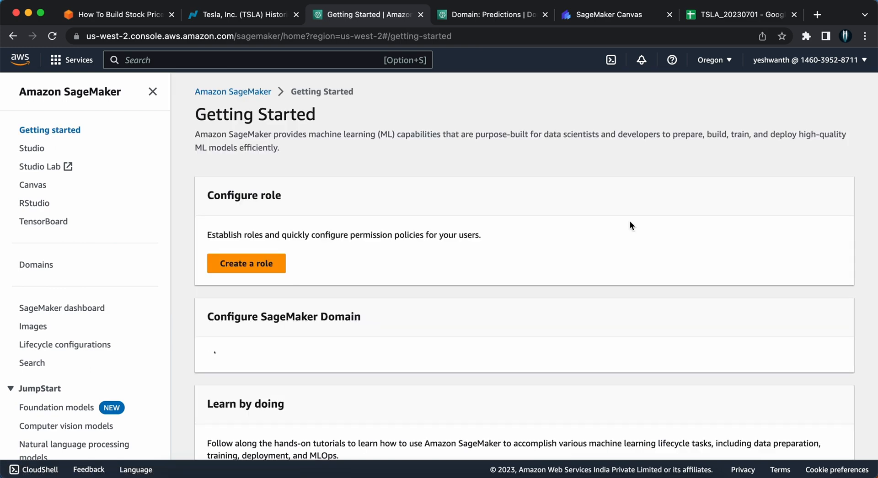
pyautogui.scroll(-3)
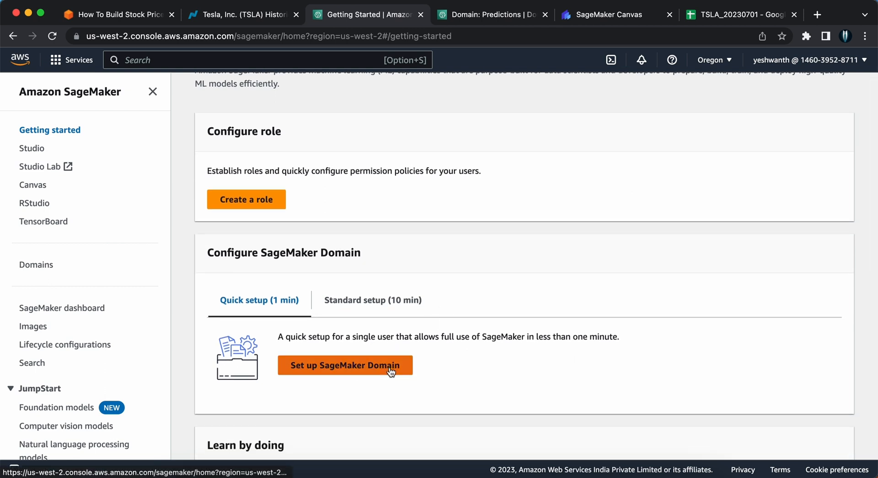
# Start the quick single-user domain setup and name the domain Predictions.
pyautogui.click(344, 365)
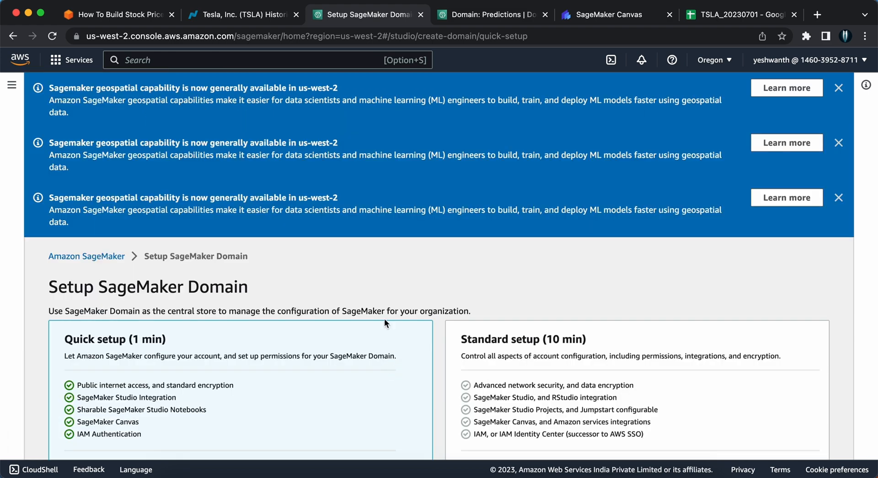
pyautogui.scroll(-3)
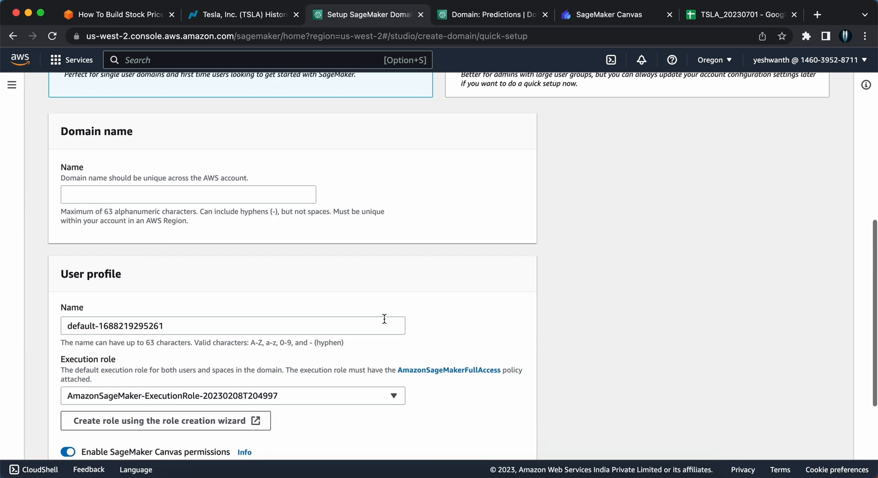
pyautogui.scroll(-3)
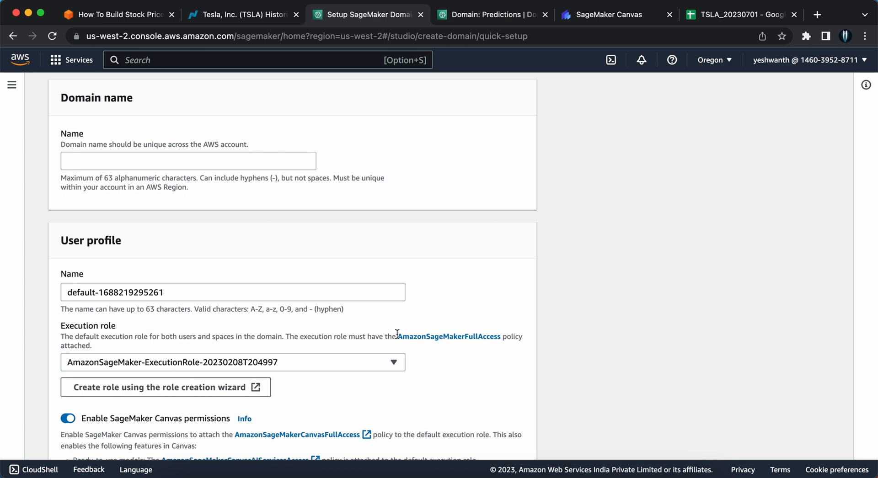
pyautogui.click(187, 161)
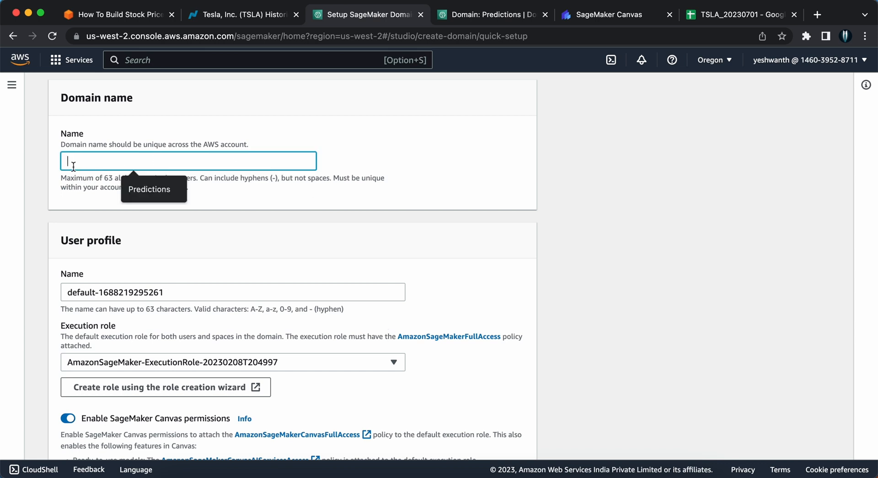
pyautogui.write('Predictions')
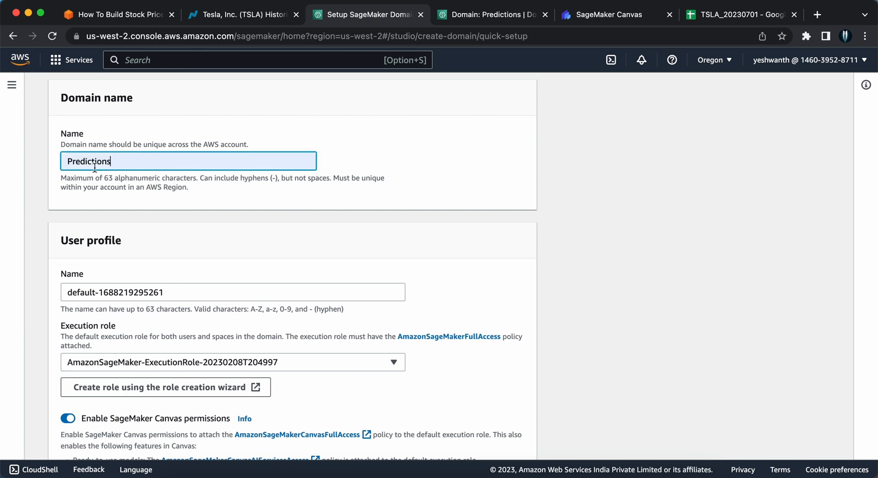
pyautogui.scroll(-3)
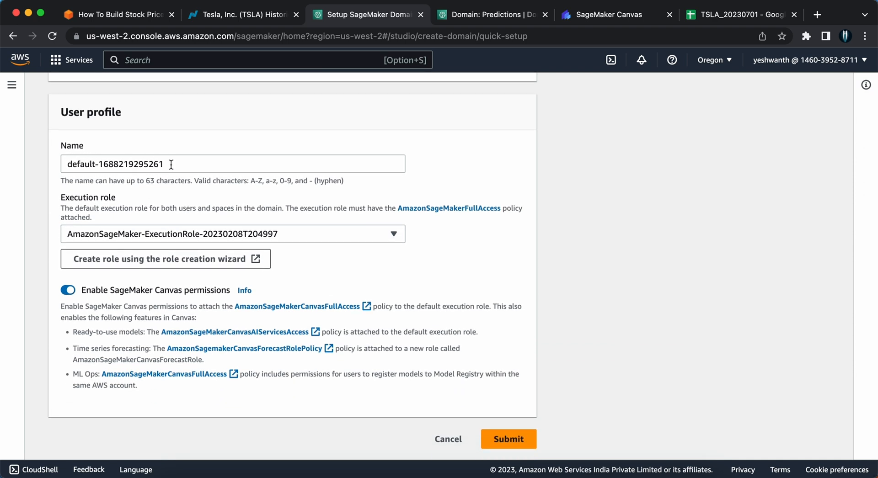
pyautogui.moveTo(71, 164)
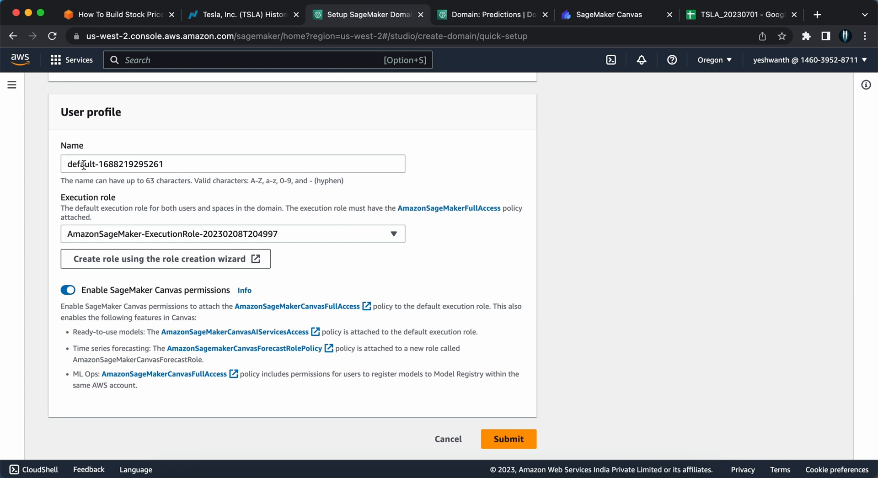
pyautogui.moveTo(111, 205)
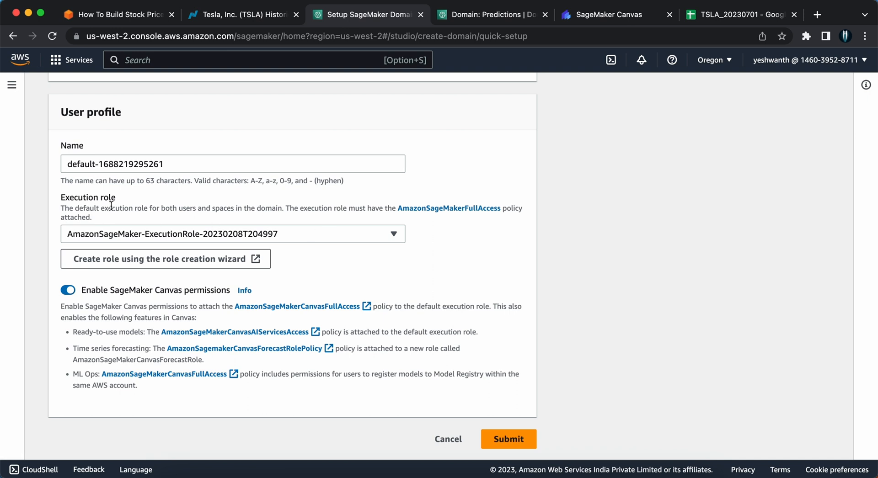
pyautogui.moveTo(90, 202)
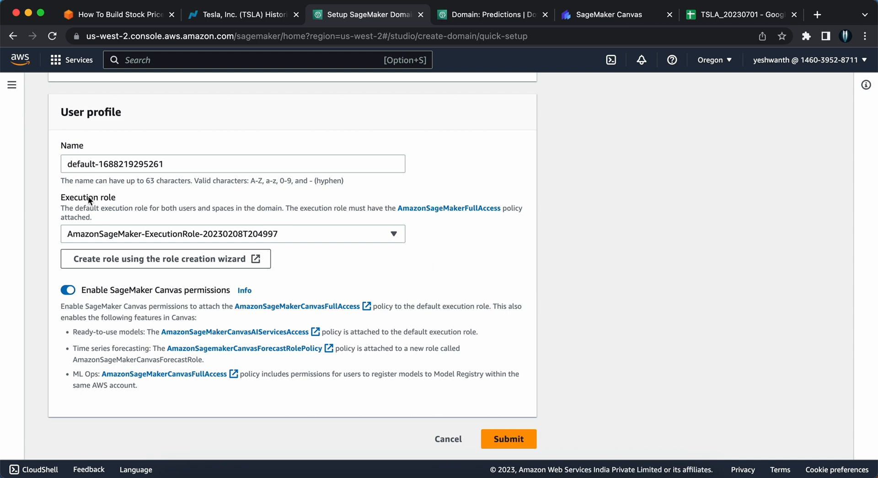
pyautogui.moveTo(394, 235)
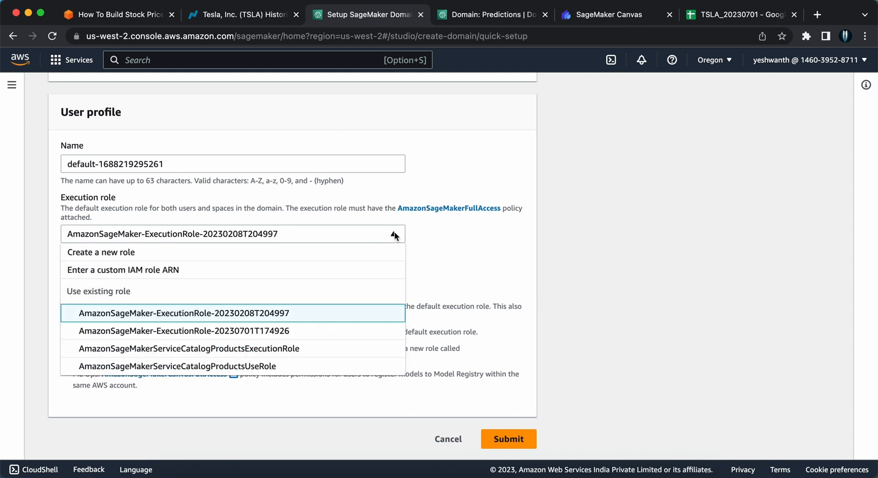
pyautogui.moveTo(204, 255)
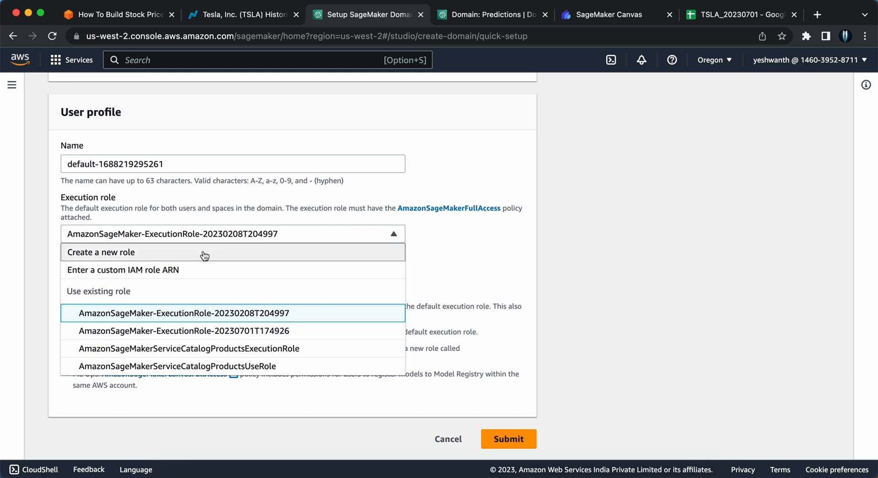
pyautogui.moveTo(395, 235)
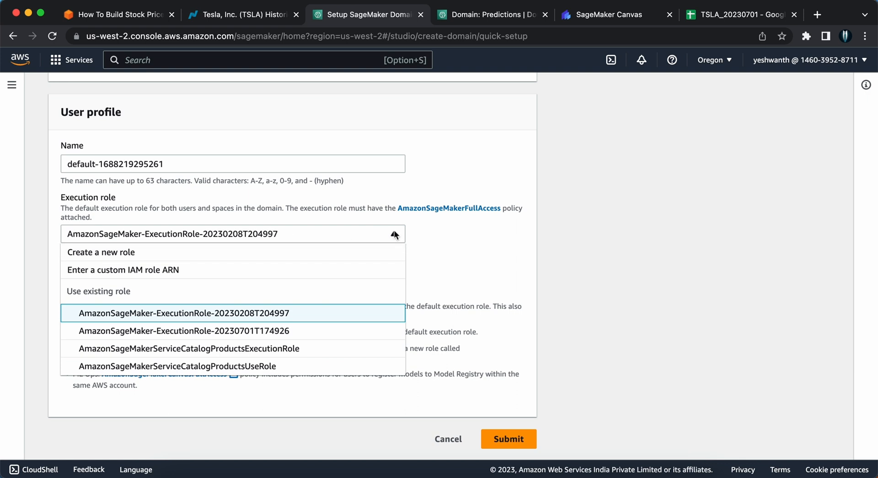
pyautogui.moveTo(110, 261)
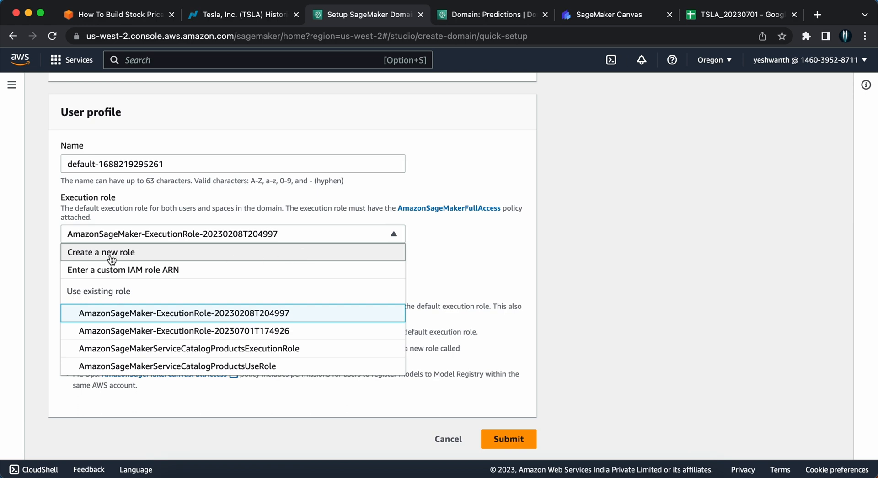
pyautogui.moveTo(113, 257)
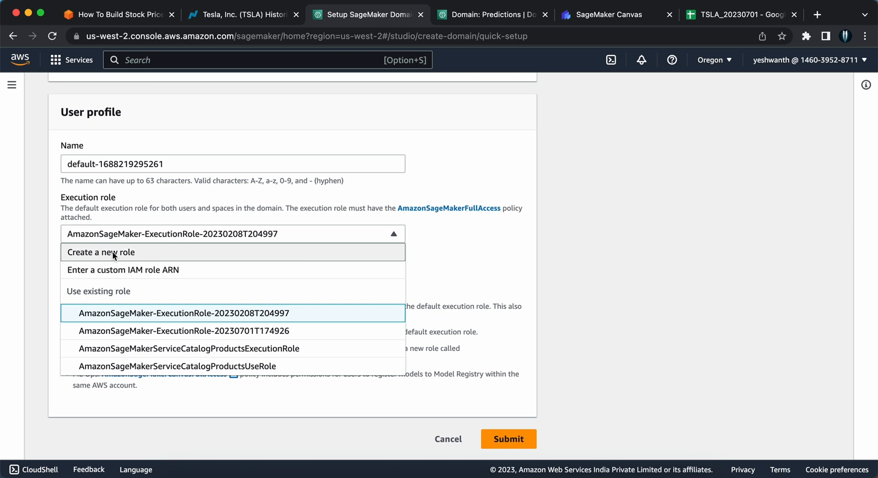
# Begin a new IAM role with Any S3 bucket access, then dismiss it without creating.
pyautogui.click(100, 251)
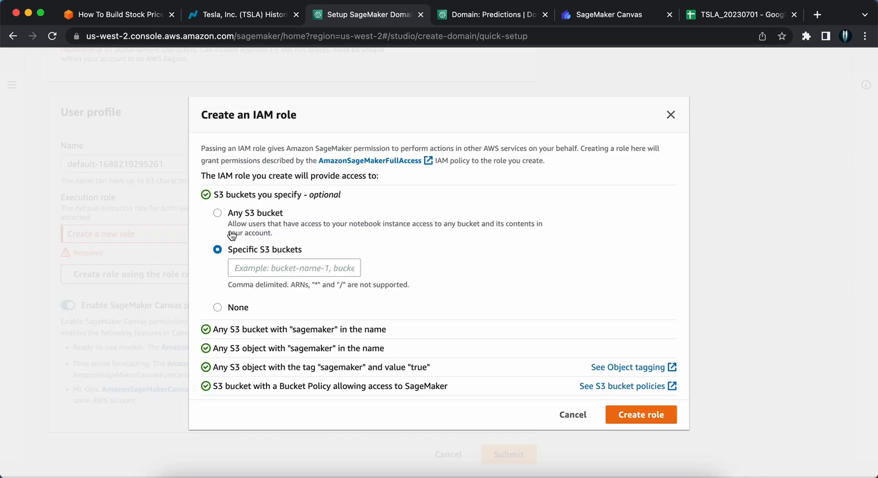
pyautogui.moveTo(245, 258)
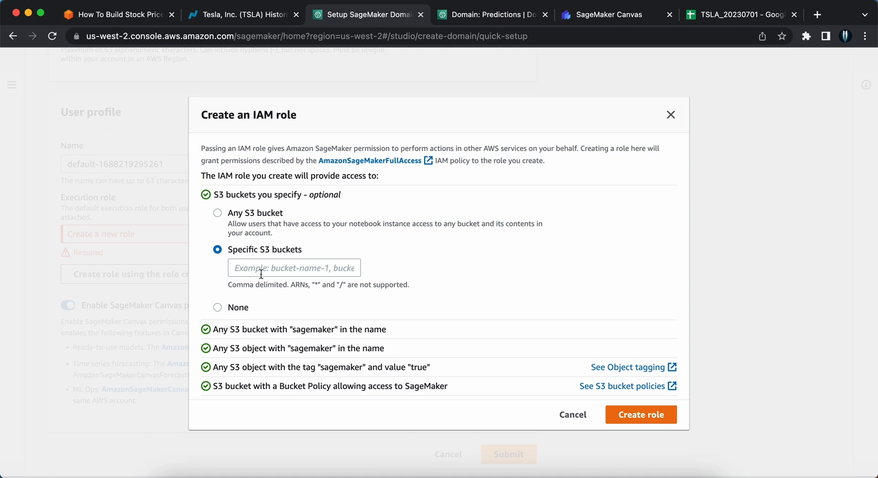
pyautogui.moveTo(241, 259)
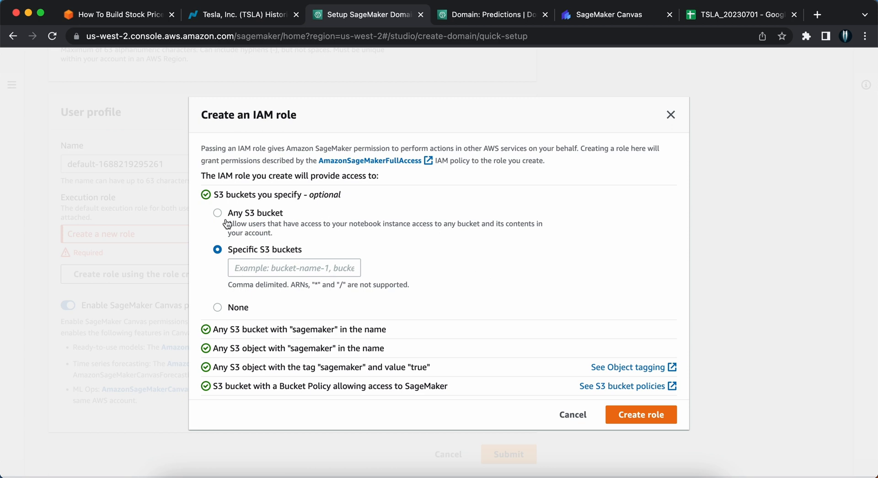
pyautogui.click(217, 213)
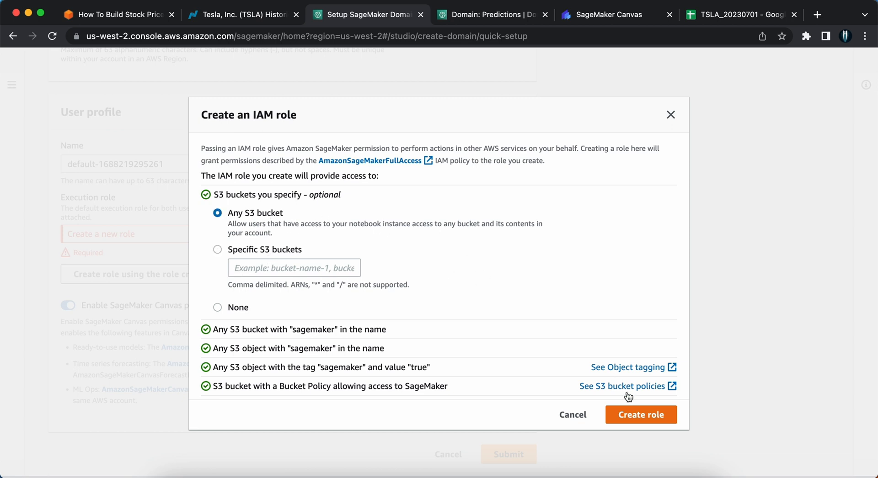
pyautogui.click(571, 415)
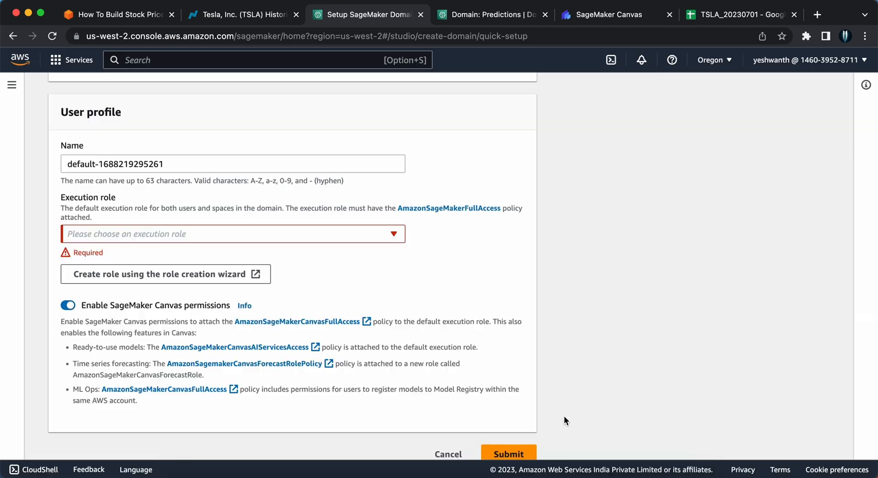
# Assign the existing AmazonSageMaker-ExecutionRole-20230208T204997 as the domain's execution role.
pyautogui.click(232, 233)
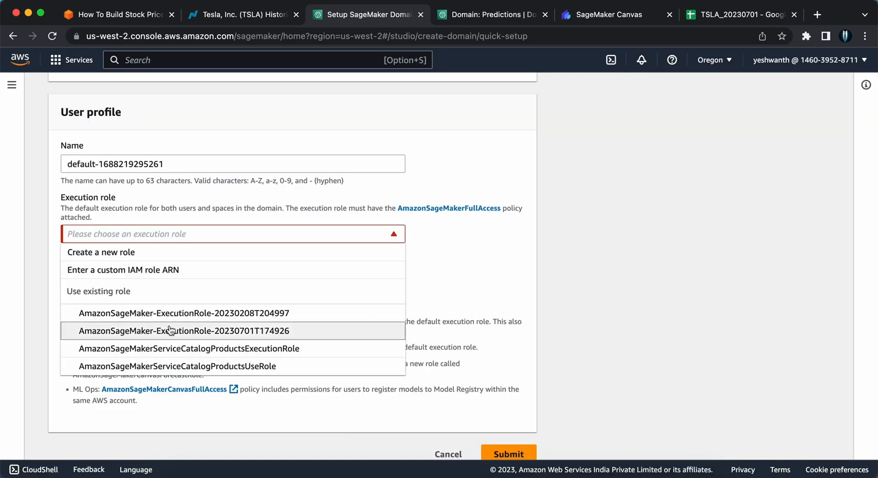
pyautogui.click(185, 312)
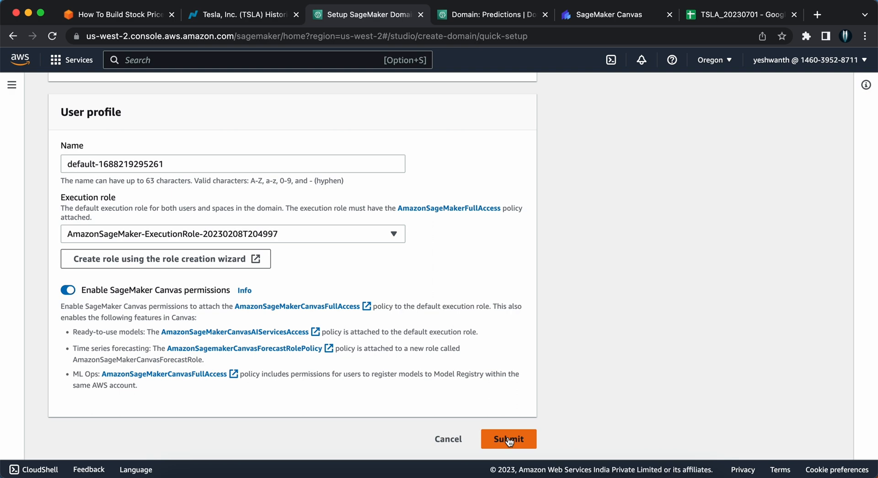
# Create the Predictions domain and show launch options for its default user profile.
pyautogui.click(508, 438)
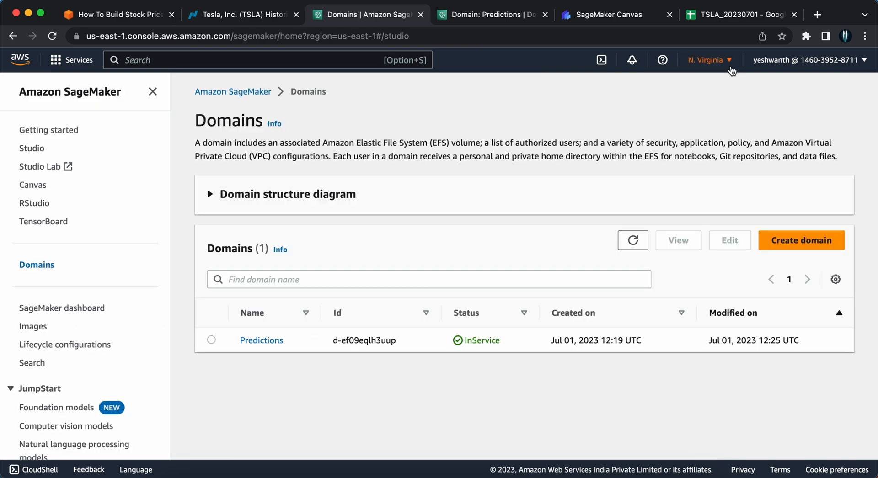
pyautogui.moveTo(102, 254)
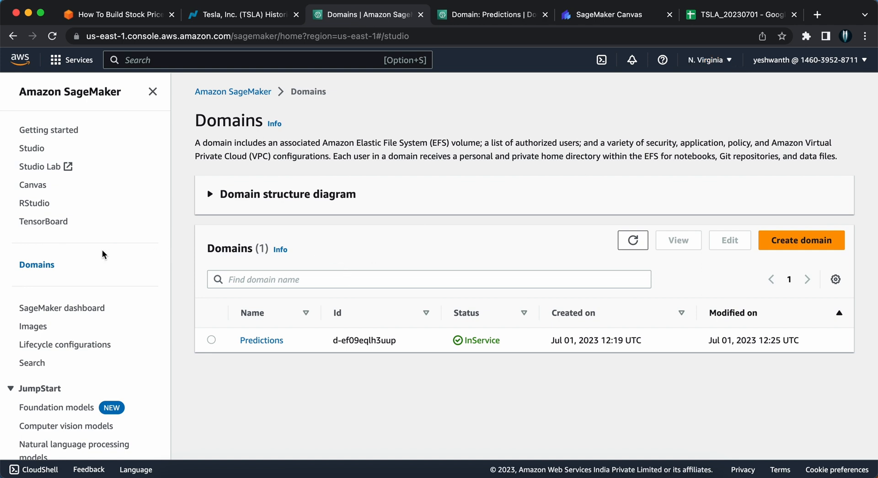
pyautogui.moveTo(269, 351)
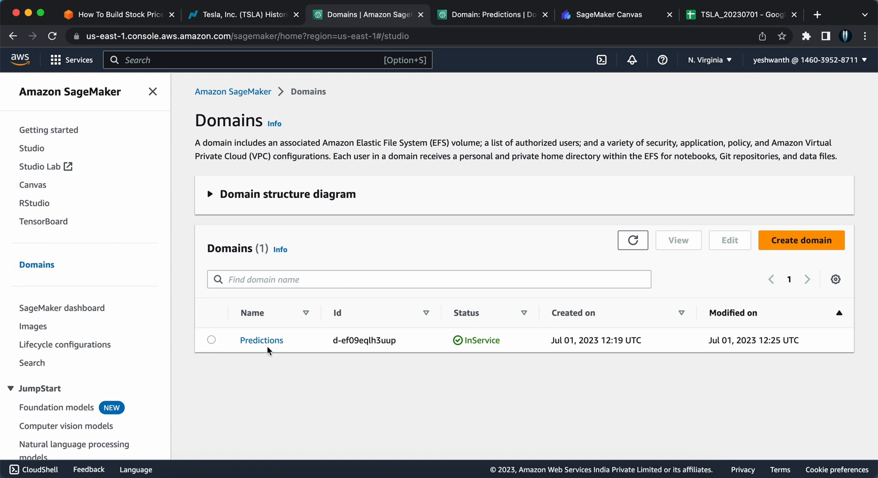
pyautogui.moveTo(474, 351)
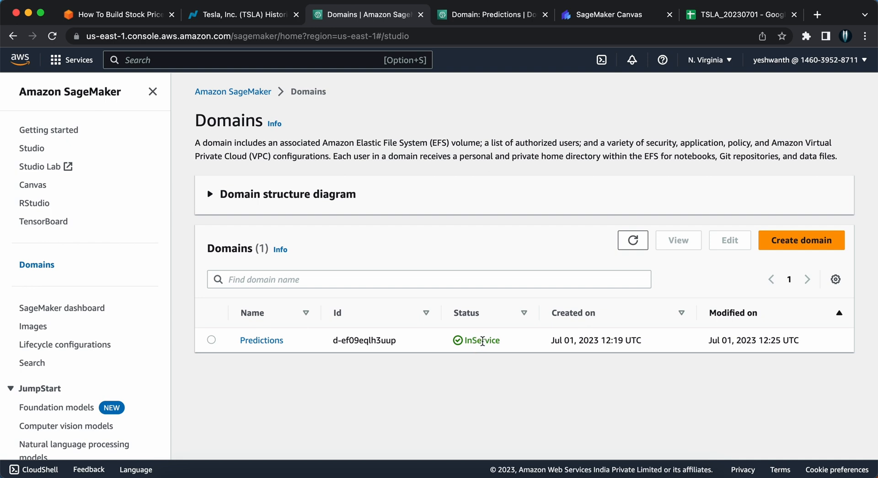
pyautogui.doubleClick(481, 340)
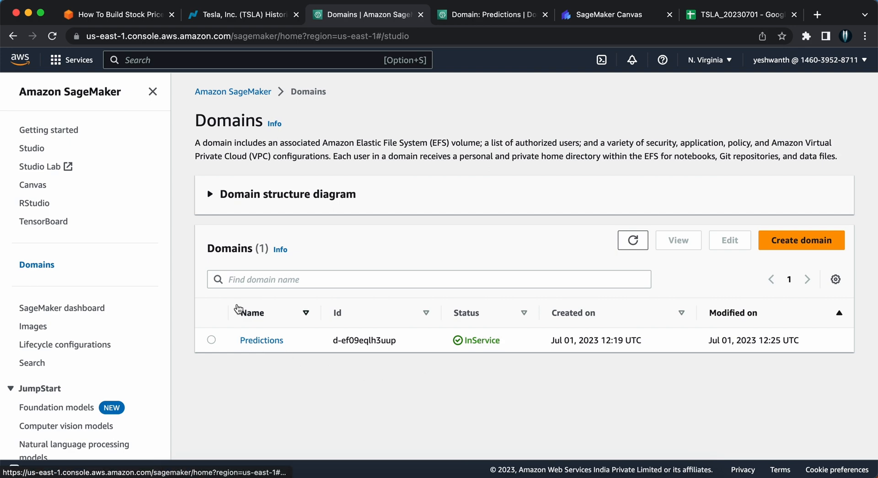
pyautogui.click(261, 340)
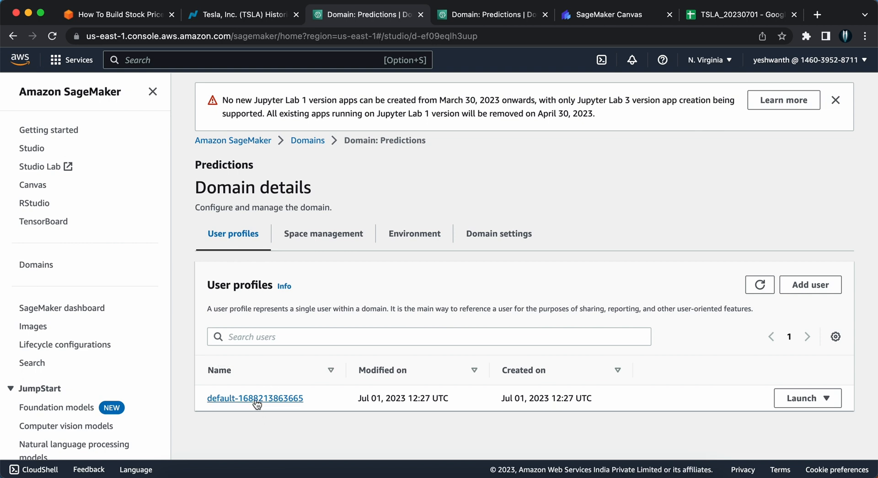
pyautogui.moveTo(255, 398)
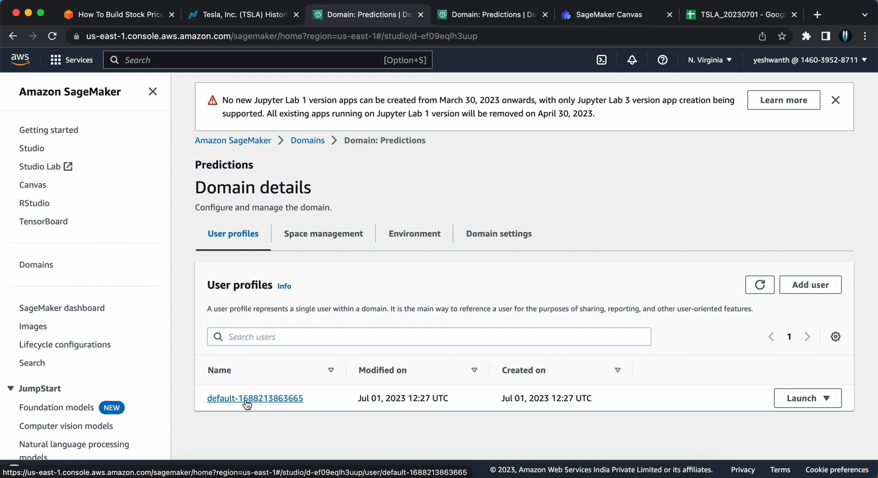
pyautogui.moveTo(250, 408)
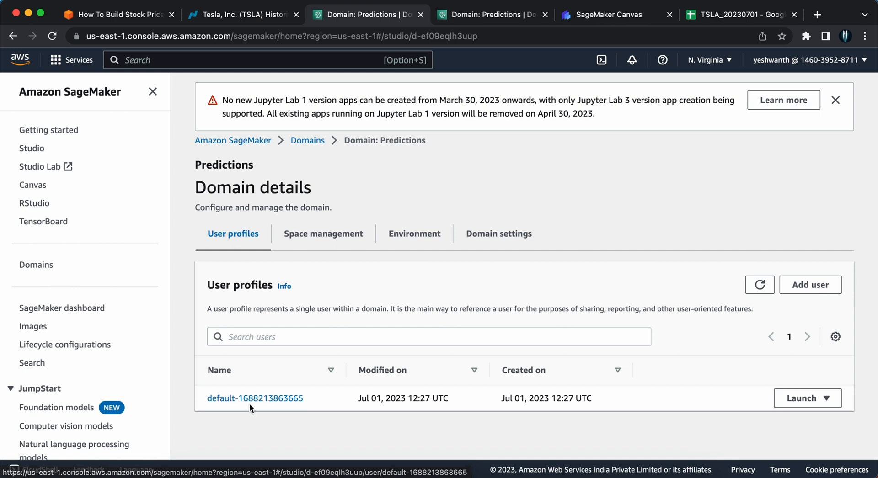
pyautogui.moveTo(806, 398)
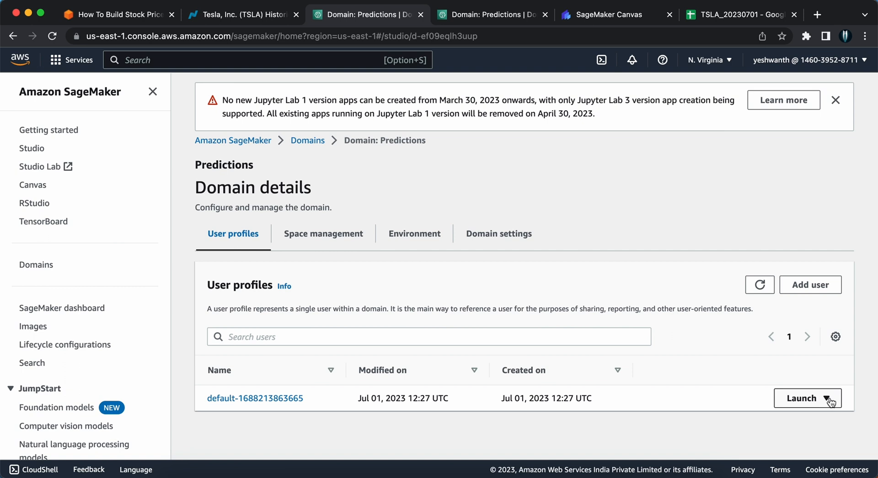
pyautogui.click(807, 398)
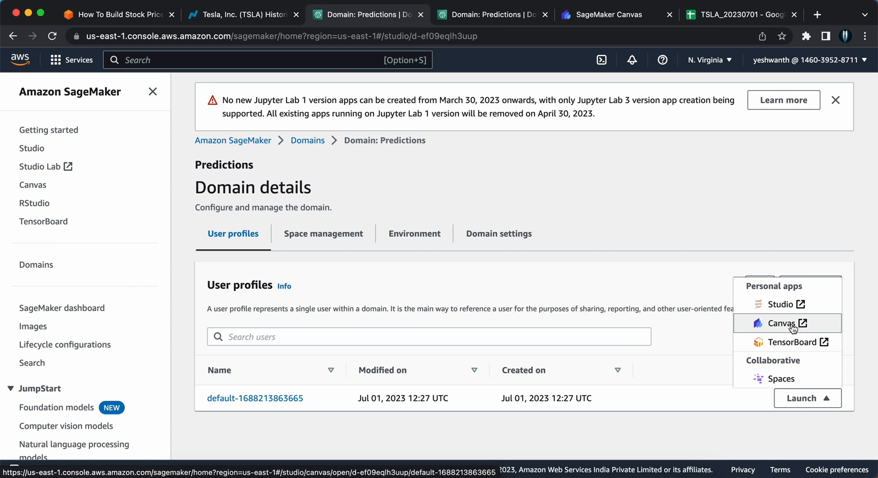
pyautogui.moveTo(829, 402)
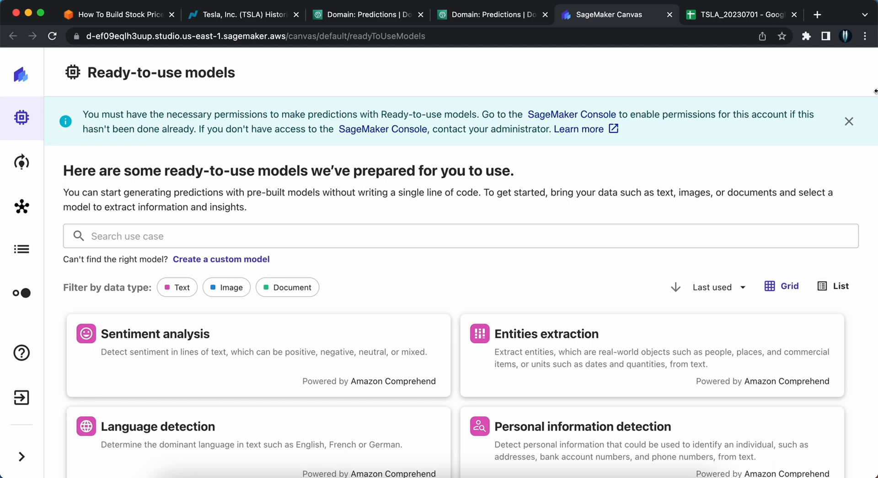
pyautogui.moveTo(556, 65)
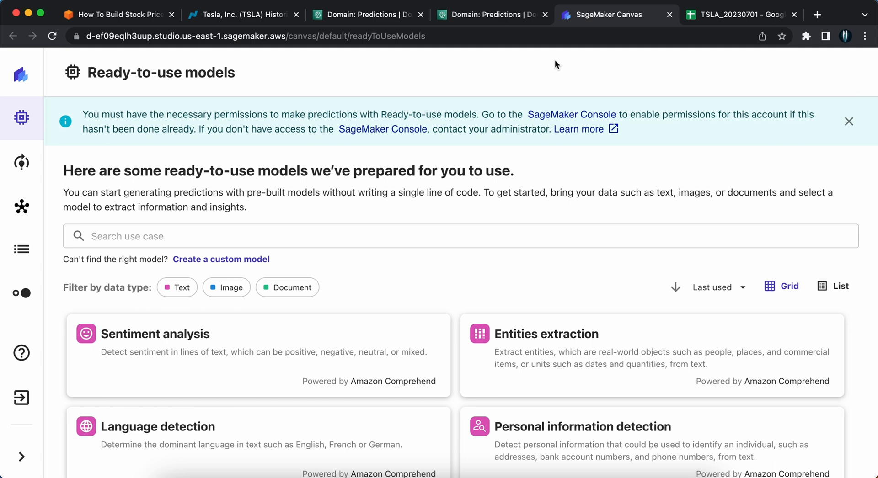
# Enter Canvas and go to the Datasets page.
pyautogui.click(456, 236)
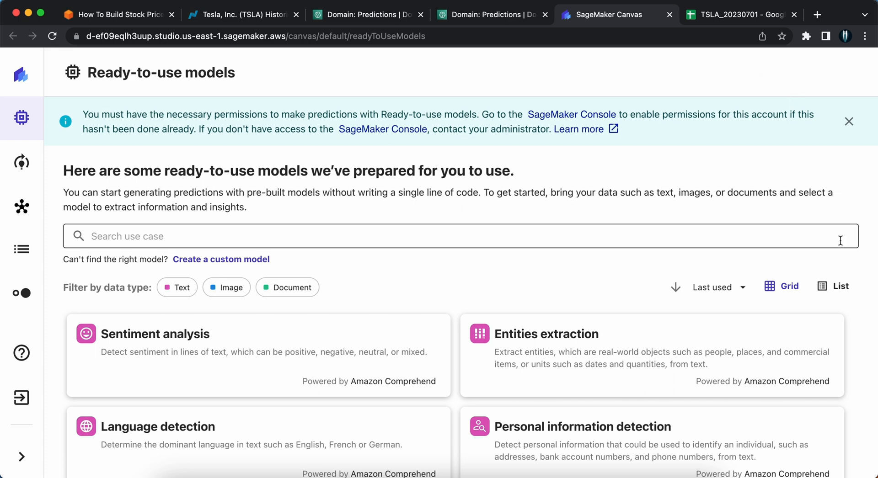
pyautogui.moveTo(541, 222)
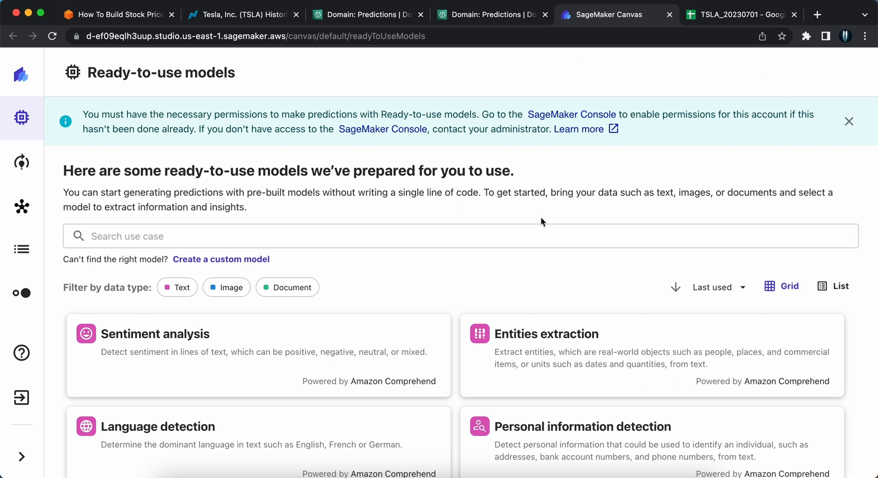
pyautogui.moveTo(328, 227)
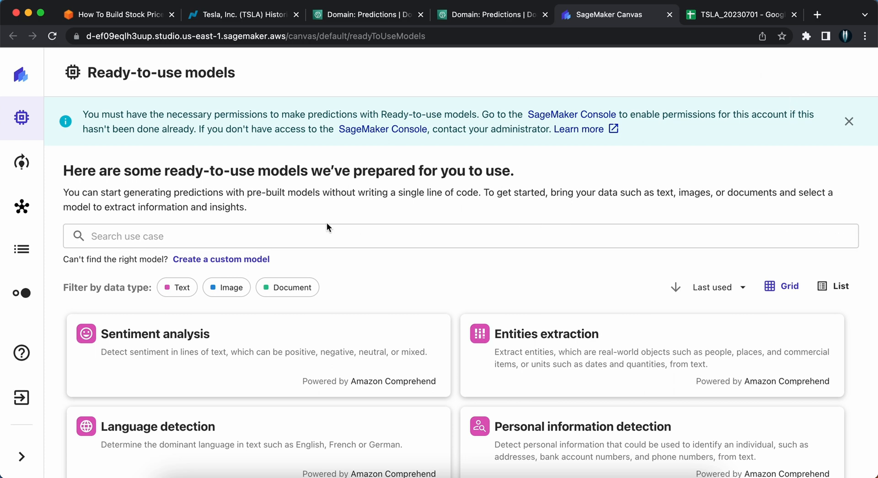
pyautogui.moveTo(21, 250)
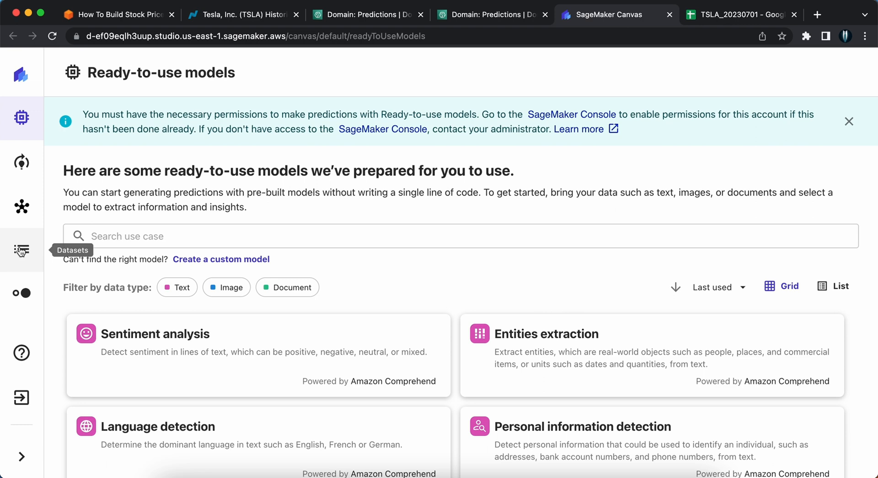
pyautogui.click(21, 250)
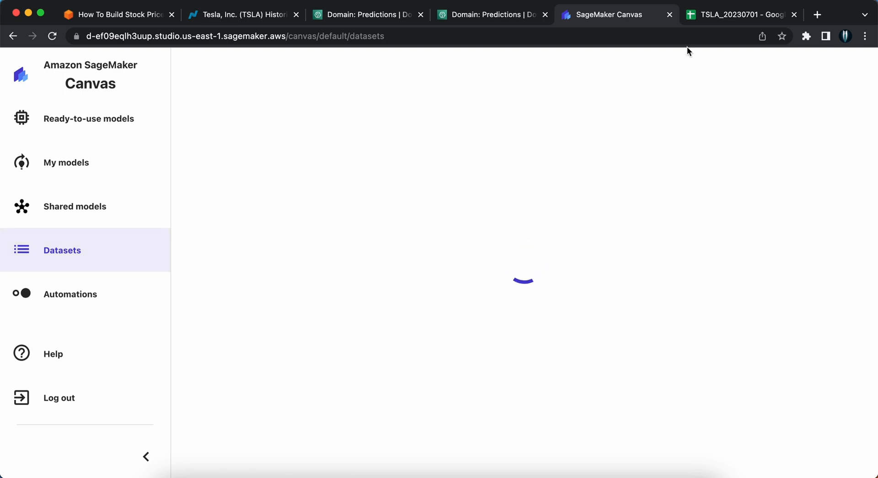
pyautogui.click(740, 15)
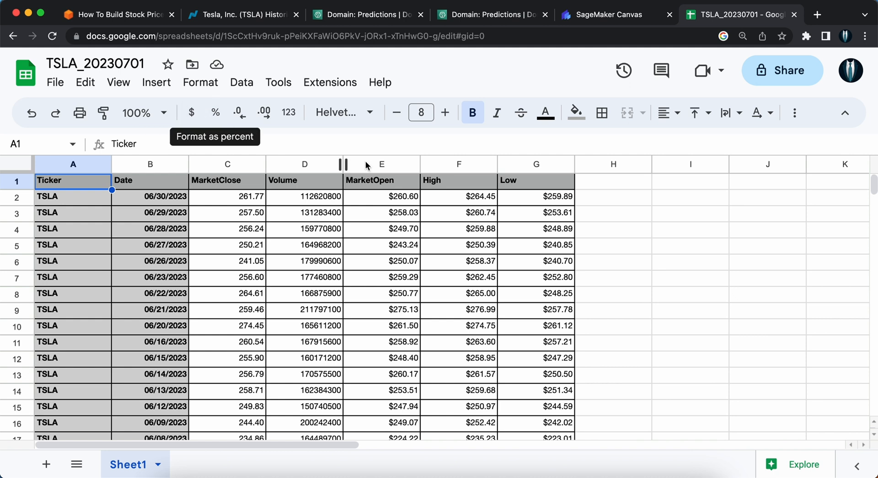
pyautogui.click(603, 14)
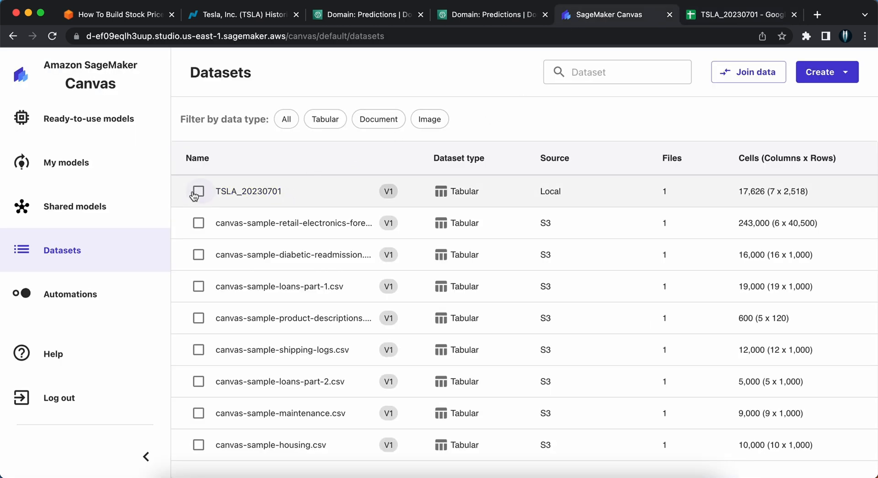
pyautogui.moveTo(734, 89)
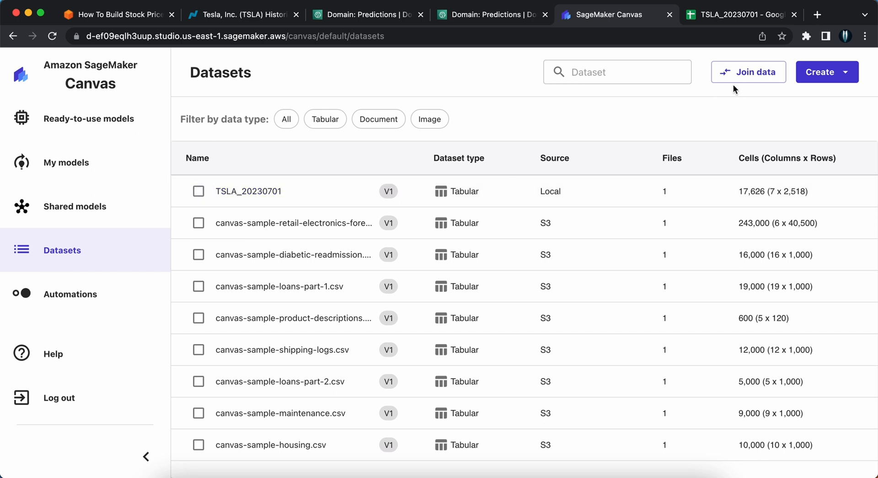
pyautogui.moveTo(419, 192)
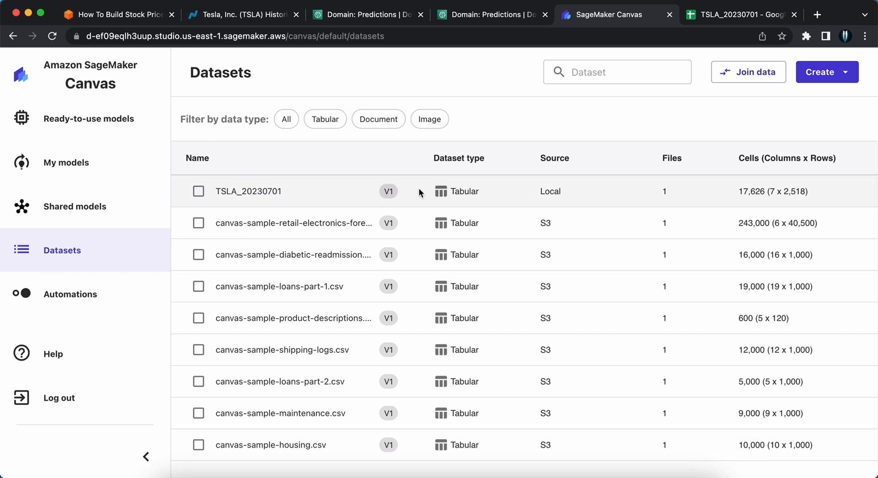
# Start a tabular dataset named example and choose its data source.
pyautogui.click(826, 72)
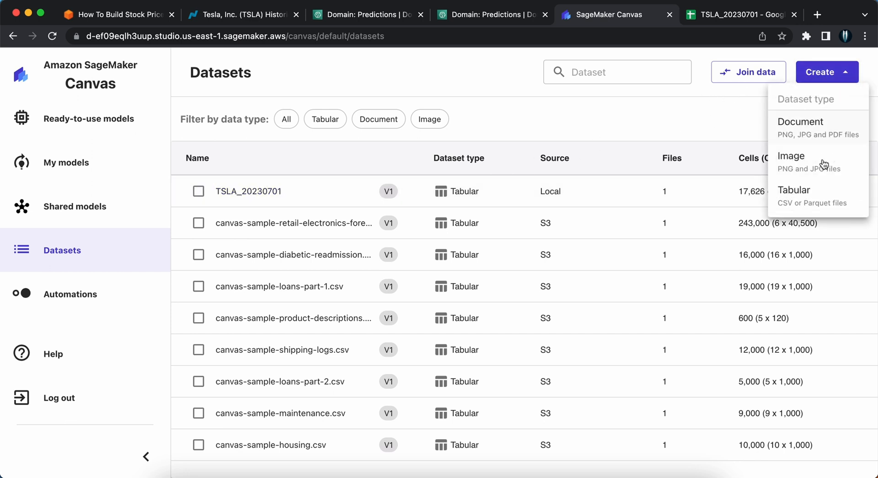
pyautogui.click(794, 190)
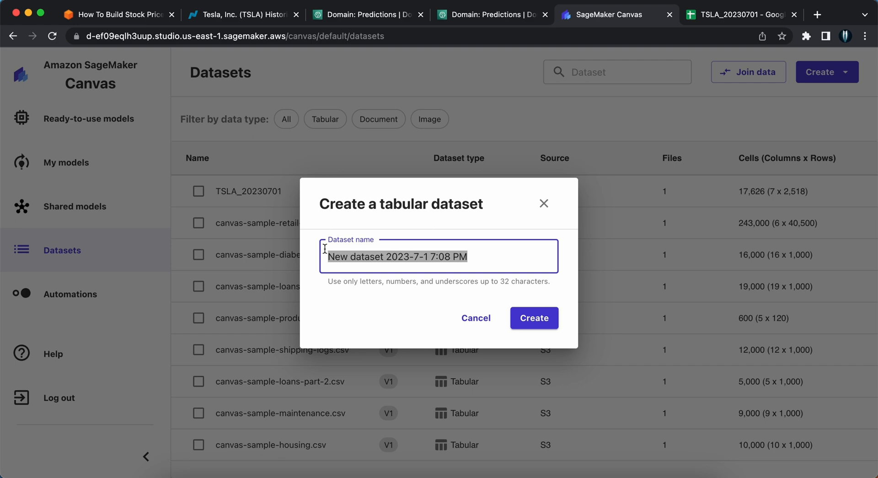
pyautogui.write('example')
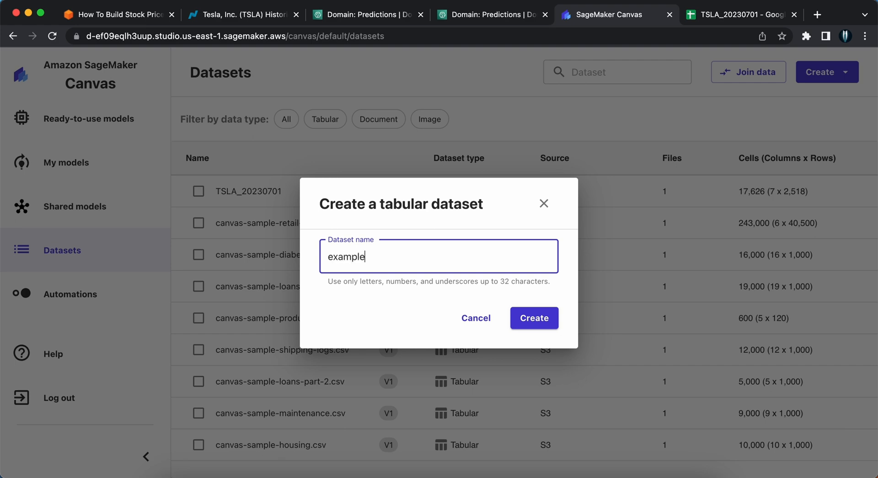
pyautogui.click(532, 318)
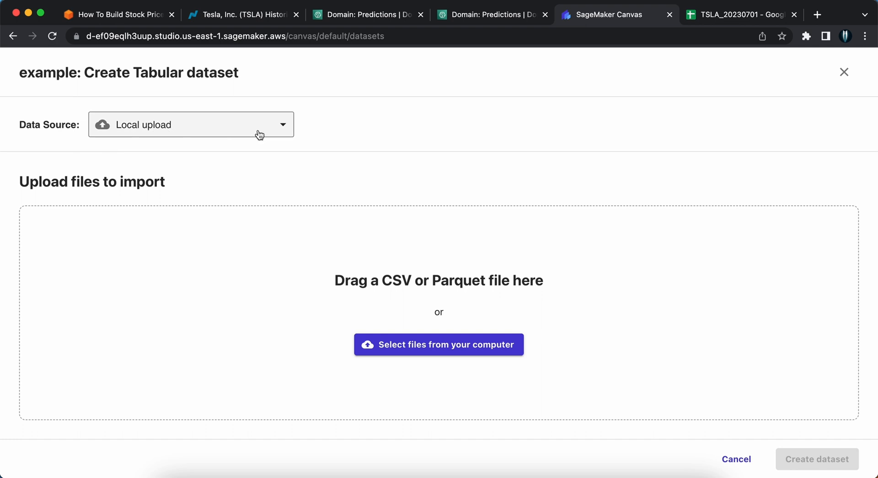
pyautogui.click(283, 124)
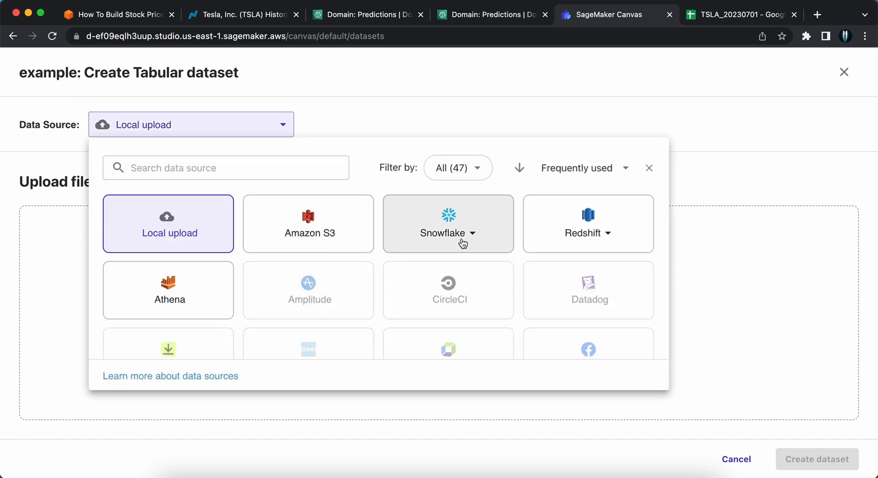
pyautogui.moveTo(177, 247)
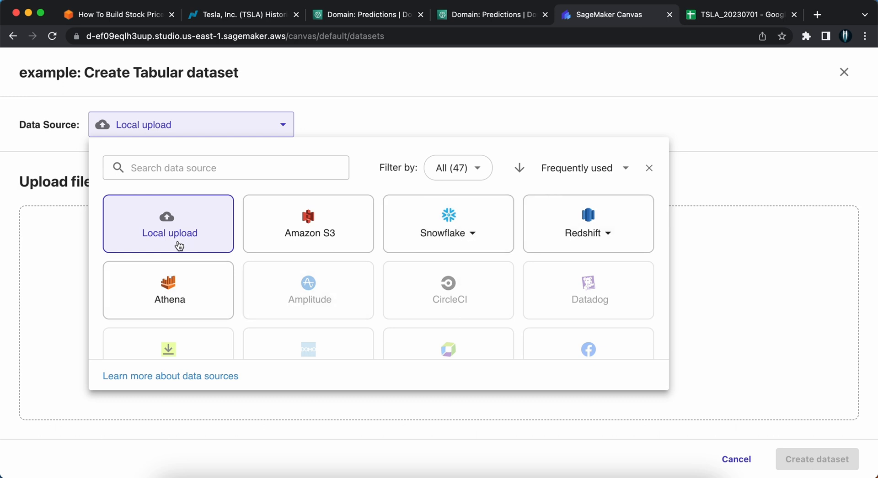
pyautogui.moveTo(190, 243)
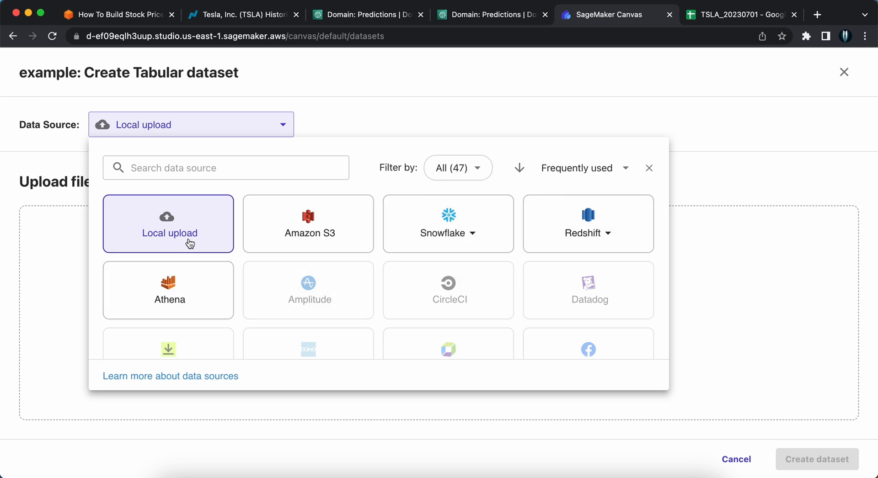
pyautogui.moveTo(220, 248)
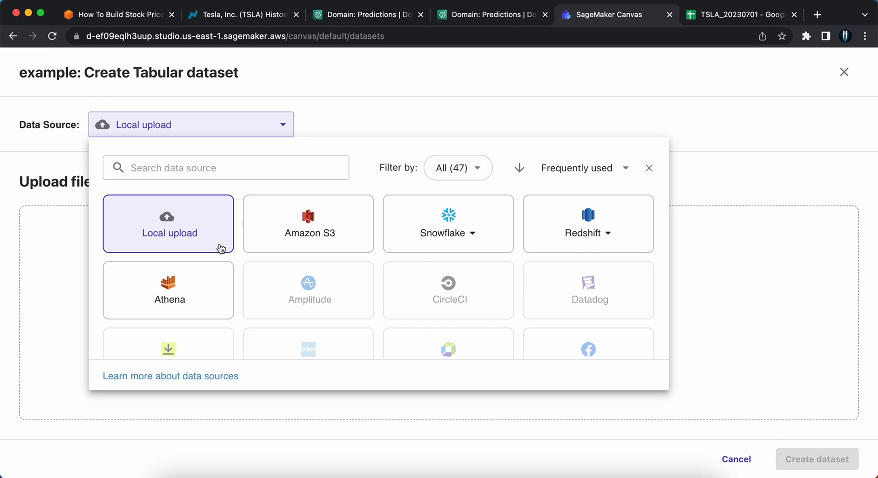
pyautogui.moveTo(513, 149)
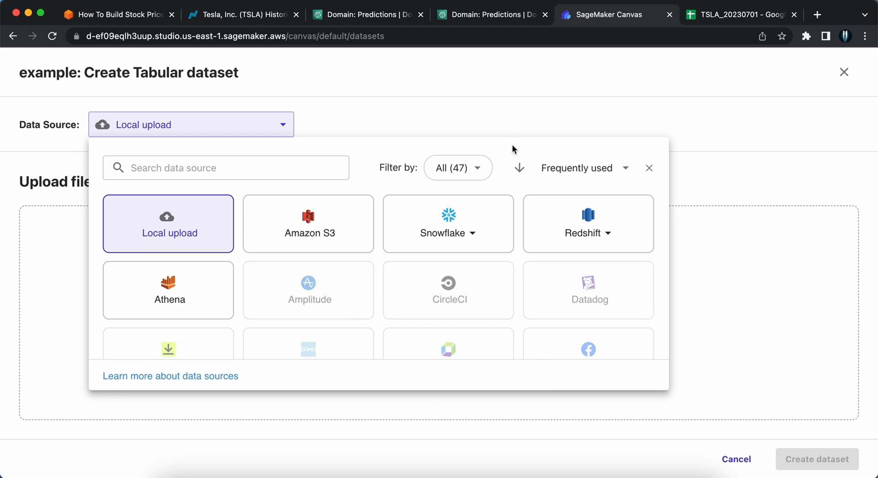
# Load TSLA_20230701.csv from the computer, then cancel the dataset upload.
pyautogui.click(168, 223)
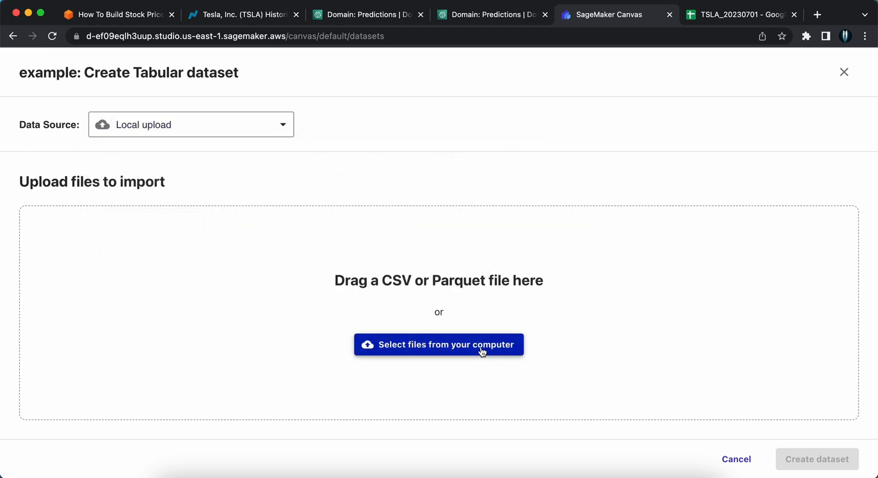
pyautogui.click(438, 344)
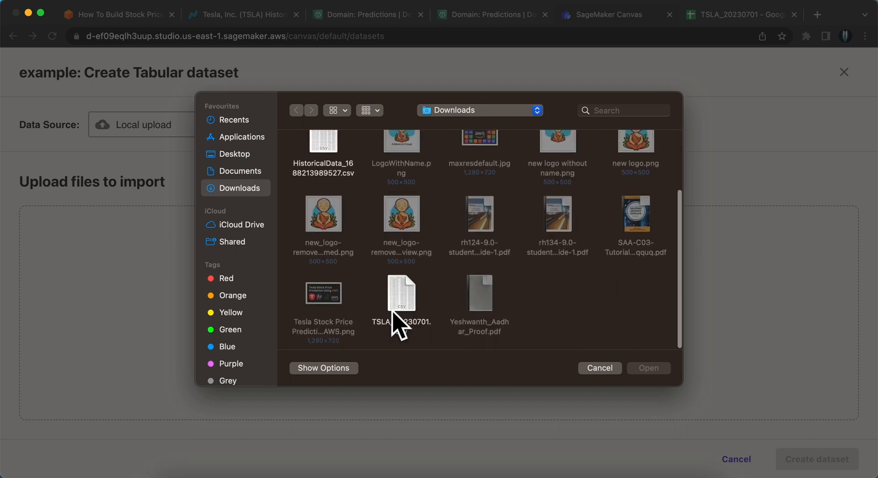
pyautogui.click(400, 292)
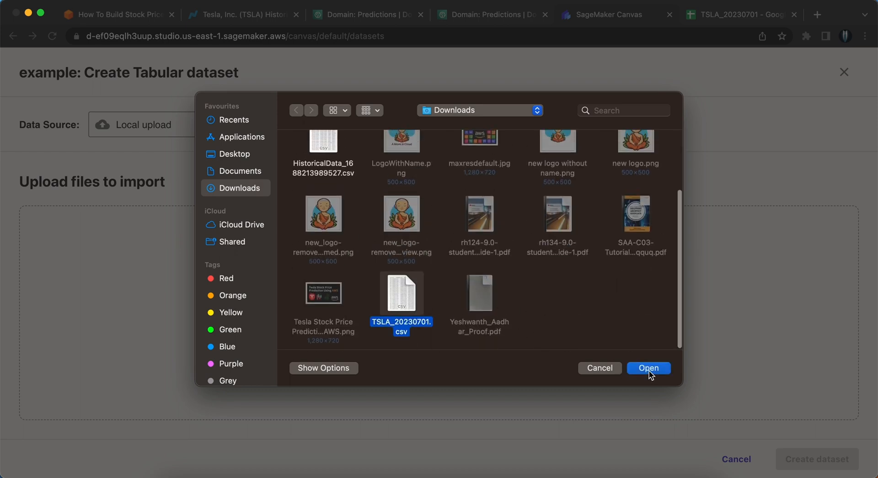
pyautogui.click(648, 368)
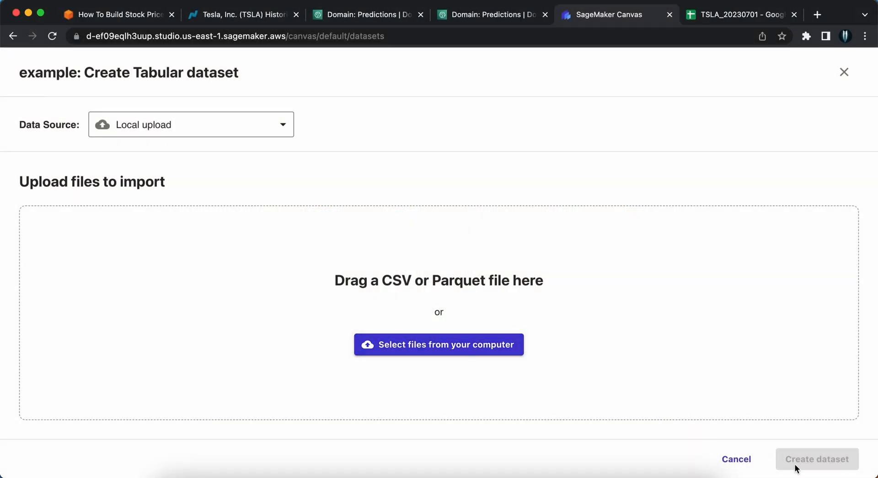
pyautogui.moveTo(738, 407)
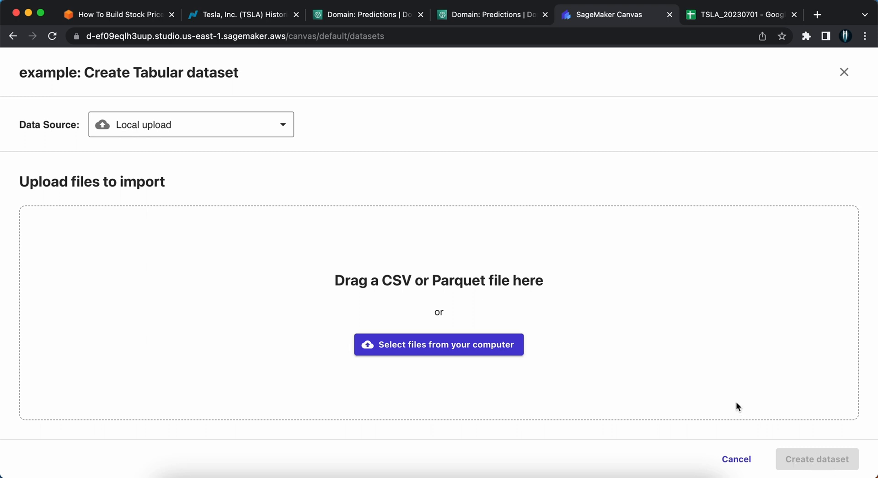
pyautogui.moveTo(393, 309)
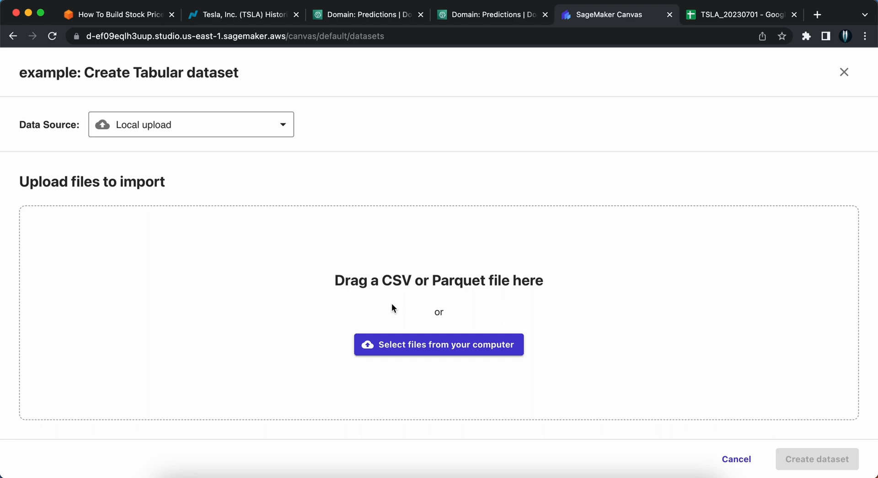
pyautogui.moveTo(736, 459)
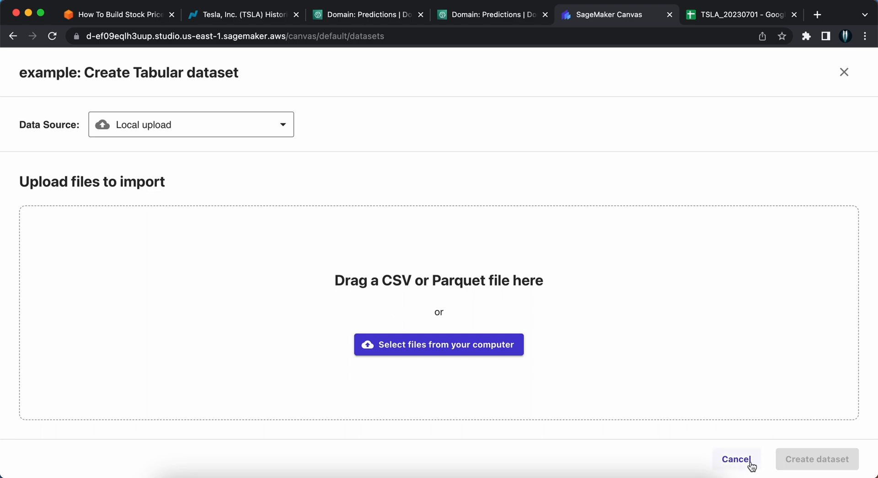
pyautogui.click(736, 458)
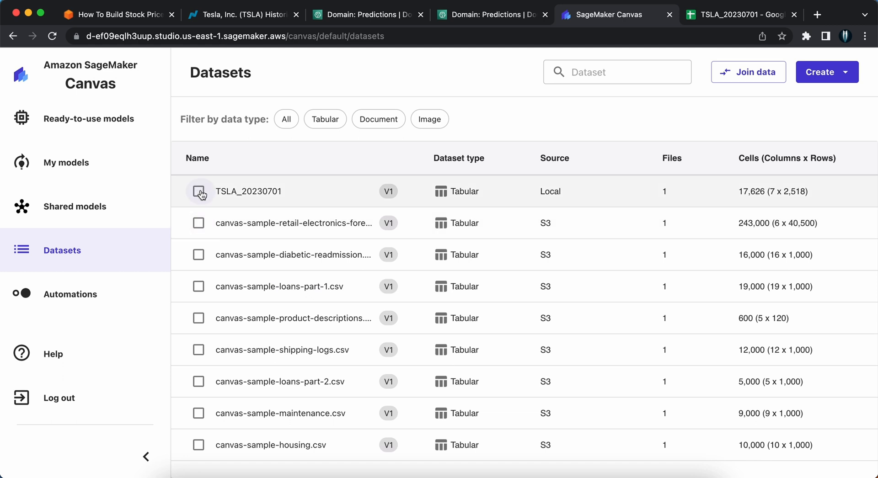
pyautogui.moveTo(566, 205)
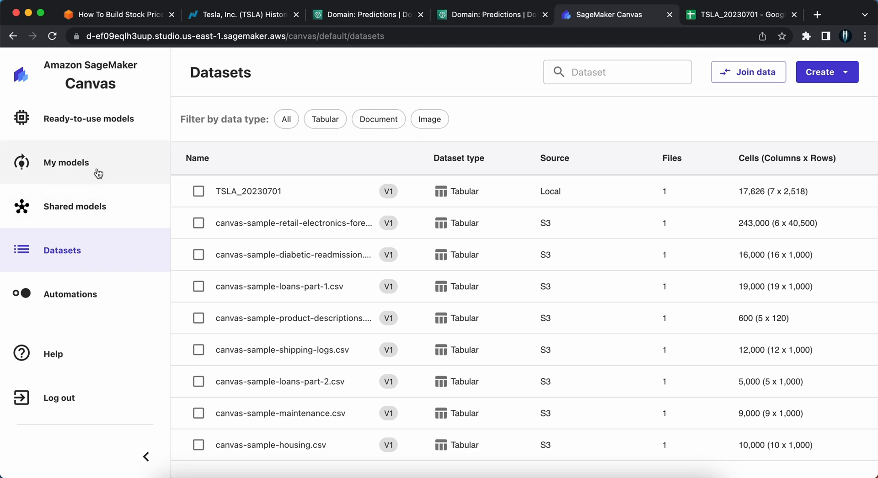
# Show the My models page, currently empty.
pyautogui.click(65, 162)
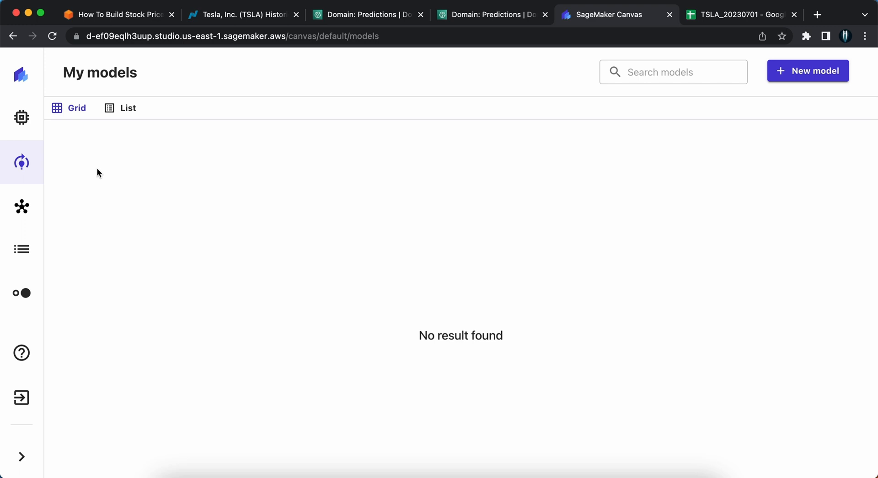
pyautogui.moveTo(509, 374)
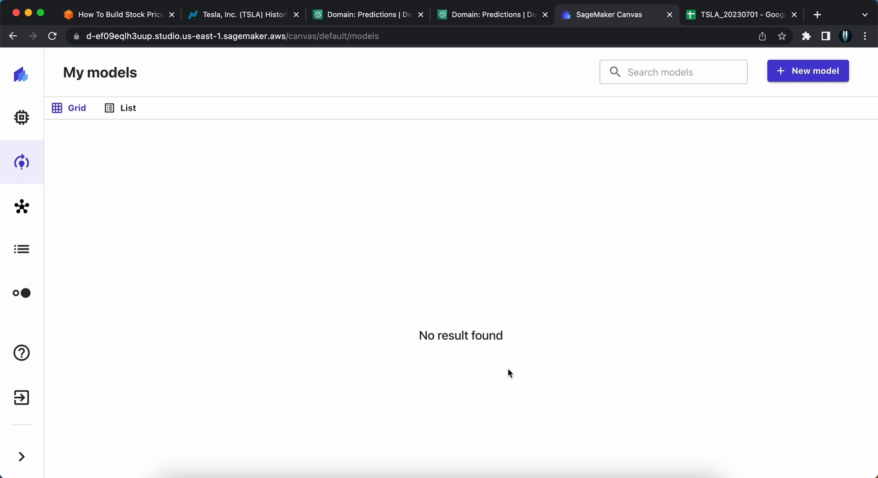
pyautogui.moveTo(808, 72)
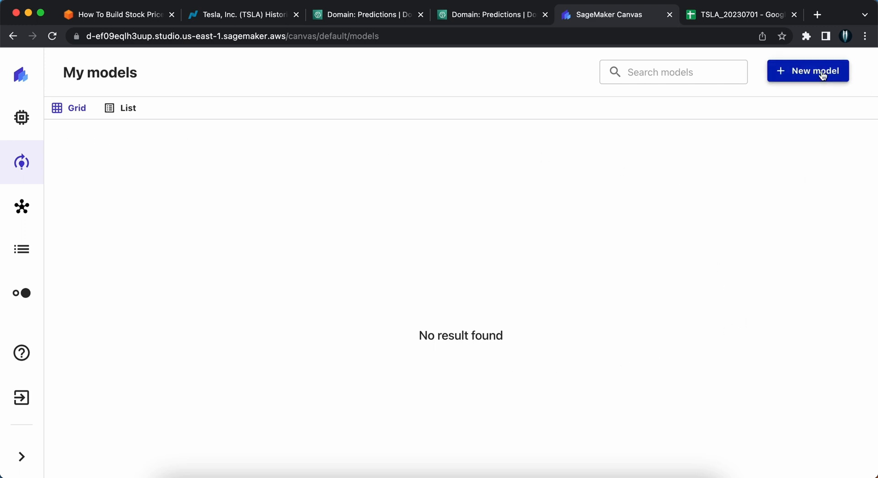
# Create a new predictive analysis model named TSLA.
pyautogui.click(807, 71)
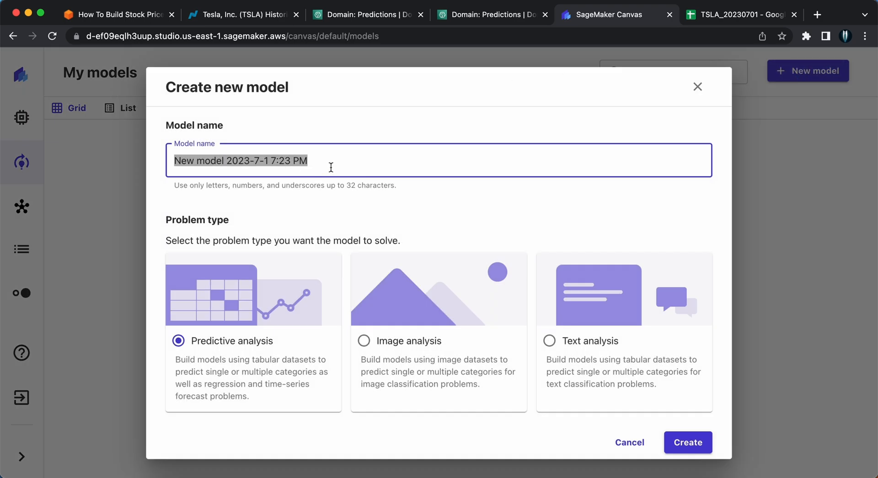
pyautogui.write('TL')
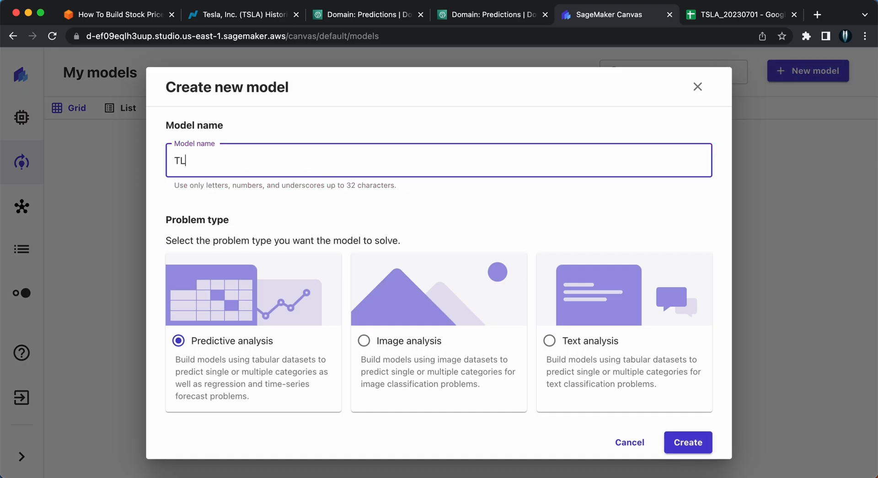
pyautogui.press('Backspace')
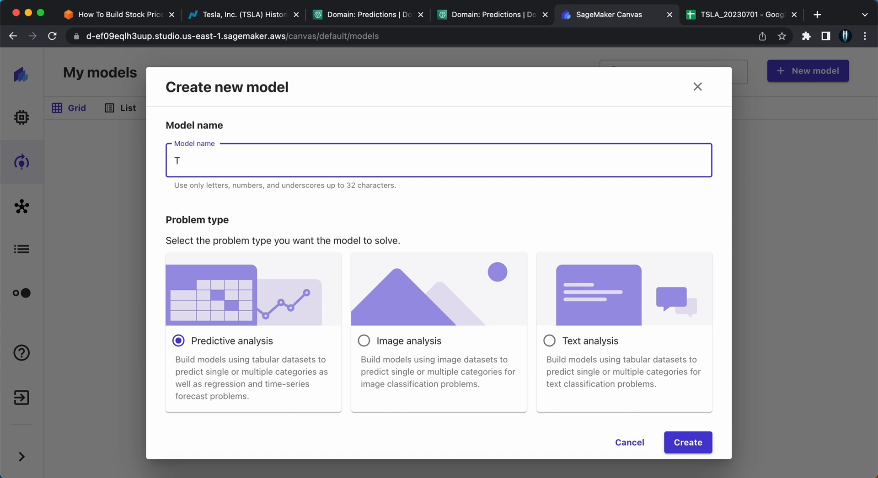
pyautogui.write('SLA')
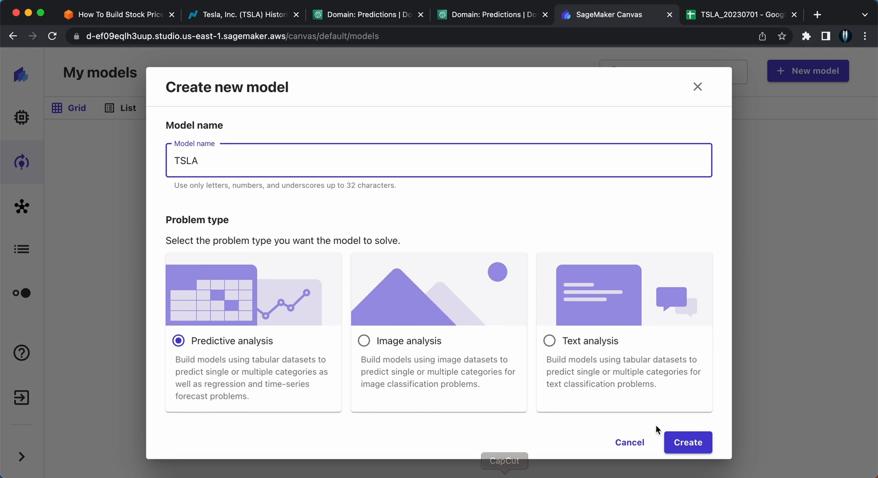
pyautogui.click(688, 442)
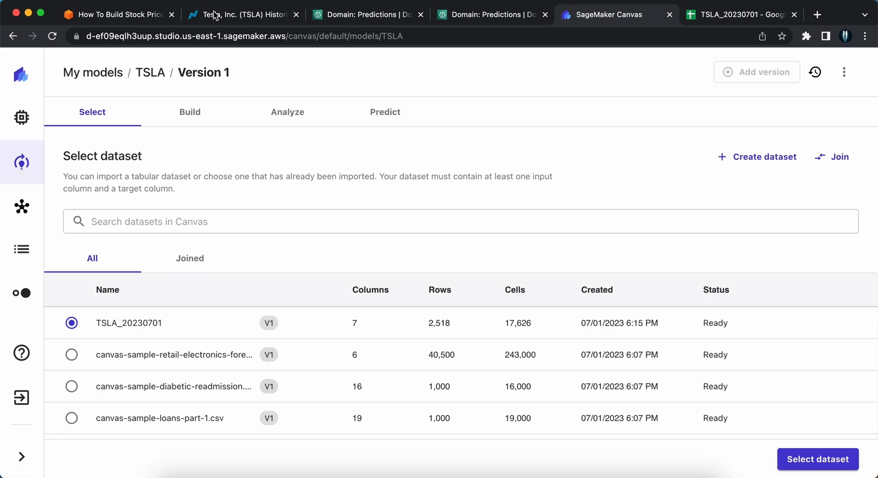
pyautogui.moveTo(93, 121)
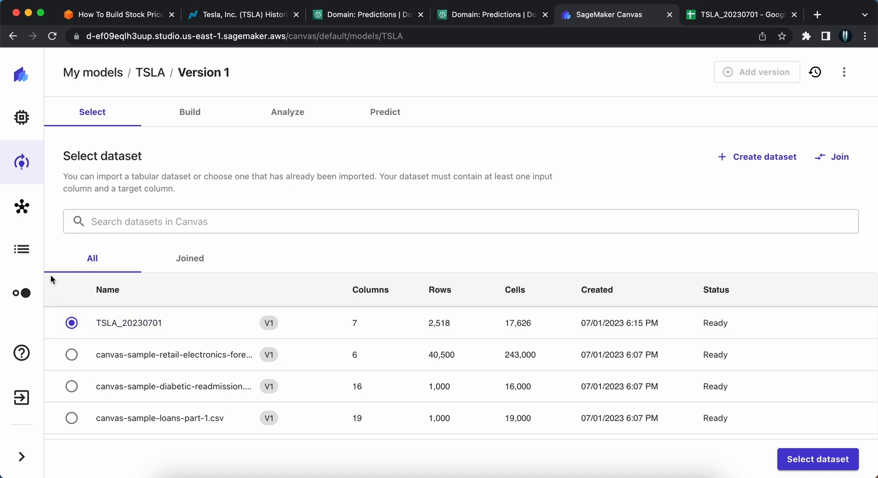
pyautogui.moveTo(151, 339)
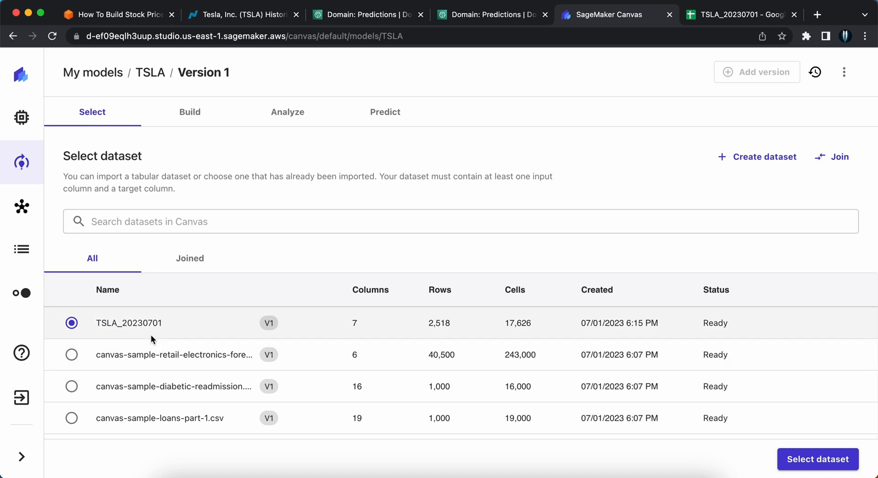
pyautogui.moveTo(21, 249)
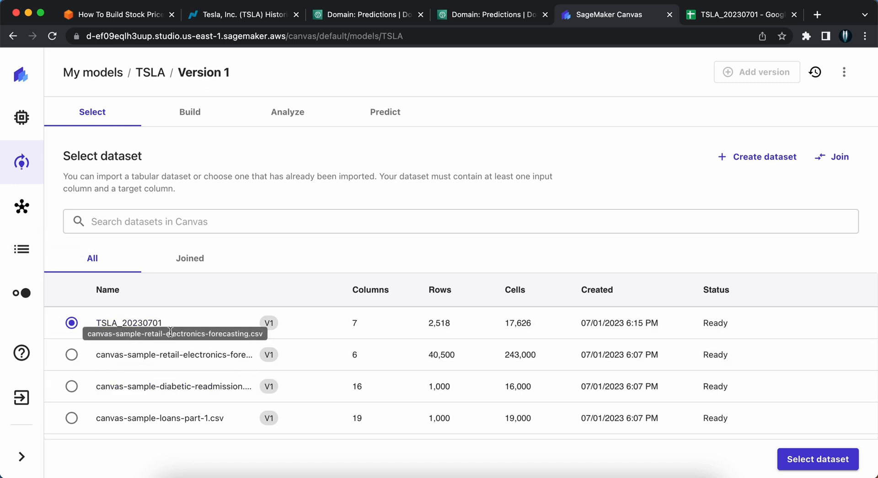
pyautogui.moveTo(150, 355)
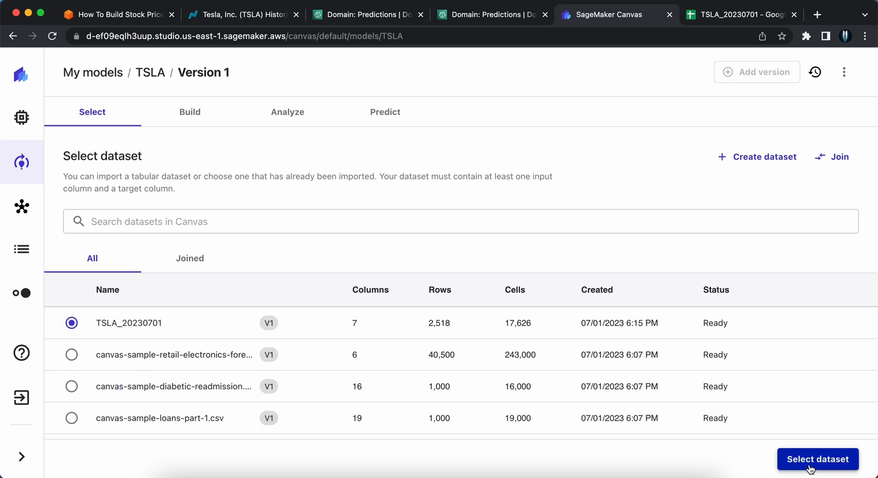
# Confirm TSLA_20230701 as the TSLA model's dataset and proceed to the Build stage.
pyautogui.click(816, 459)
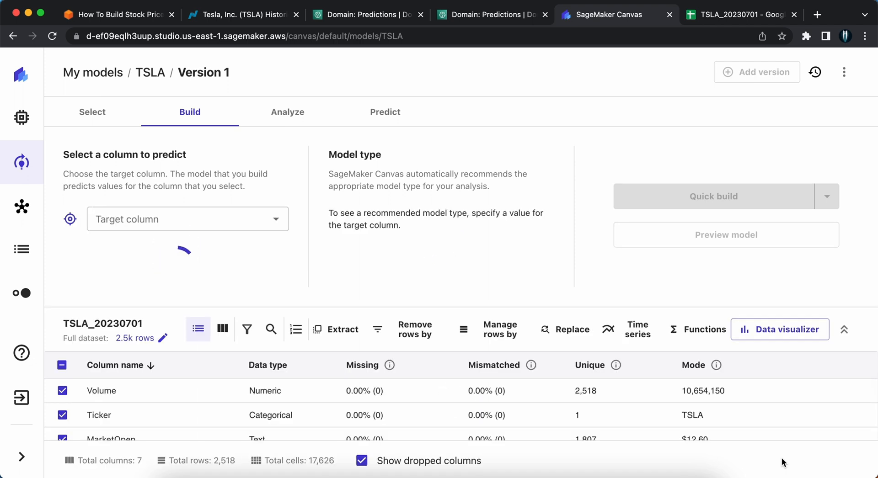
# Scroll through the Build tab columns around choosing MarketClose as the target column.
pyautogui.scroll(-3)
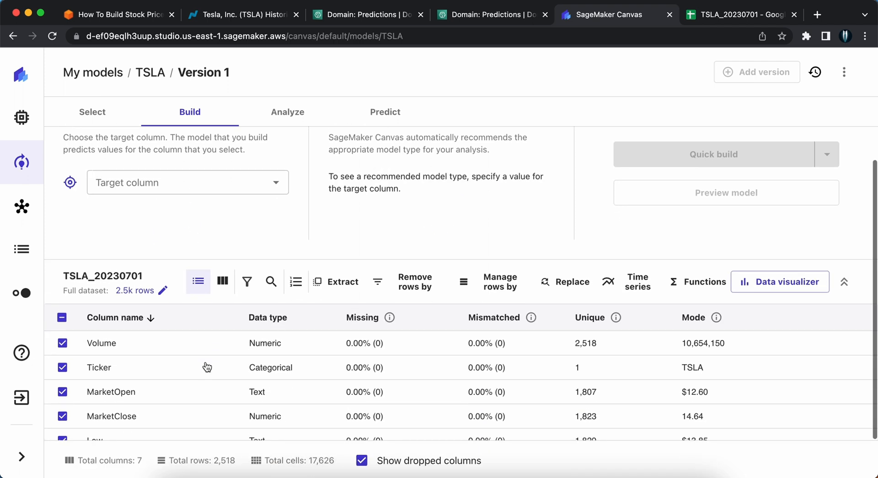
pyautogui.moveTo(198, 400)
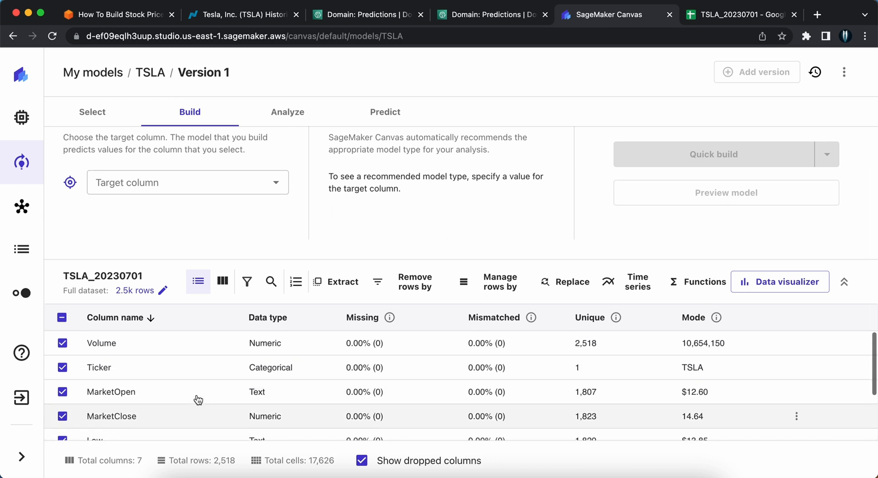
pyautogui.scroll(3)
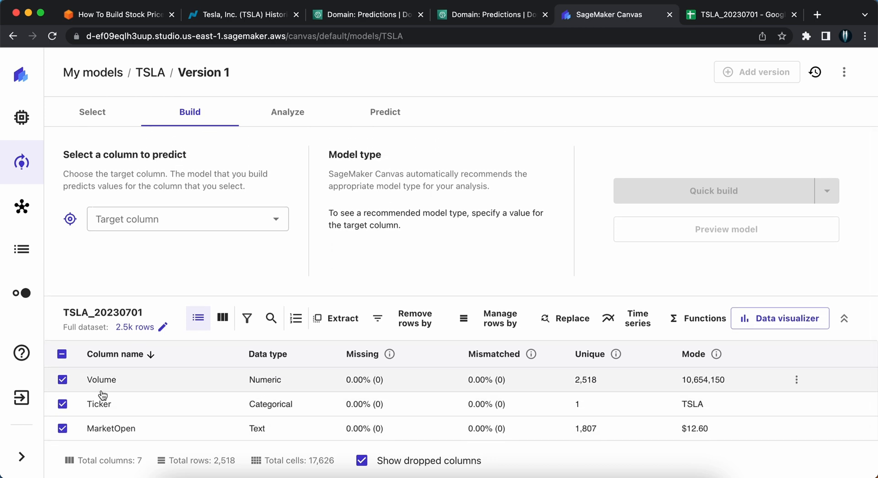
pyautogui.scroll(-3)
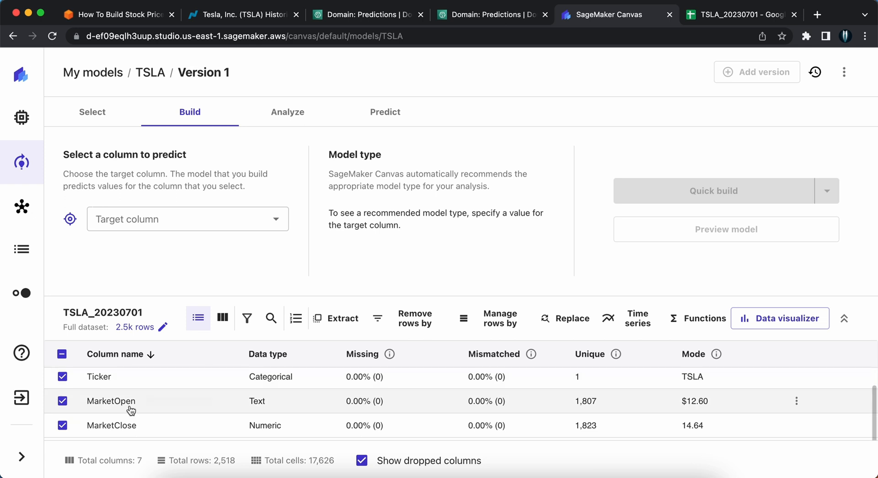
pyautogui.scroll(-3)
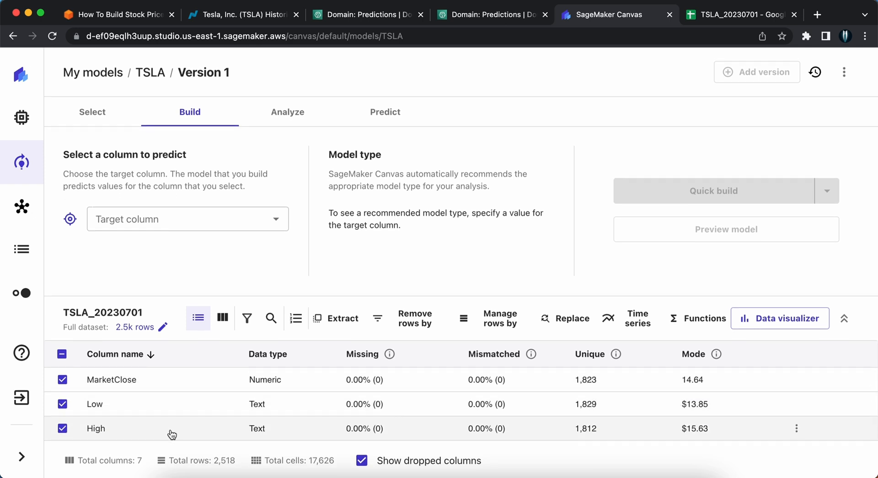
pyautogui.scroll(3)
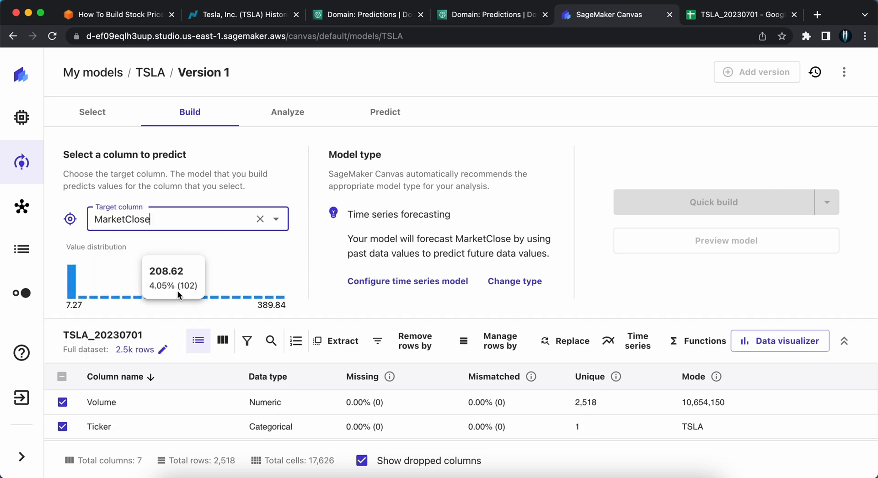
pyautogui.moveTo(265, 253)
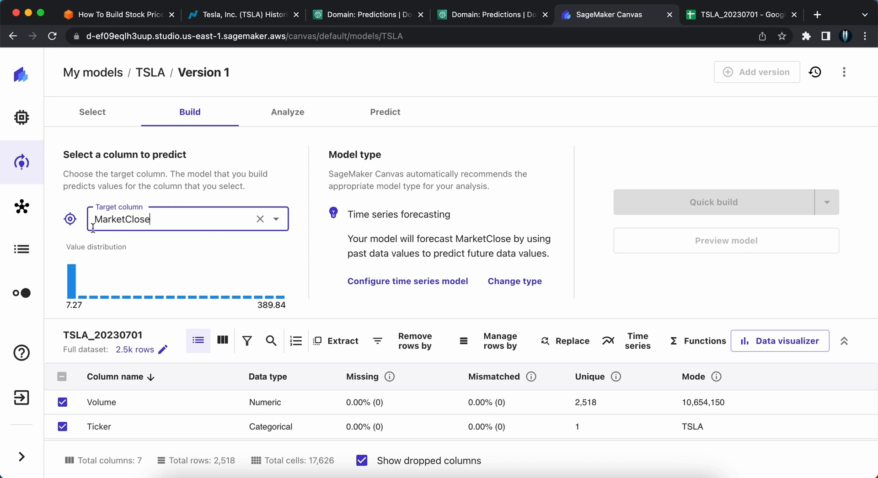
pyautogui.moveTo(321, 249)
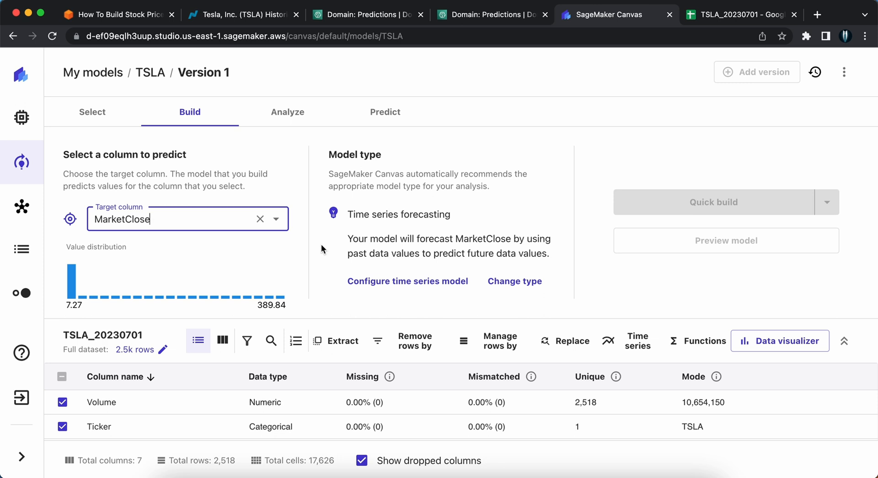
pyautogui.moveTo(336, 171)
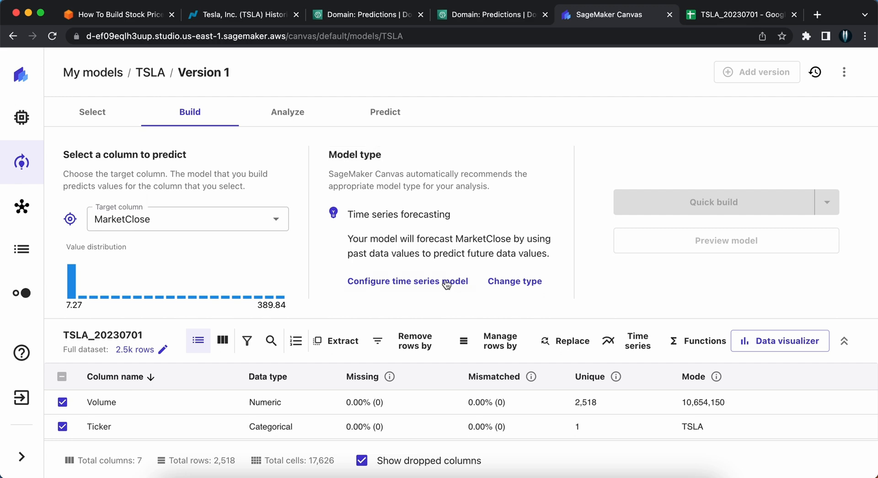
# In the time series settings, use Ticker as the item identifier column.
pyautogui.click(407, 281)
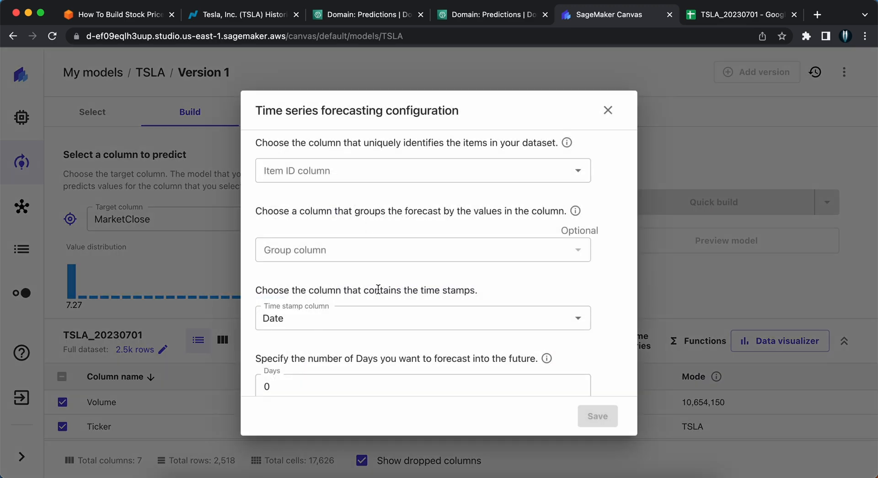
pyautogui.moveTo(258, 103)
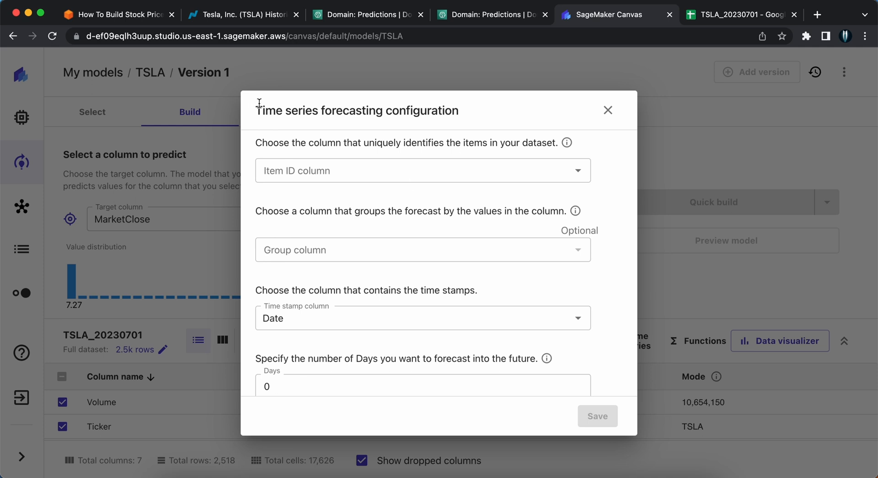
pyautogui.moveTo(289, 147)
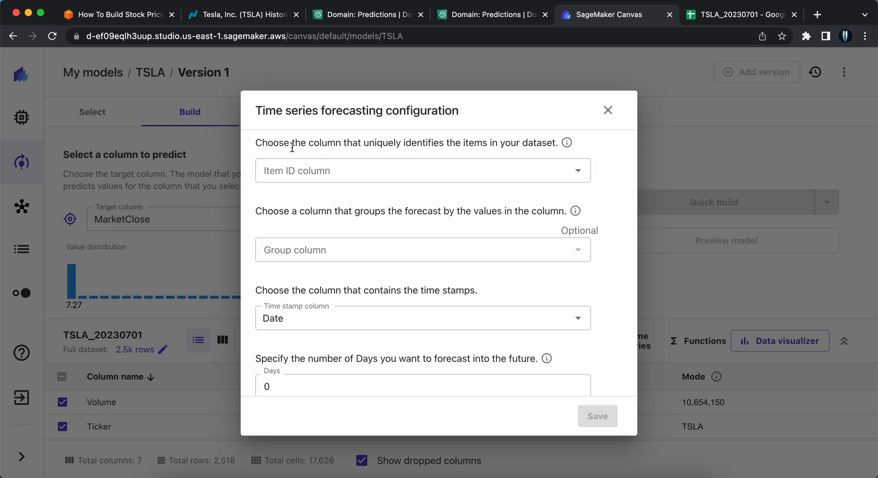
pyautogui.moveTo(346, 162)
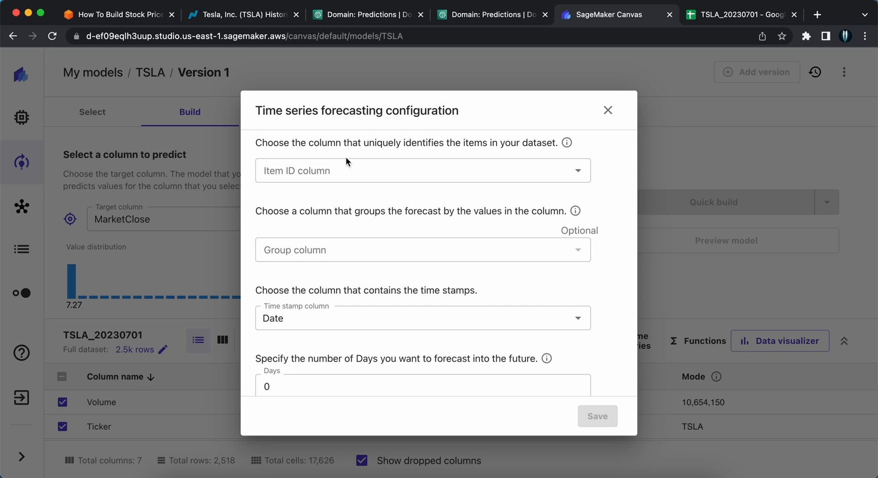
pyautogui.click(422, 170)
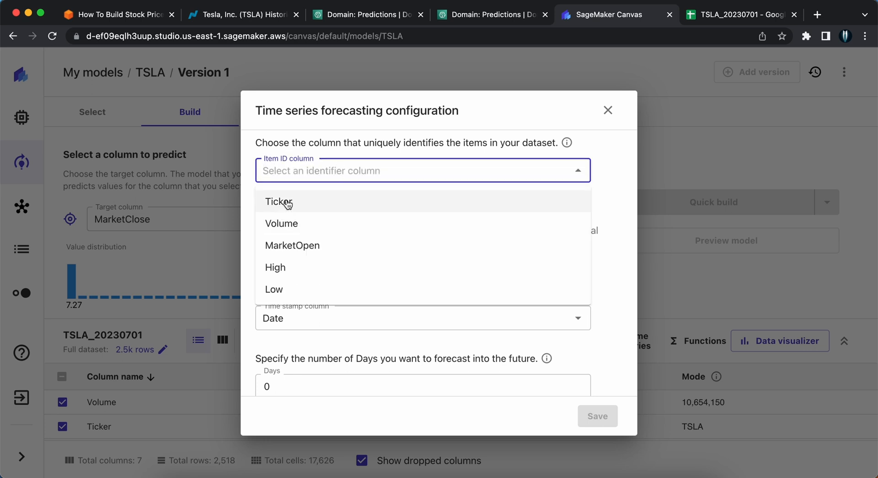
pyautogui.click(278, 201)
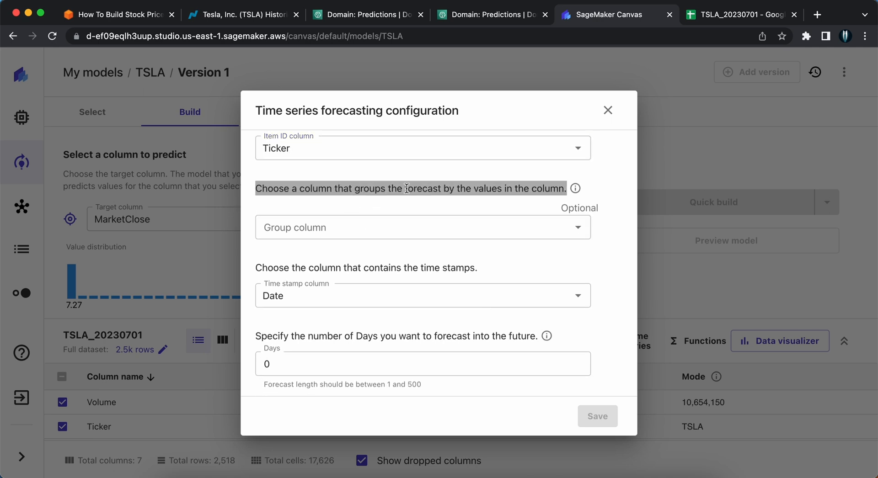
pyautogui.moveTo(556, 214)
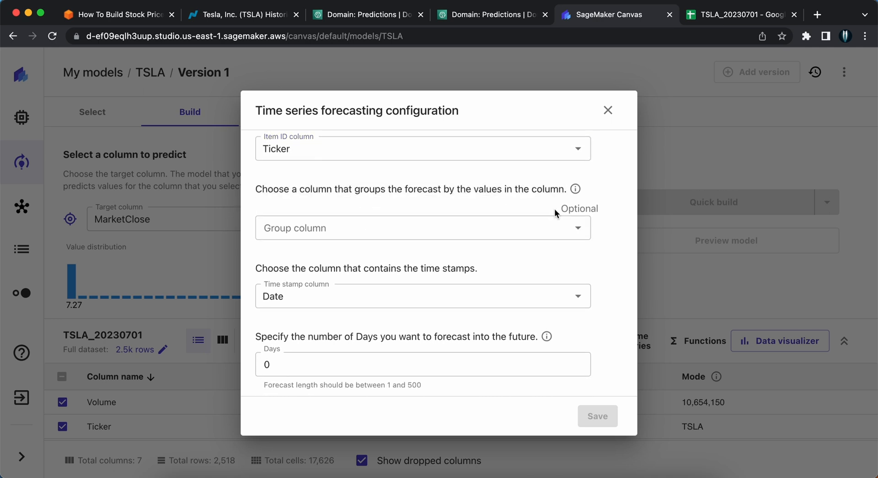
# Forecast 30 days ahead with a United States holiday schedule and save the configuration.
pyautogui.scroll(-3)
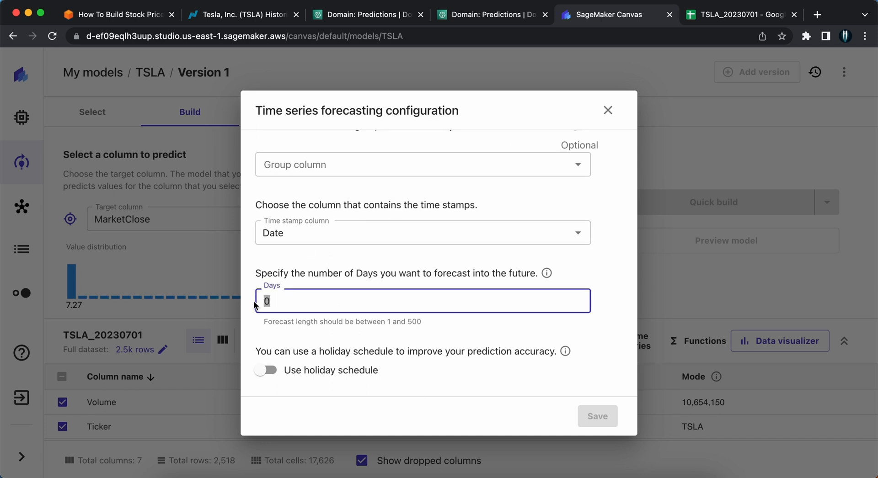
pyautogui.write('30')
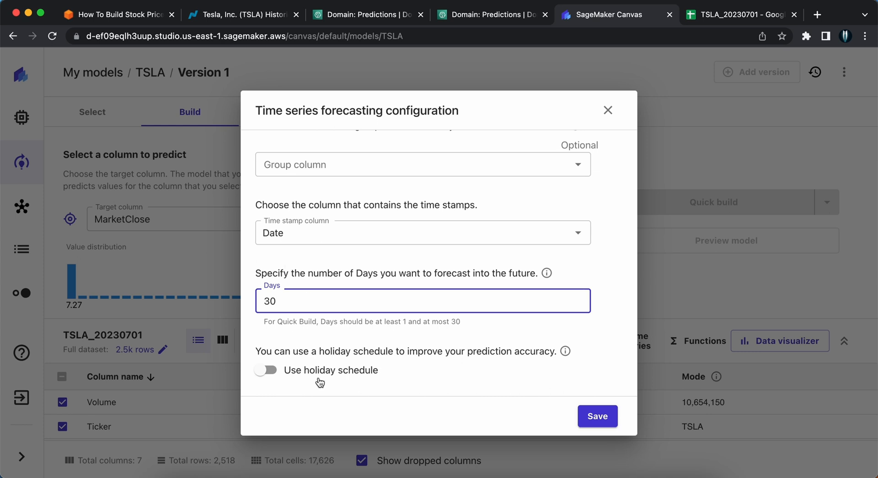
pyautogui.moveTo(362, 365)
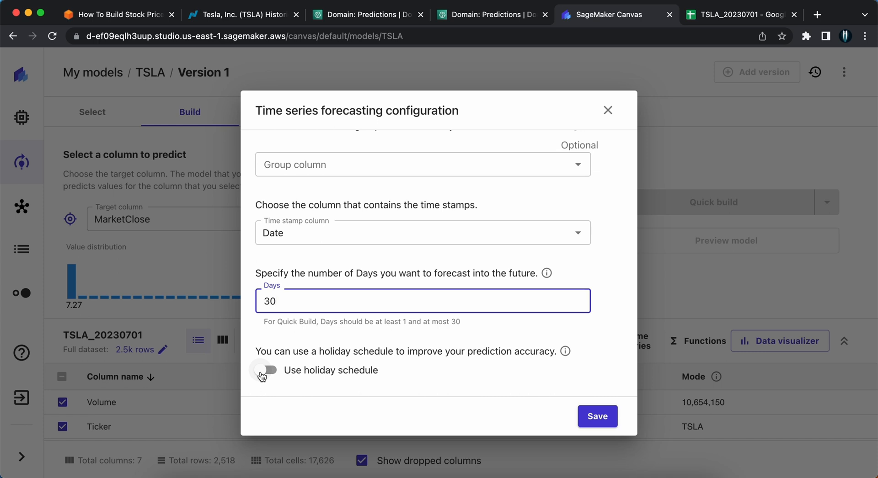
pyautogui.click(266, 370)
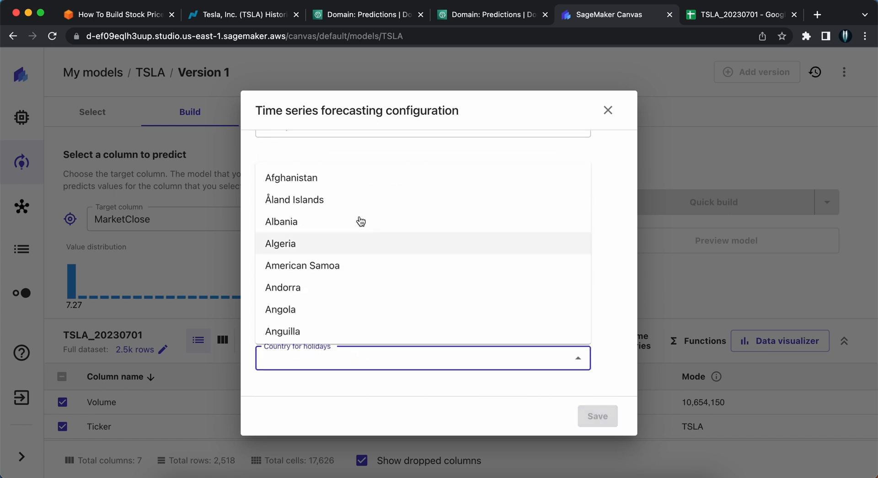
pyautogui.scroll(-3)
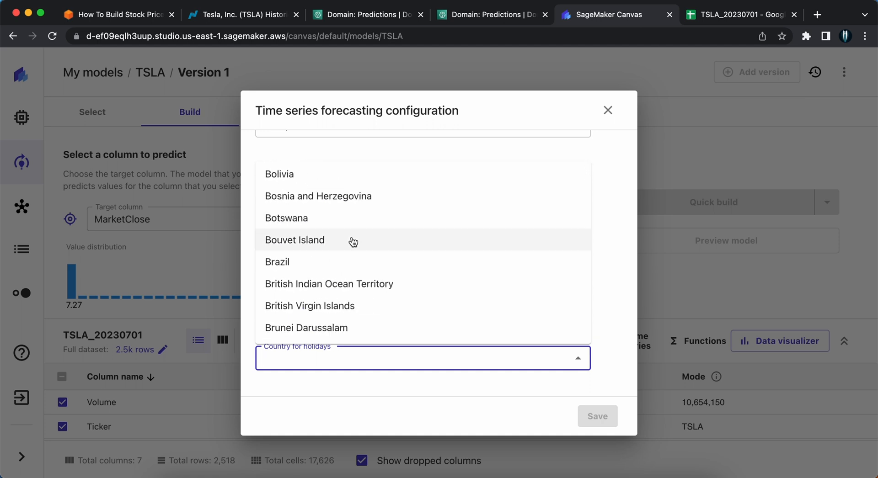
pyautogui.write('Uni')
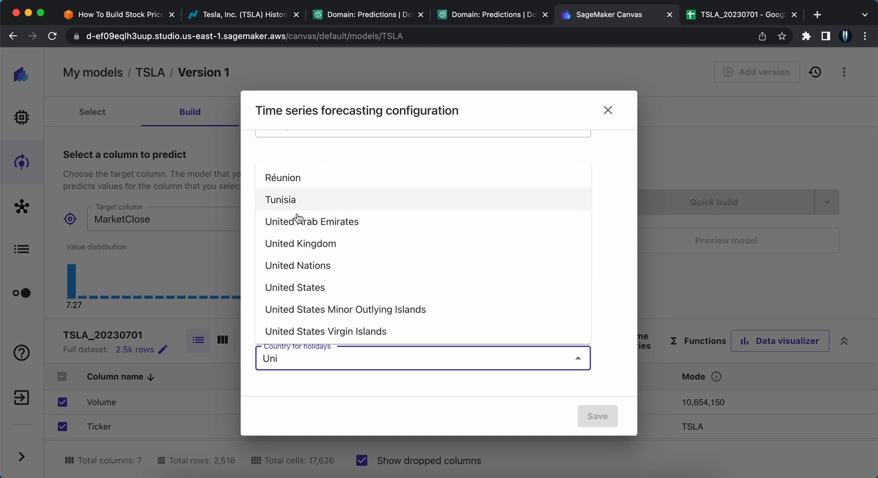
pyautogui.click(294, 287)
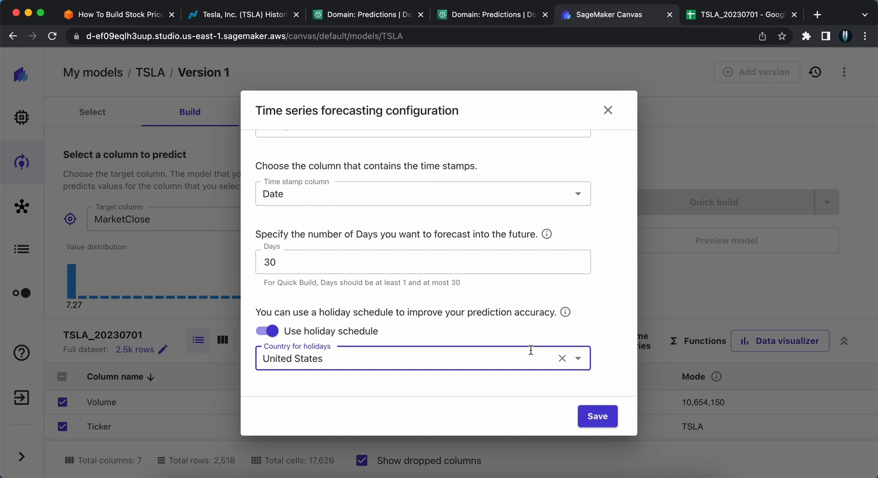
pyautogui.click(596, 416)
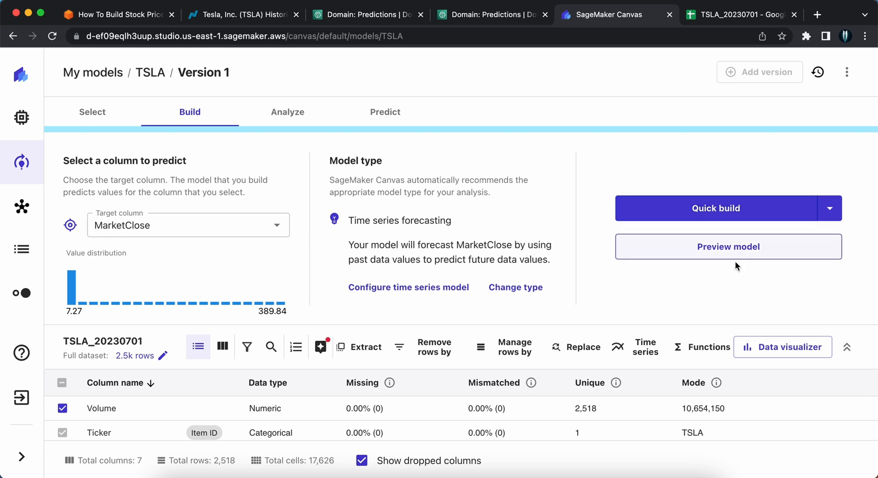
pyautogui.scroll(-3)
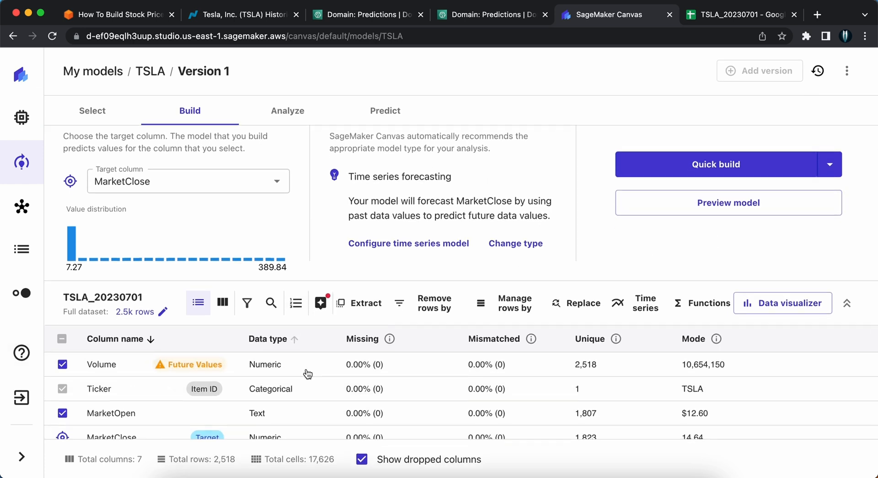
pyautogui.moveTo(528, 398)
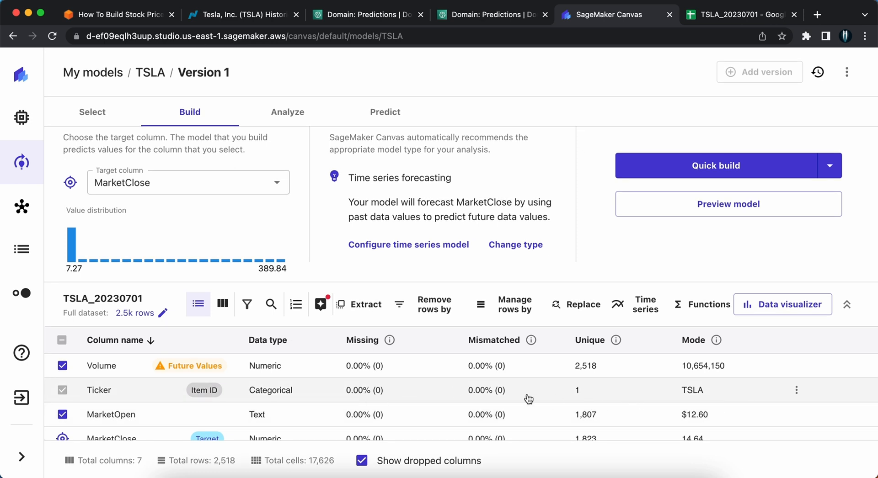
pyautogui.moveTo(323, 400)
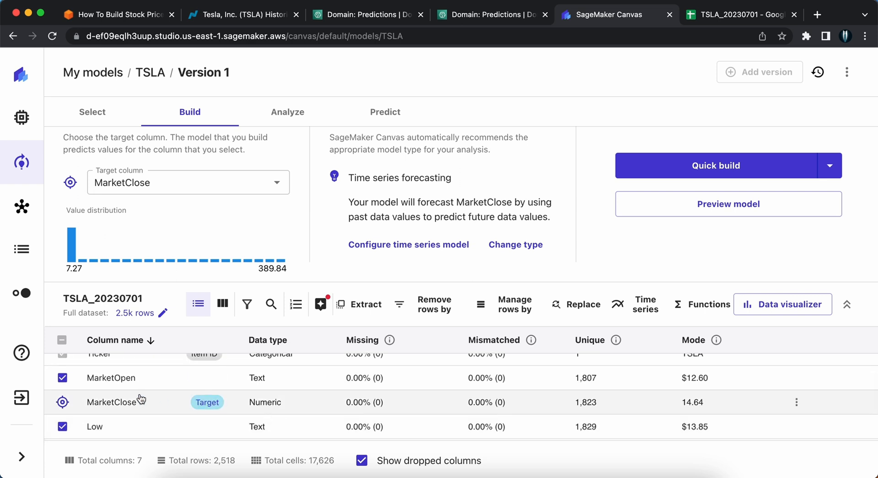
pyautogui.moveTo(235, 402)
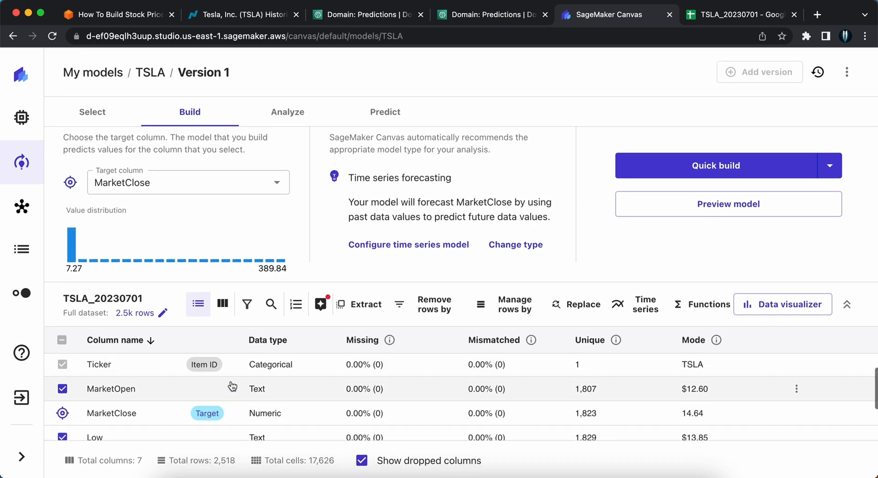
pyautogui.scroll(3)
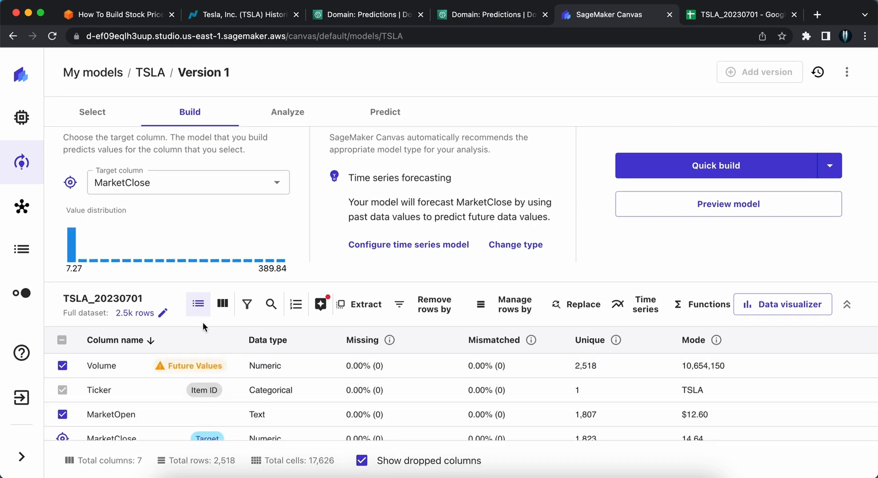
pyautogui.scroll(-3)
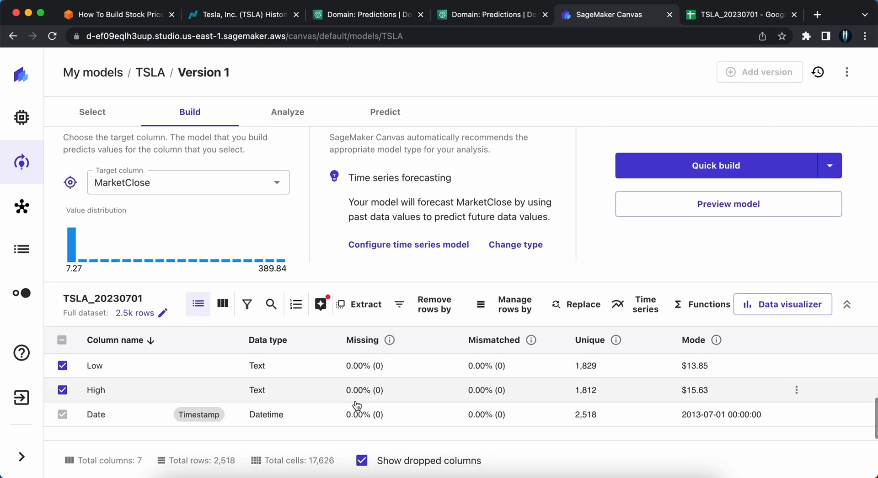
pyautogui.scroll(-3)
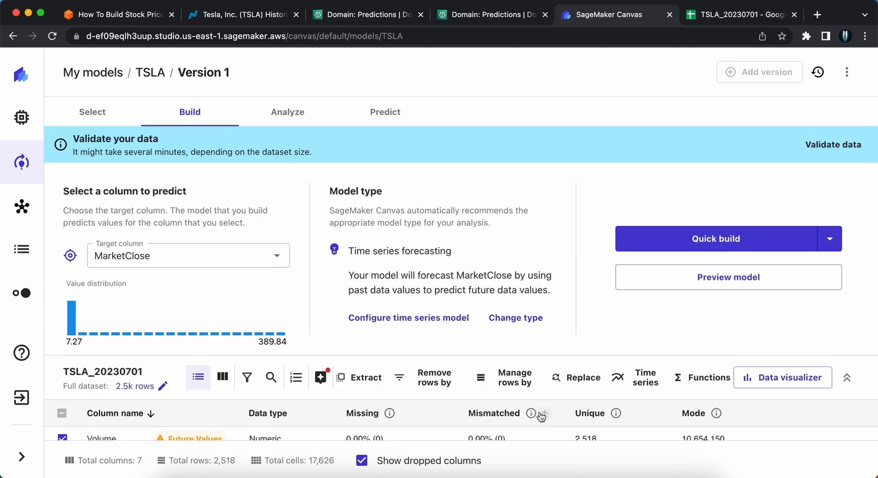
pyautogui.moveTo(148, 159)
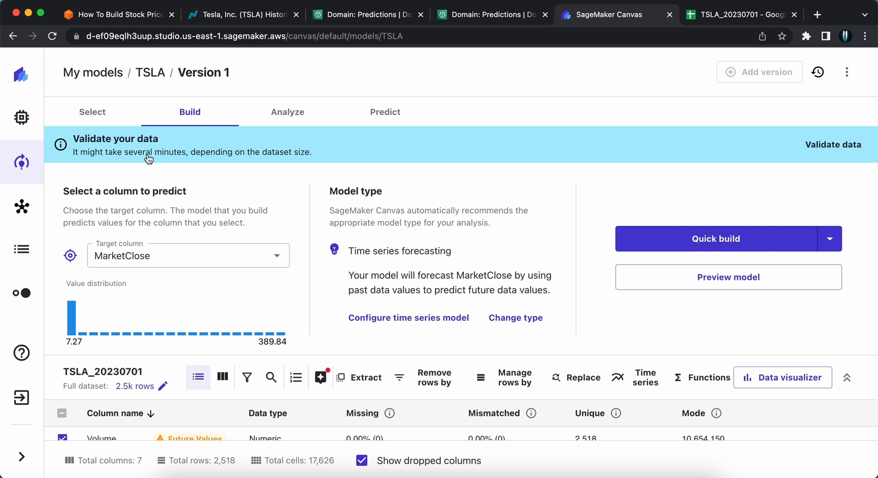
pyautogui.moveTo(140, 154)
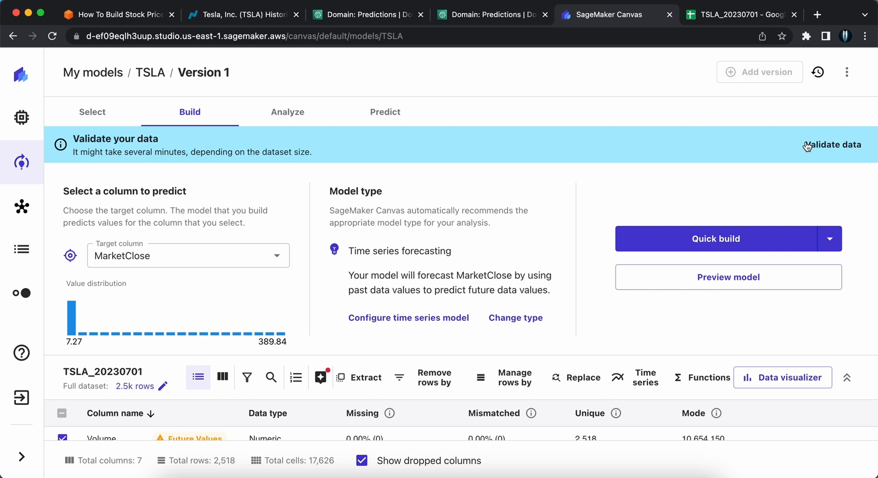
# Start data validation on the TSLA dataset from the banner.
pyautogui.click(832, 145)
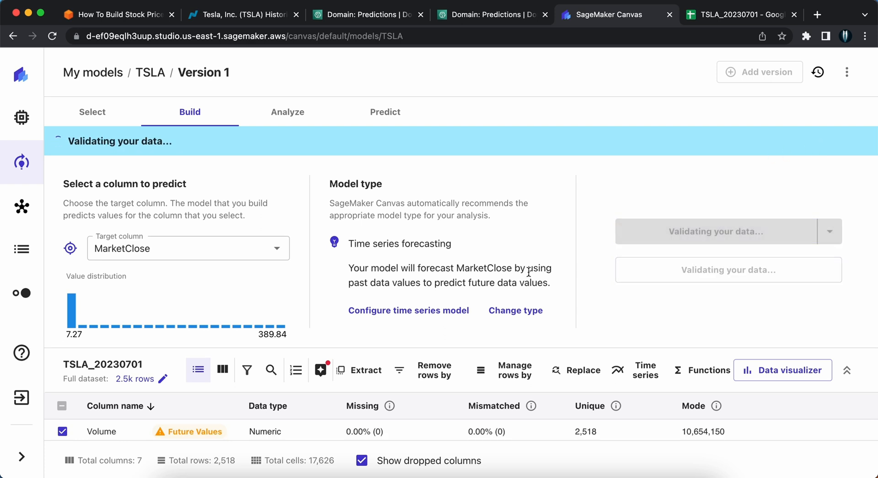
pyautogui.moveTo(564, 270)
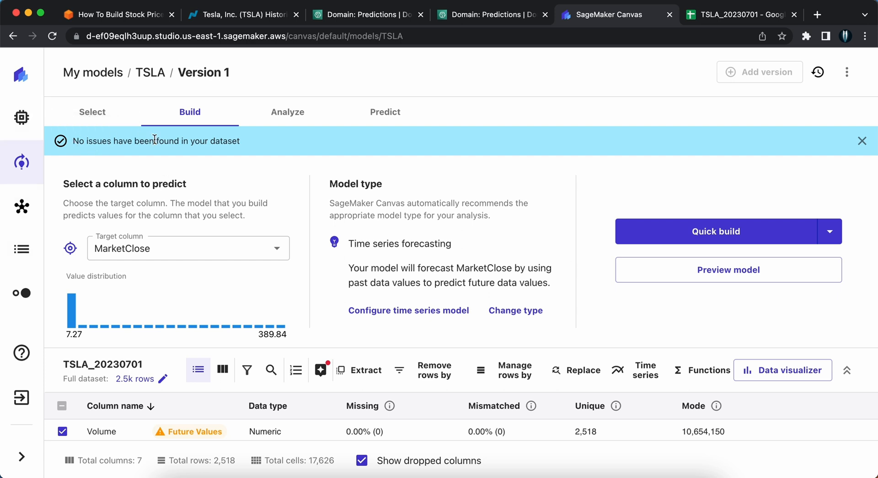
pyautogui.moveTo(207, 140)
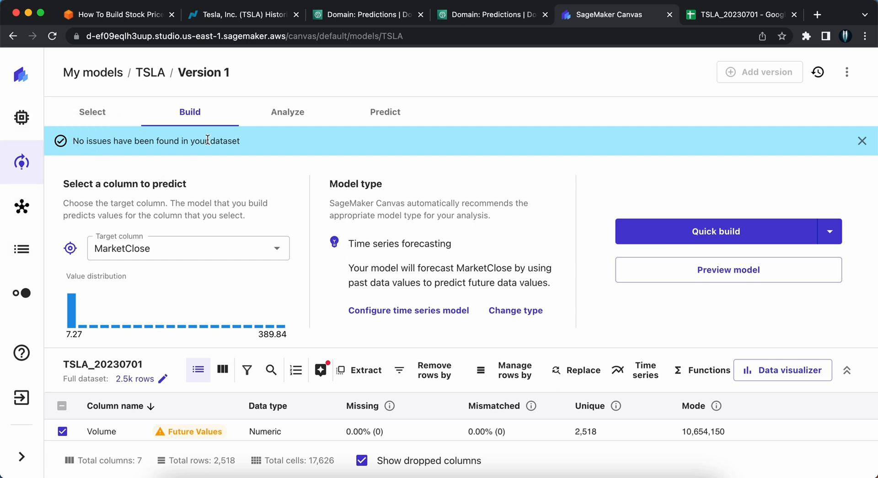
pyautogui.moveTo(199, 137)
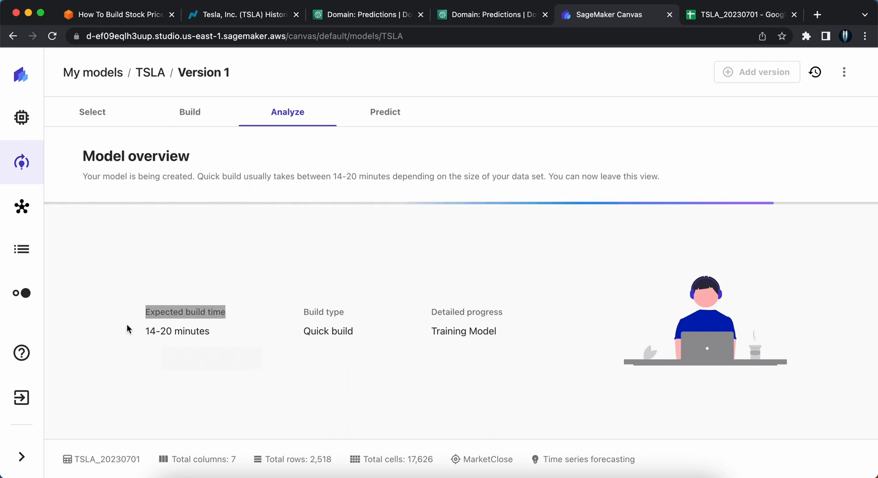
pyautogui.moveTo(291, 332)
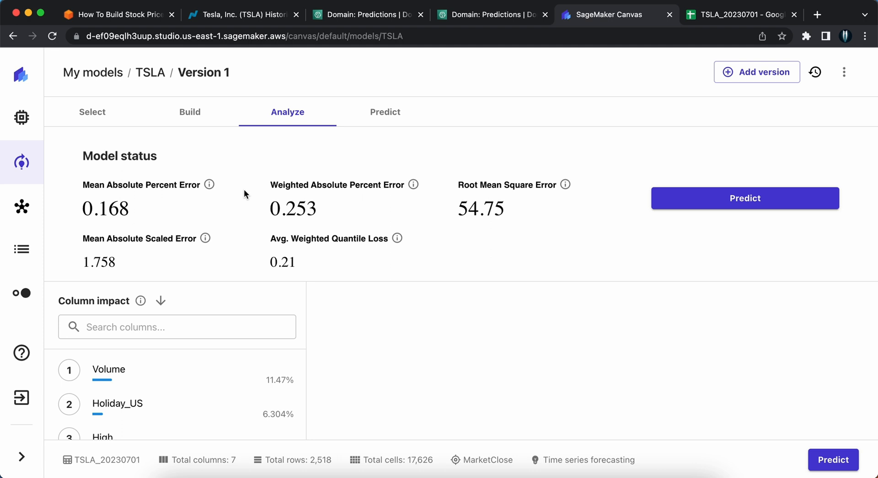
pyautogui.moveTo(210, 185)
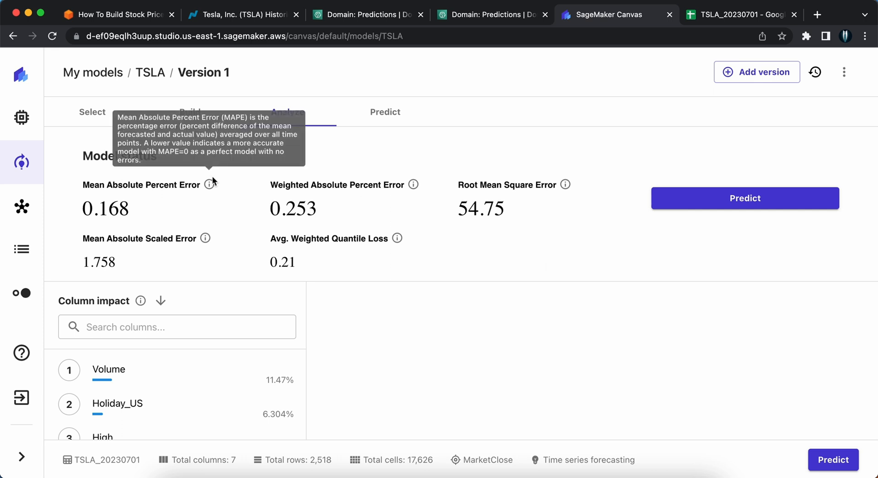
pyautogui.moveTo(212, 185)
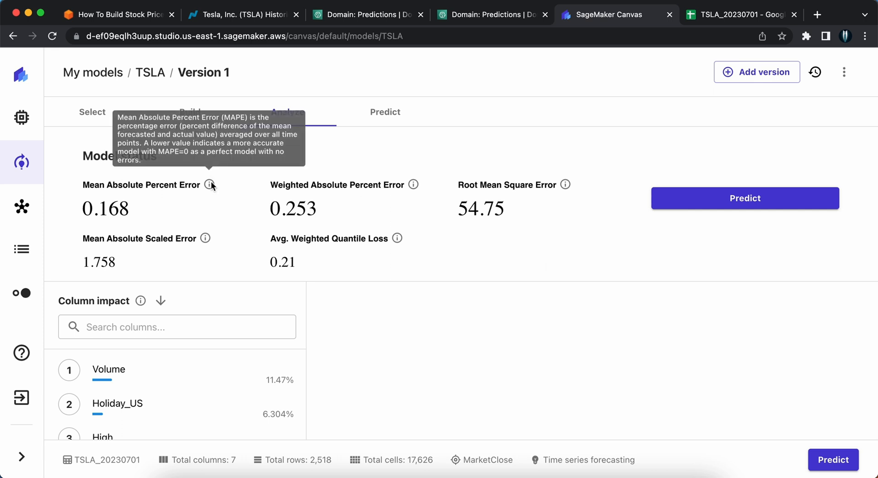
pyautogui.moveTo(334, 365)
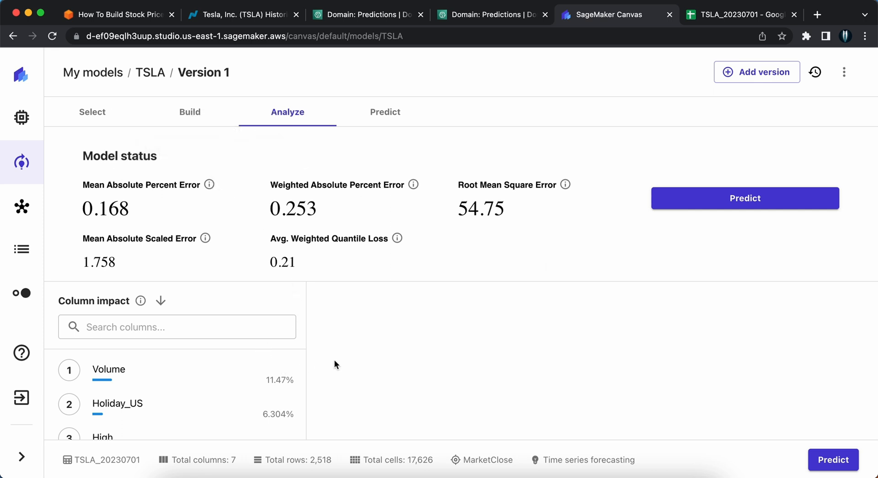
pyautogui.moveTo(244, 398)
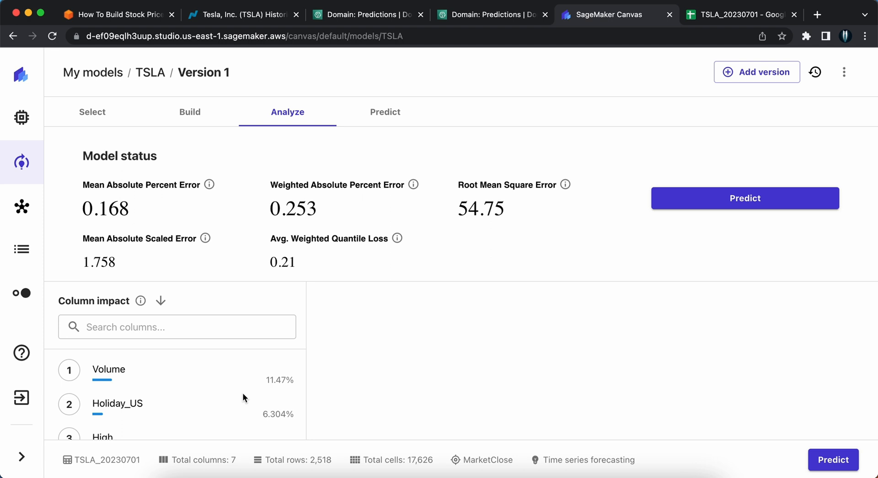
pyautogui.scroll(-3)
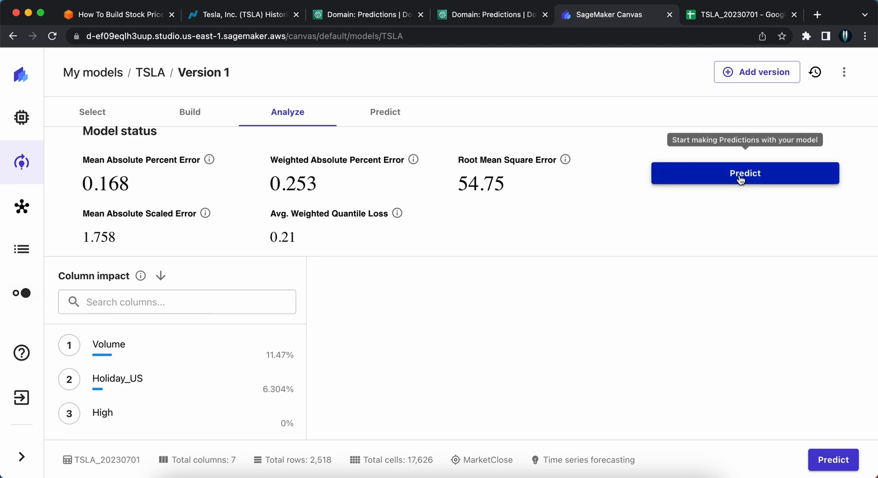
# Begin predictions as a single-item forecast and list the available items to choose from.
pyautogui.click(744, 172)
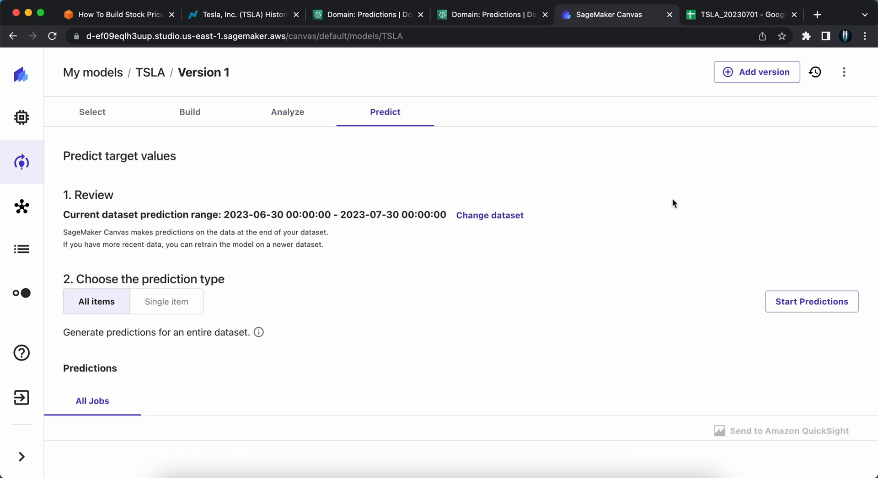
pyautogui.moveTo(348, 321)
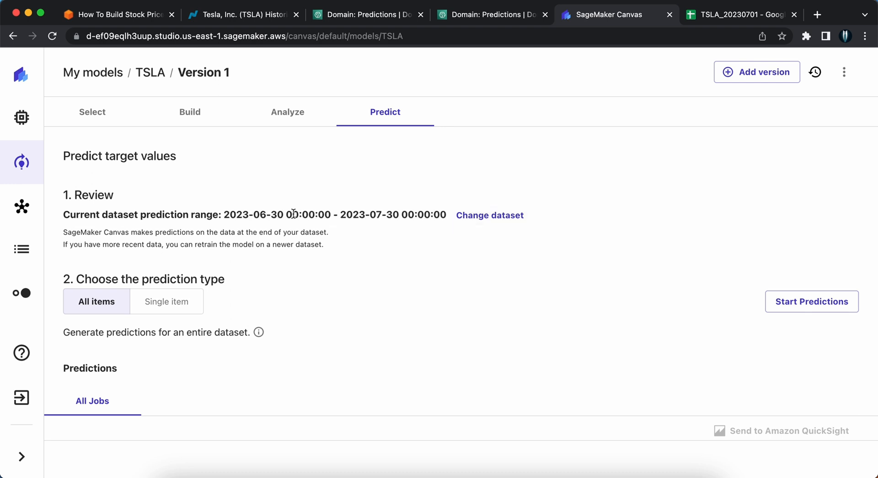
pyautogui.scroll(-3)
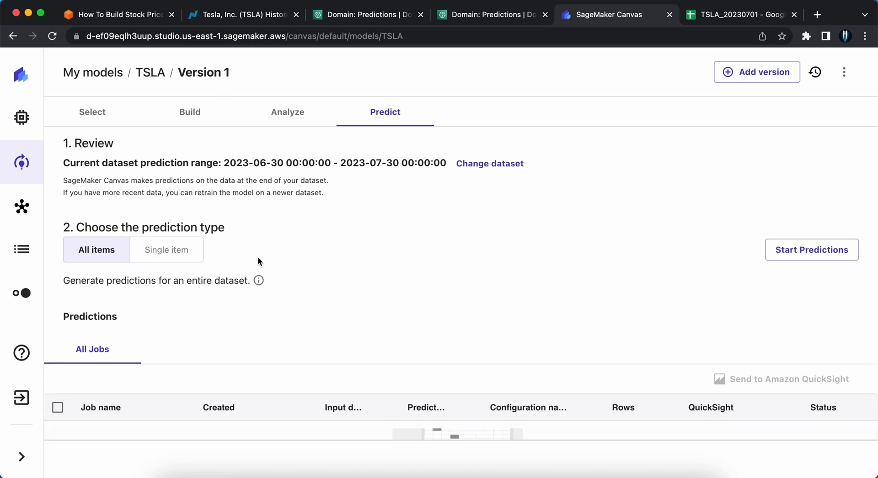
pyautogui.click(165, 249)
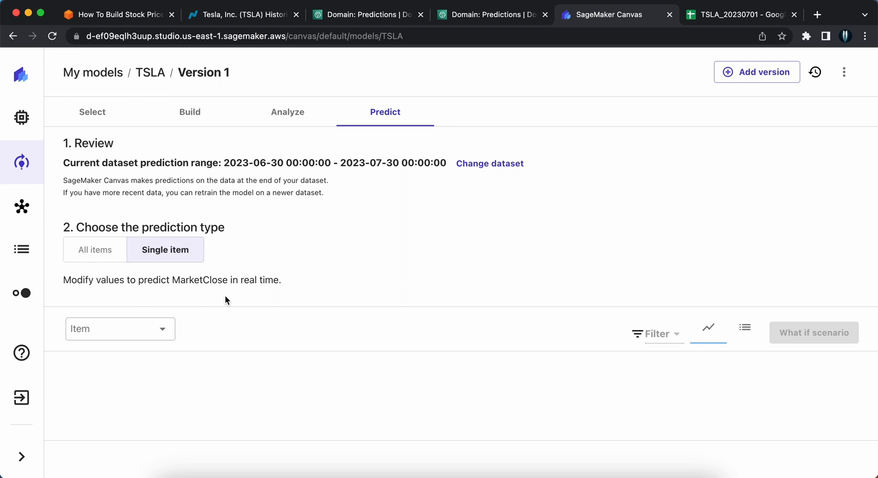
pyautogui.click(120, 329)
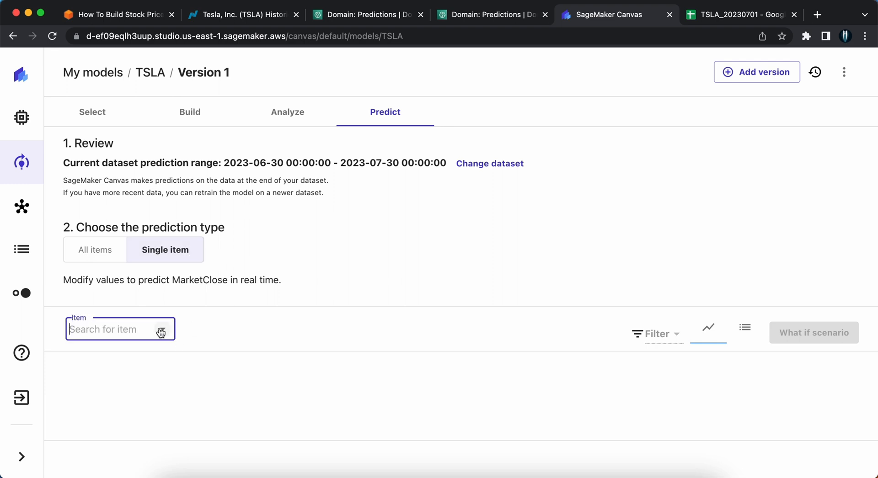
pyautogui.click(119, 329)
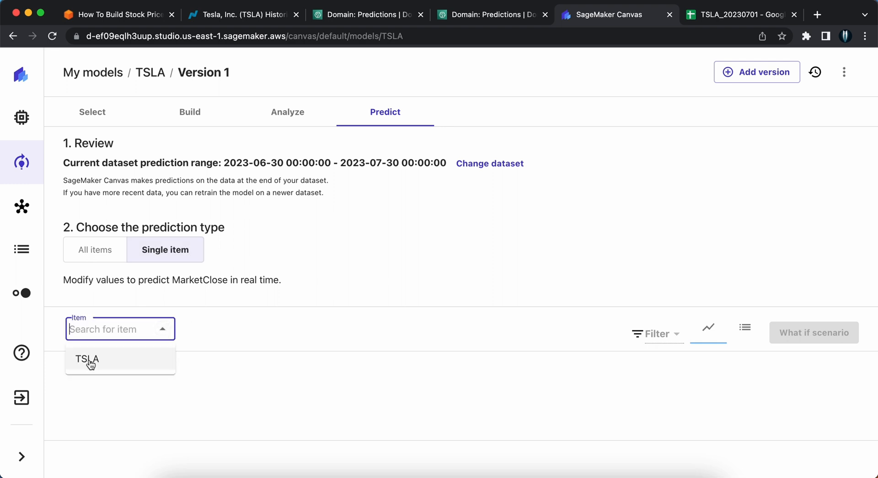
# Forecast the TSLA item and view its 30-day MarketClose chart with expected, upper and lower bounds.
pyautogui.click(87, 359)
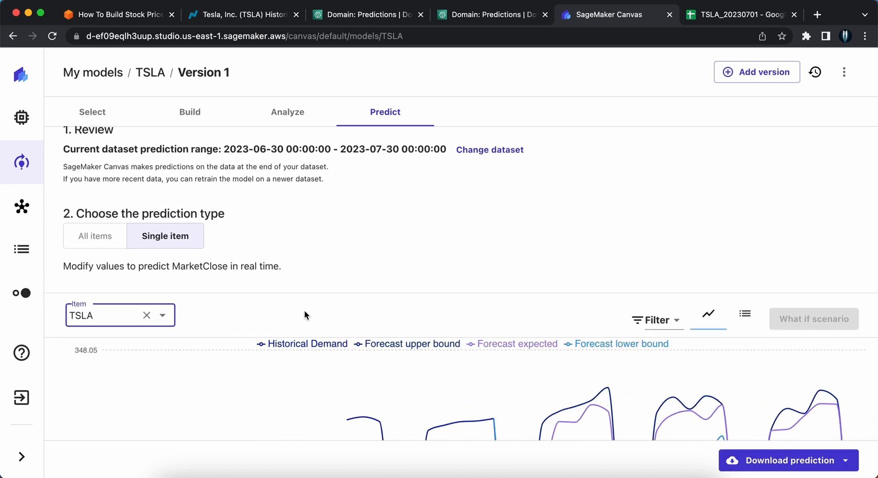
pyautogui.scroll(-3)
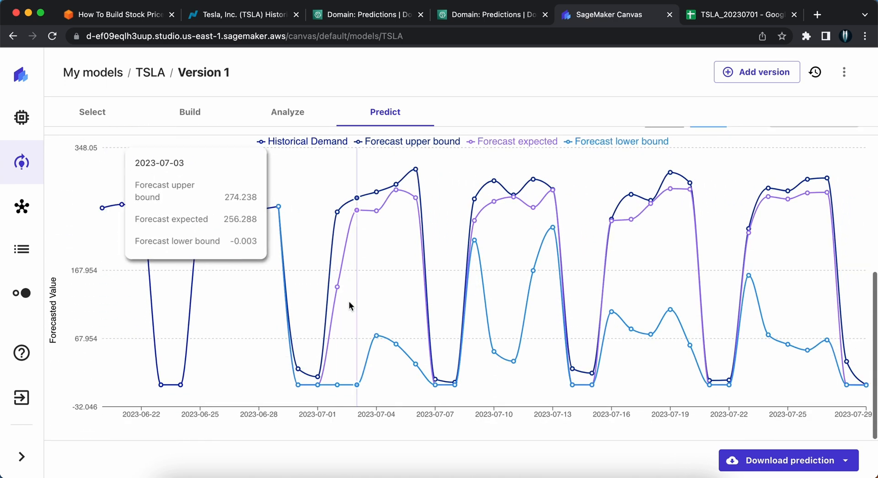
pyautogui.moveTo(335, 291)
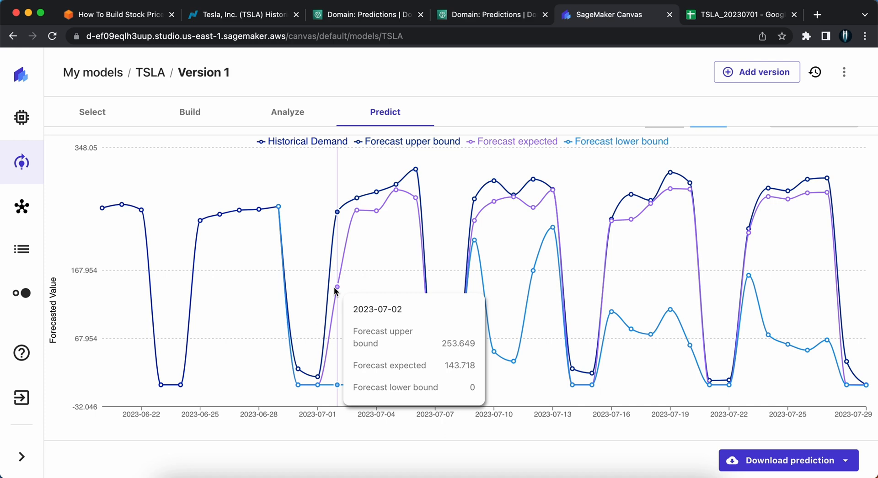
pyautogui.moveTo(318, 387)
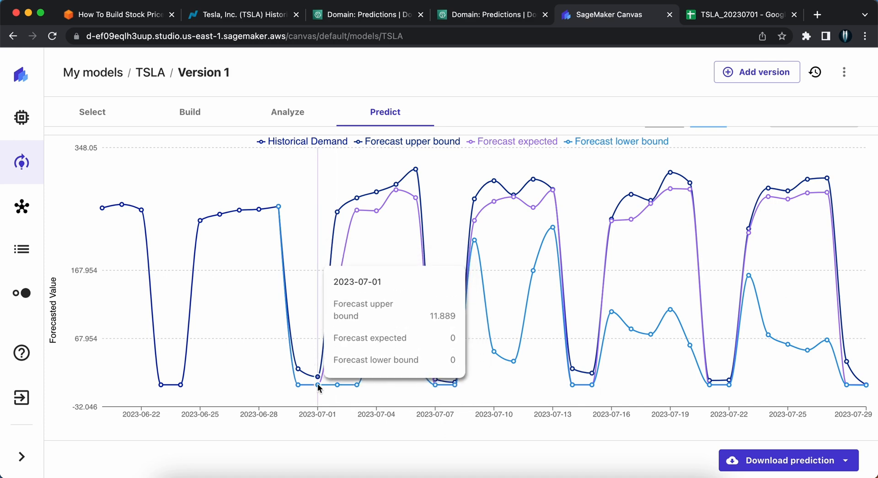
pyautogui.moveTo(291, 351)
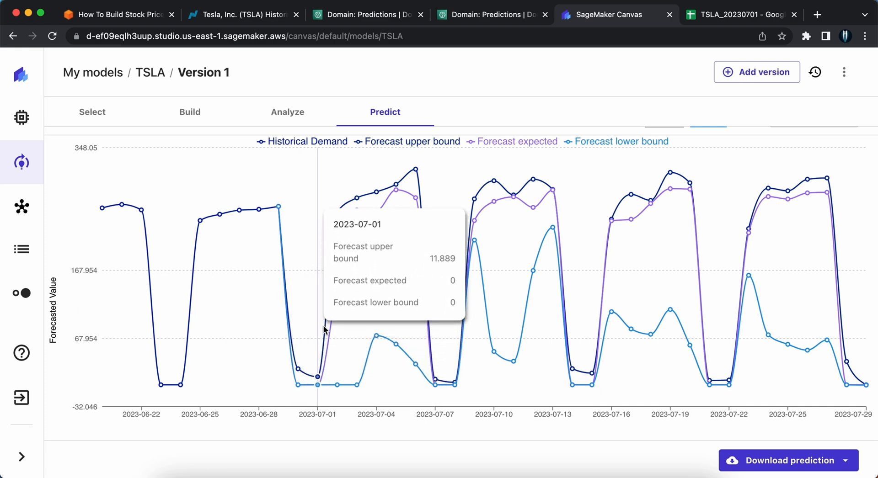
pyautogui.moveTo(336, 288)
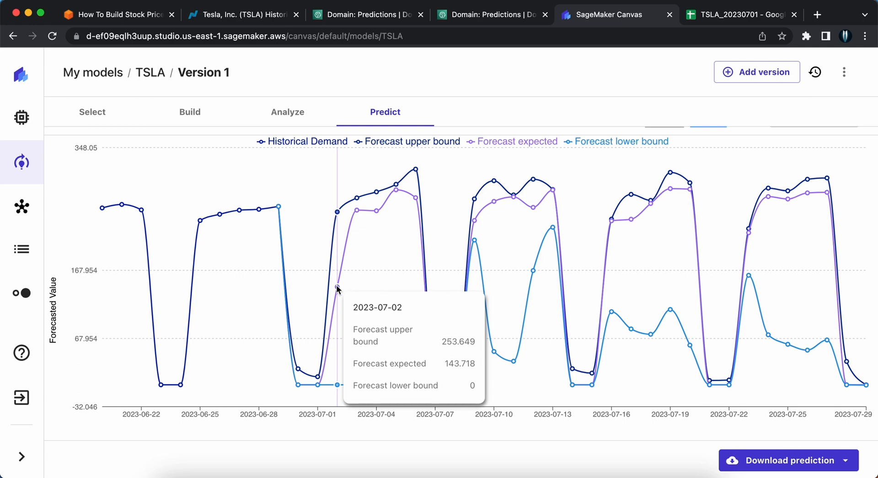
pyautogui.moveTo(463, 210)
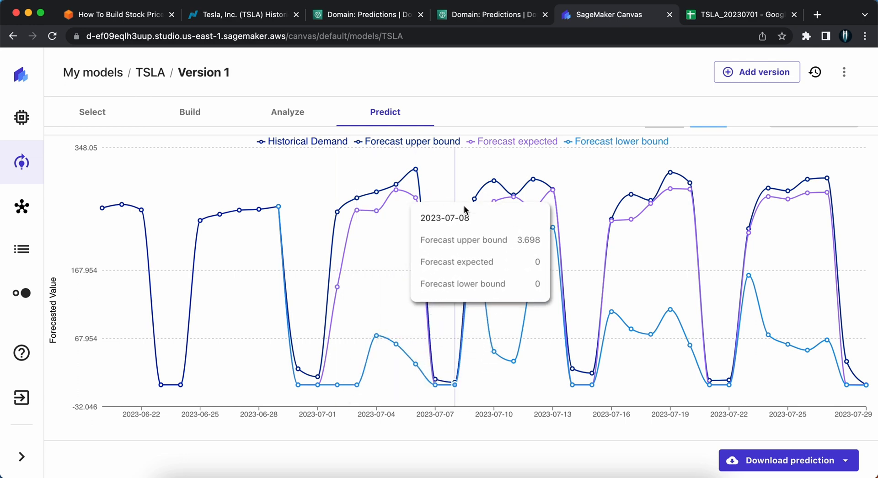
pyautogui.moveTo(808, 273)
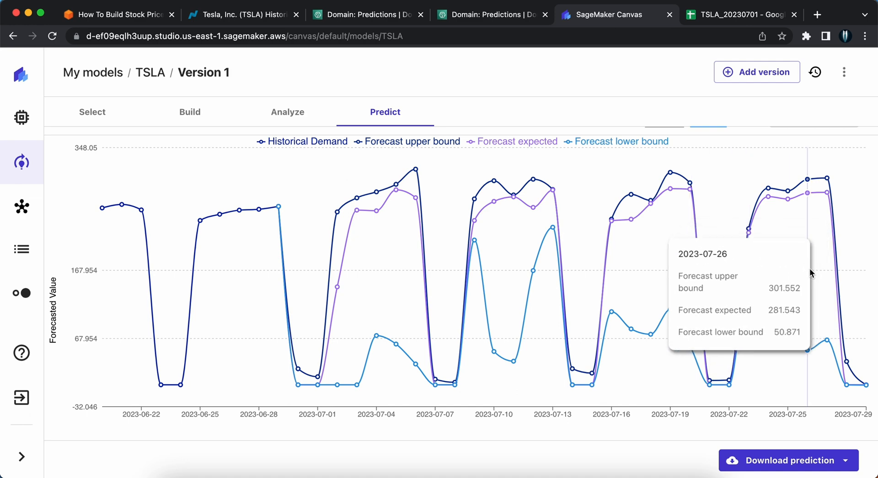
pyautogui.moveTo(865, 357)
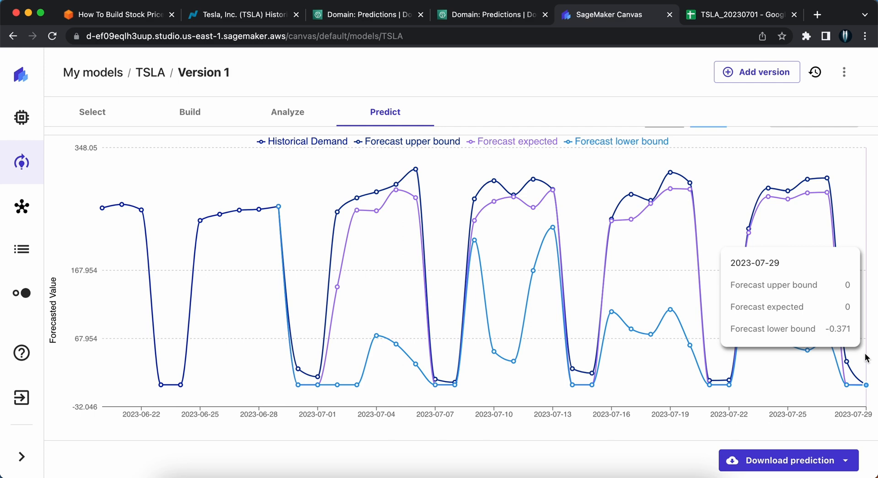
pyautogui.moveTo(766, 448)
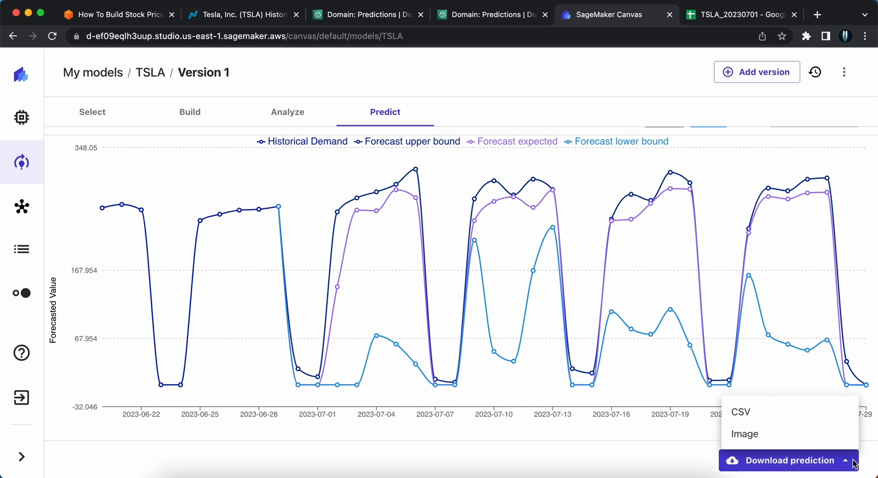
pyautogui.moveTo(743, 412)
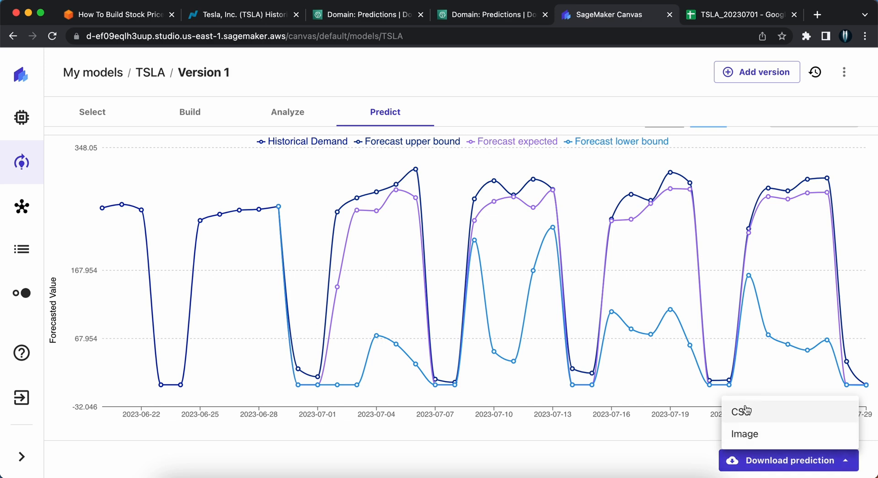
pyautogui.moveTo(744, 434)
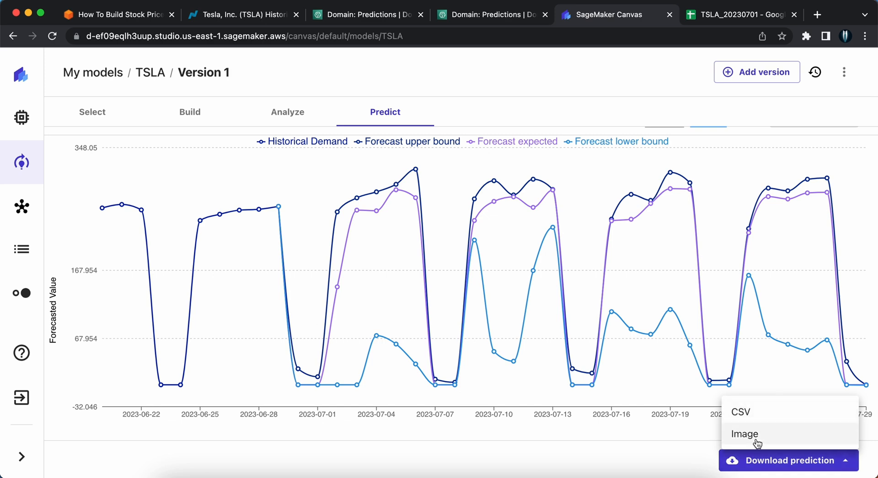